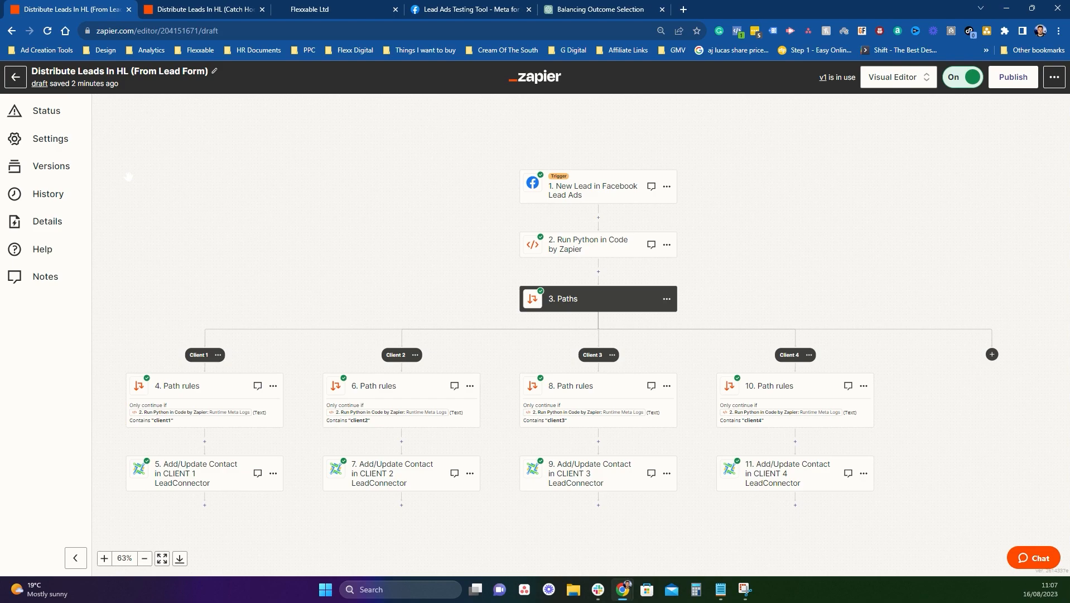
{"action": "mouse_move", "coordinate": [230, 223]}
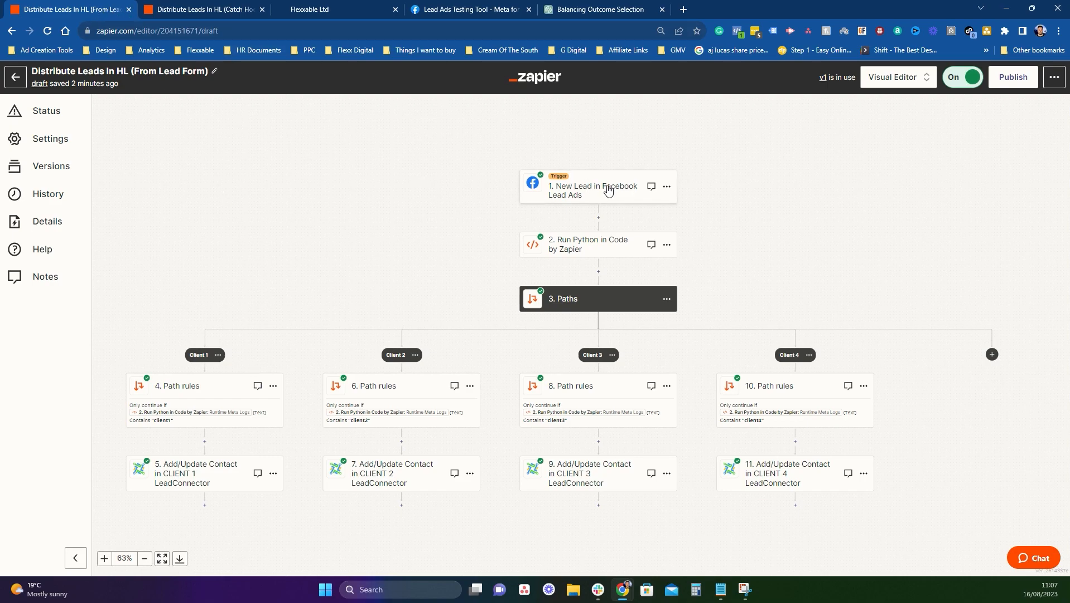
{"action": "mouse_move", "coordinate": [662, 187]}
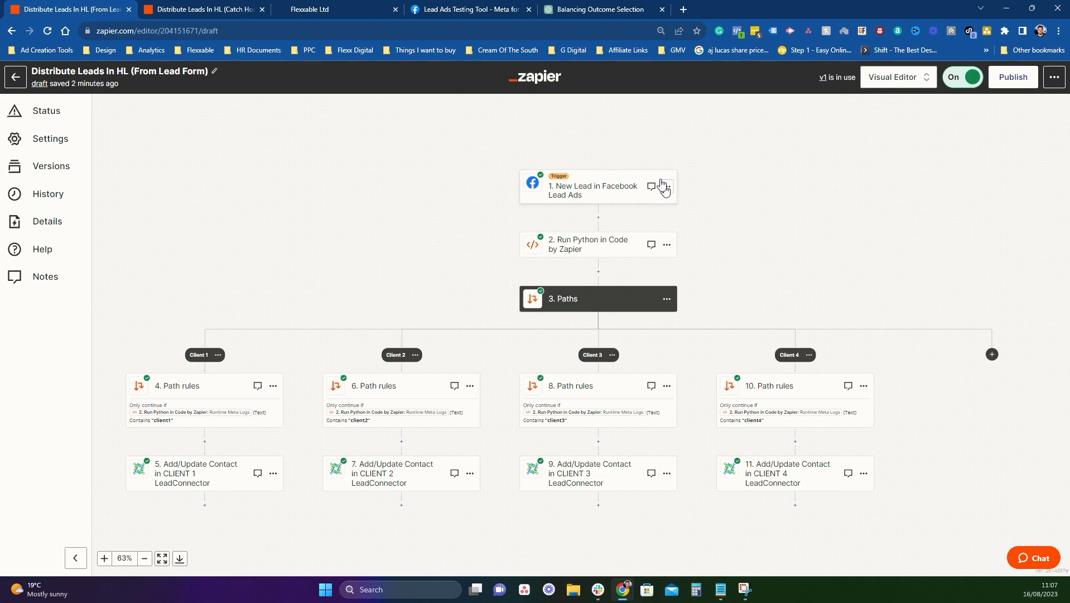
{"action": "mouse_move", "coordinate": [671, 170]}
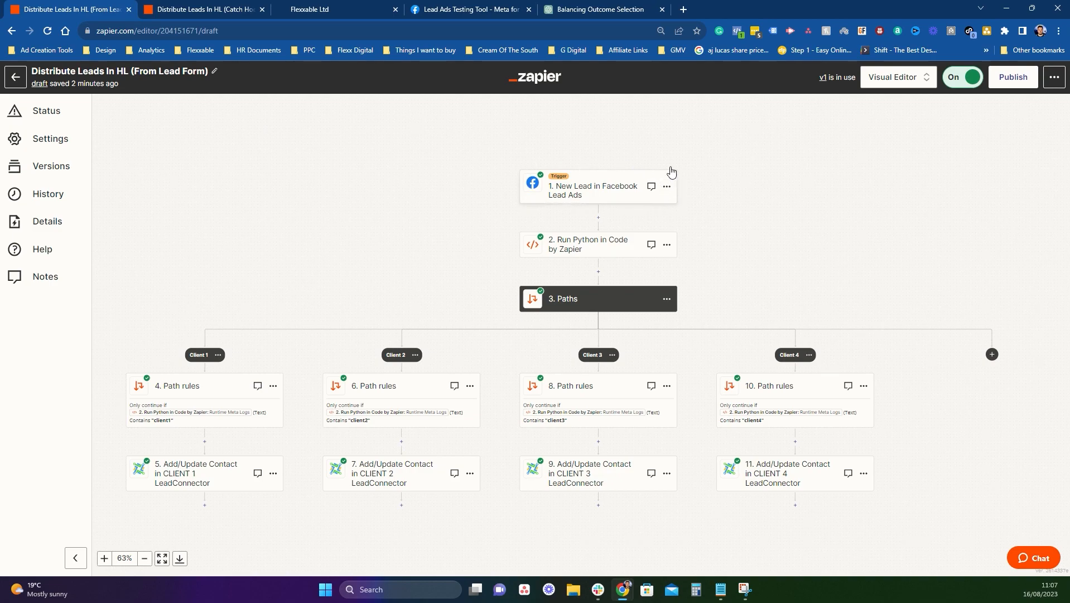
{"action": "mouse_move", "coordinate": [531, 188]}
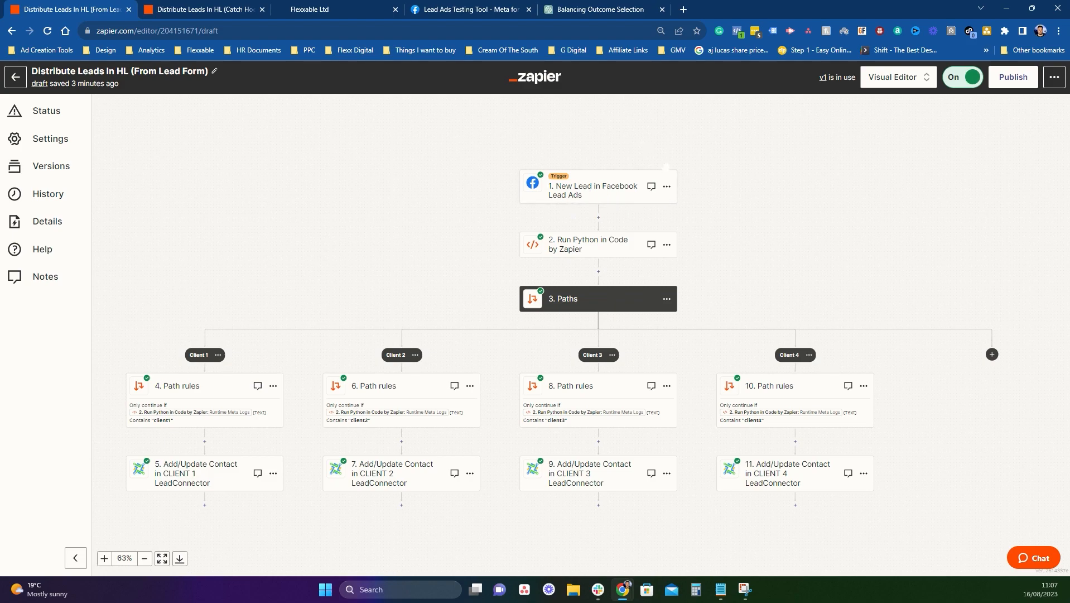
{"action": "mouse_move", "coordinate": [528, 200]}
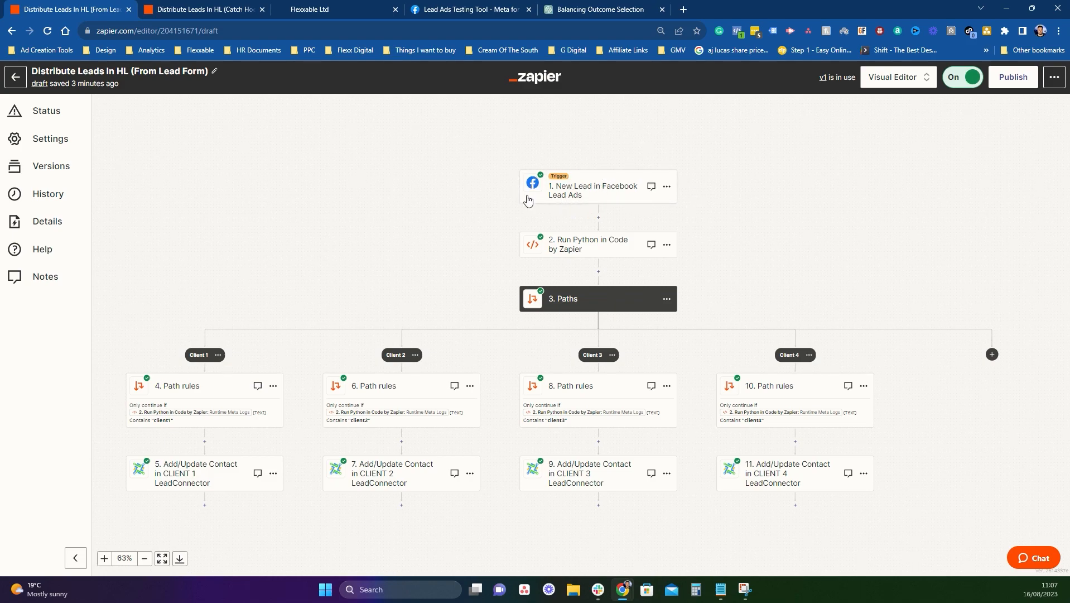
Step: Review the Facebook Lead Ads trigger's connected account and the page and UK business sales form it listens to
{"action": "left_click", "coordinate": [593, 190]}
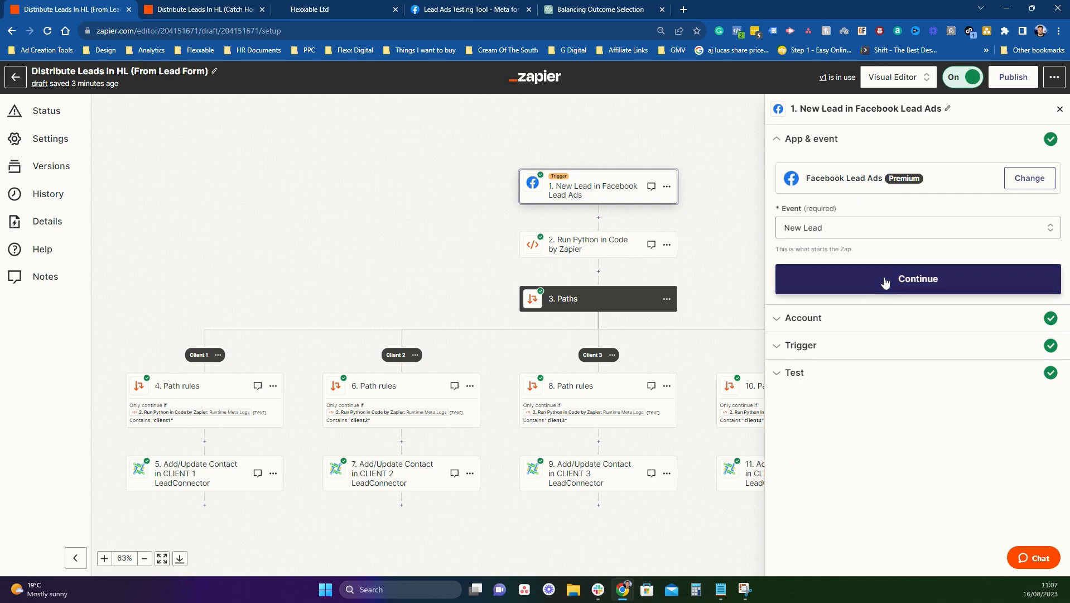
{"action": "left_click", "coordinate": [918, 279]}
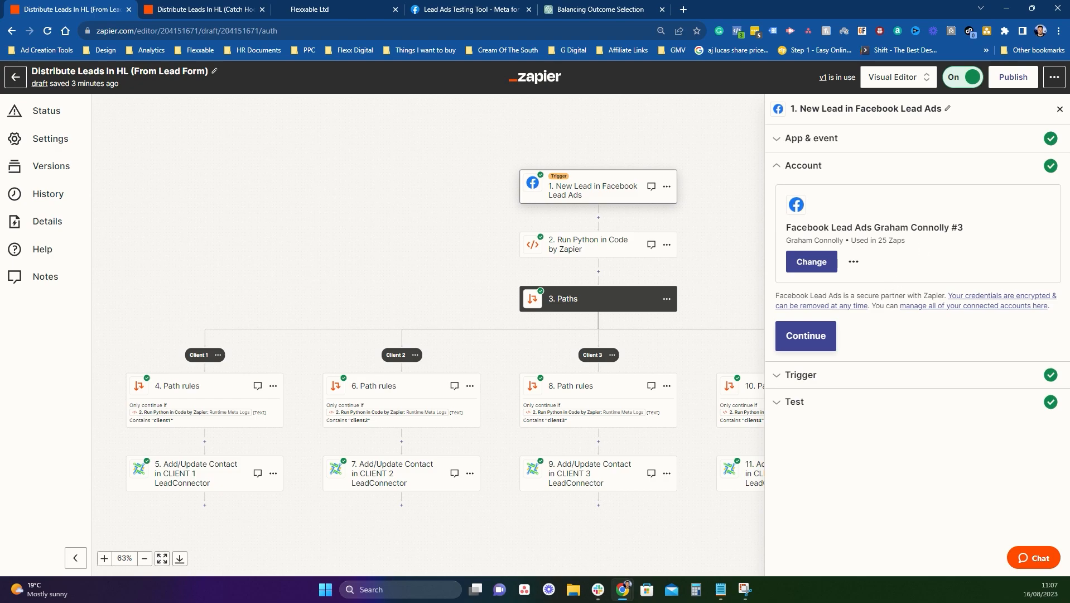
{"action": "left_click", "coordinate": [805, 335]}
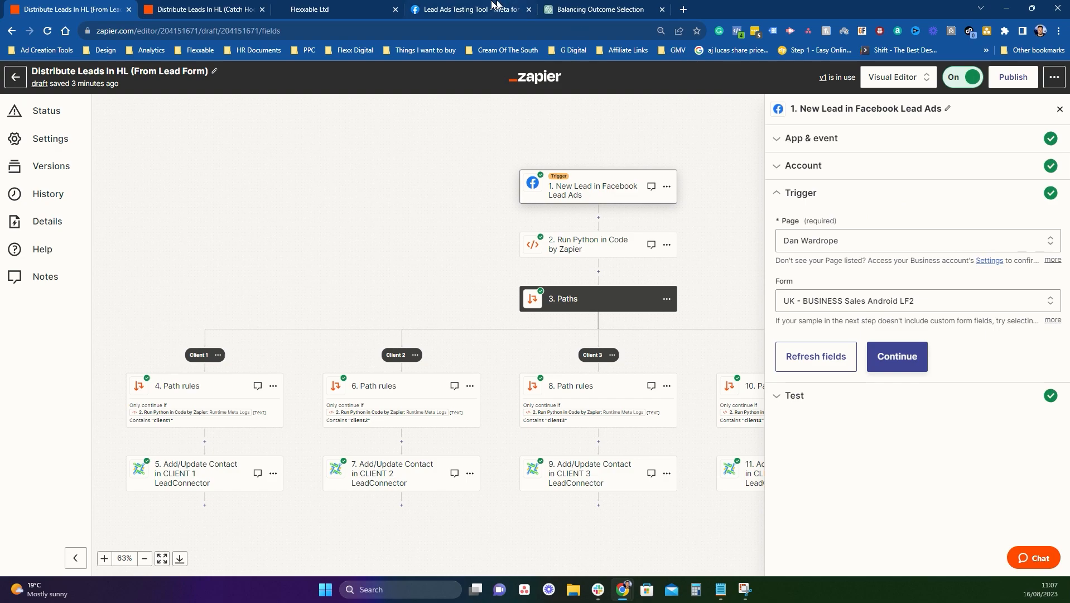
Step: Switch to the Meta Lead Ads Testing Tool to preview the sales test form
{"action": "left_click", "coordinate": [468, 9]}
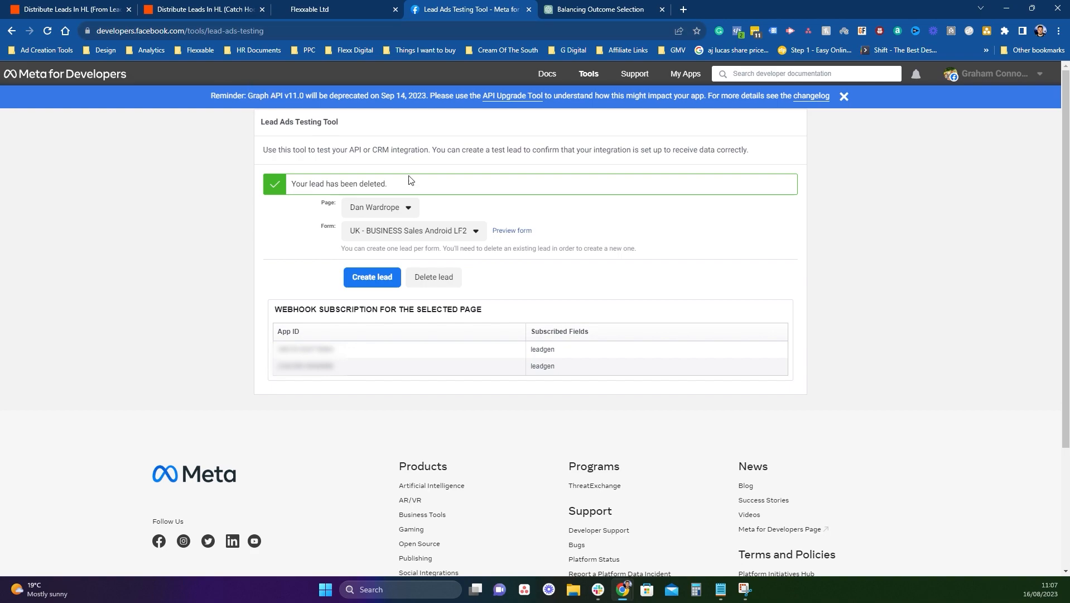
{"action": "mouse_move", "coordinate": [512, 235]}
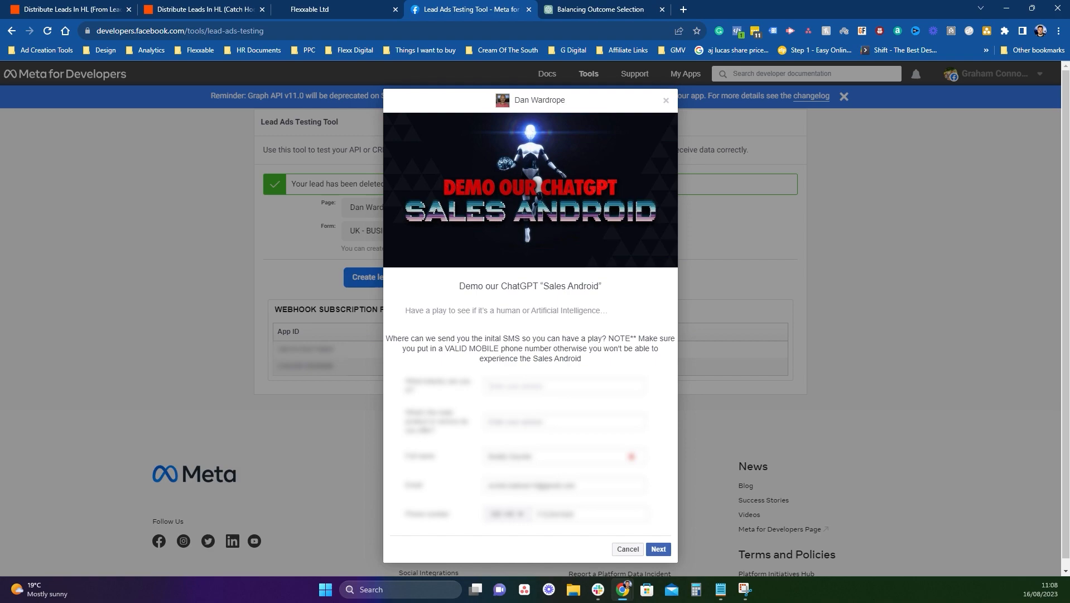
{"action": "mouse_move", "coordinate": [682, 83]}
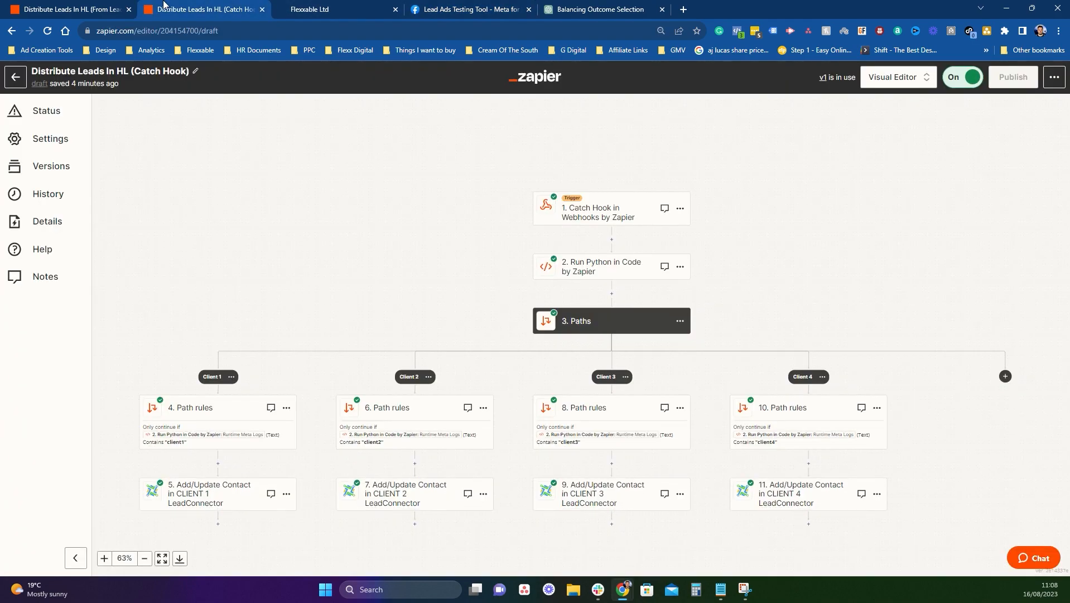
Step: Pull in sample Lead A from the lead form trigger test, then select the Run Python code step
{"action": "left_click", "coordinate": [68, 9]}
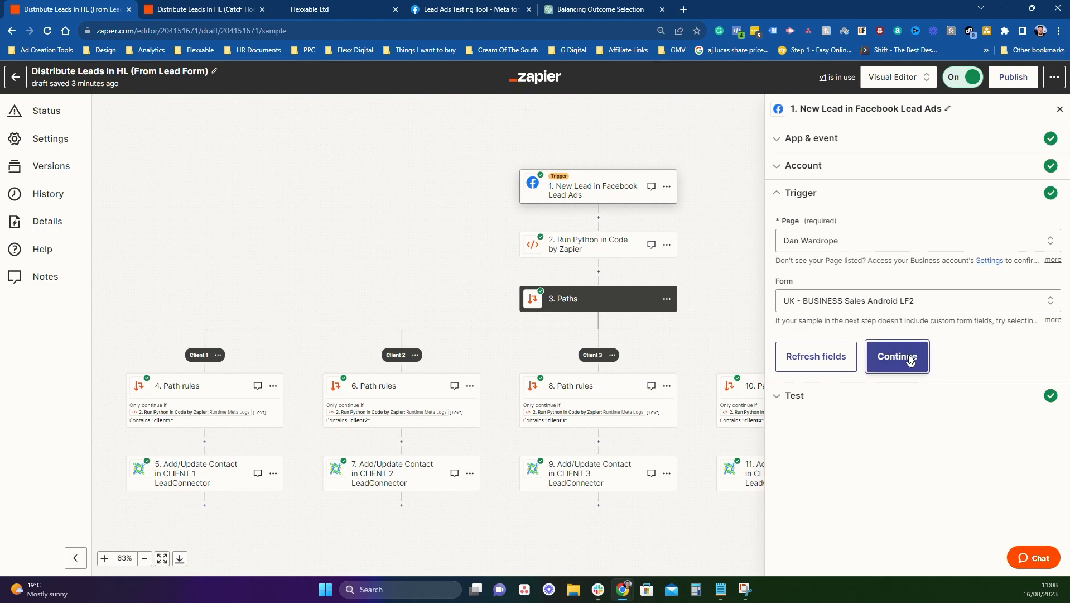
{"action": "left_click", "coordinate": [896, 356]}
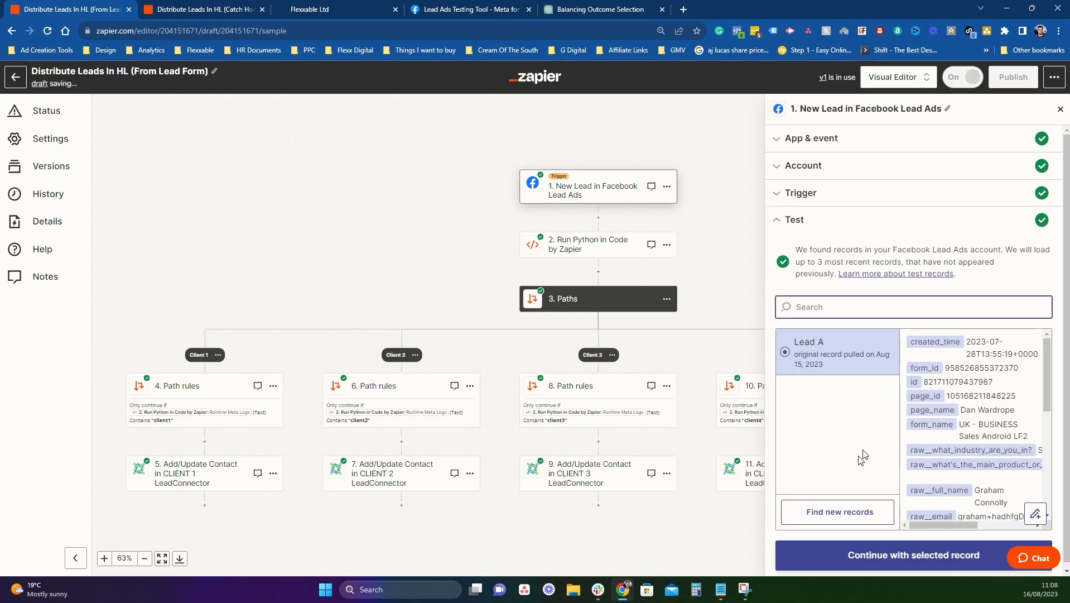
{"action": "left_click", "coordinate": [962, 76]}
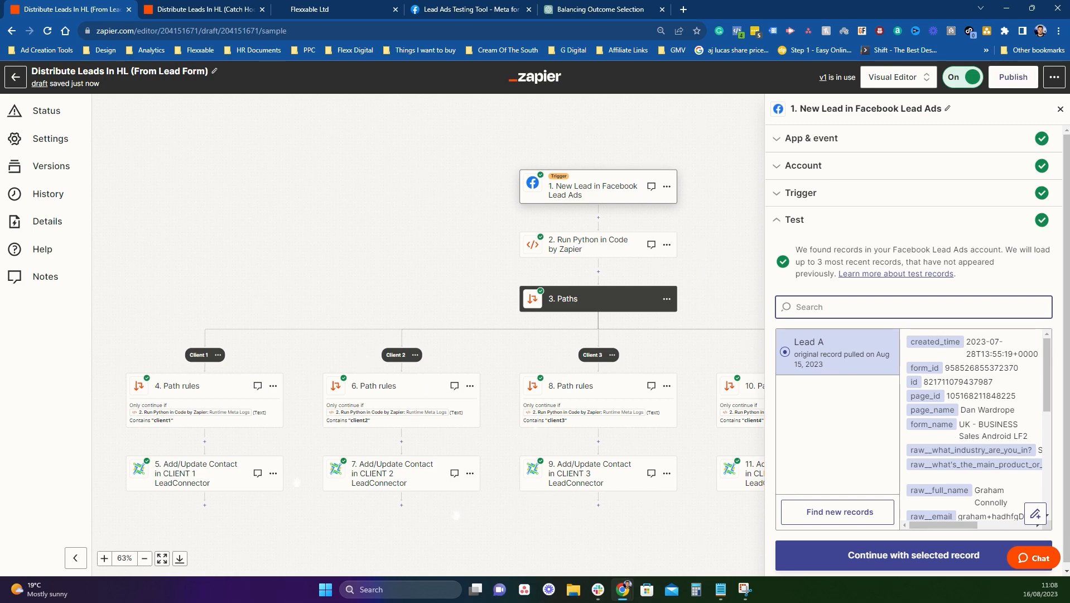
{"action": "left_click", "coordinate": [588, 245]}
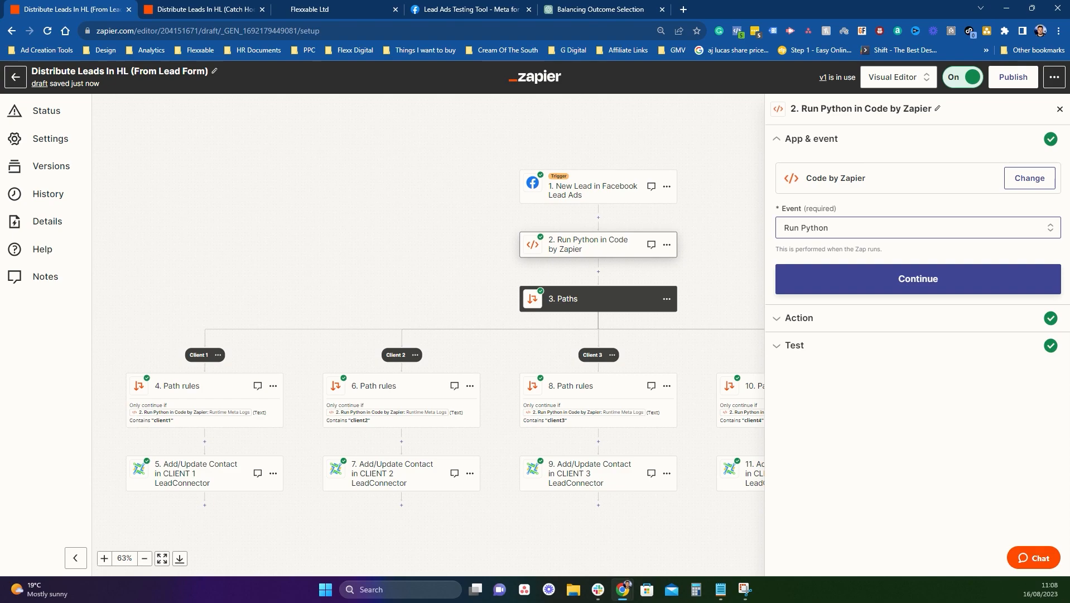
Step: Show the Code field whose Python assigns leads to the least-used of client1–client4
{"action": "left_click", "coordinate": [917, 279]}
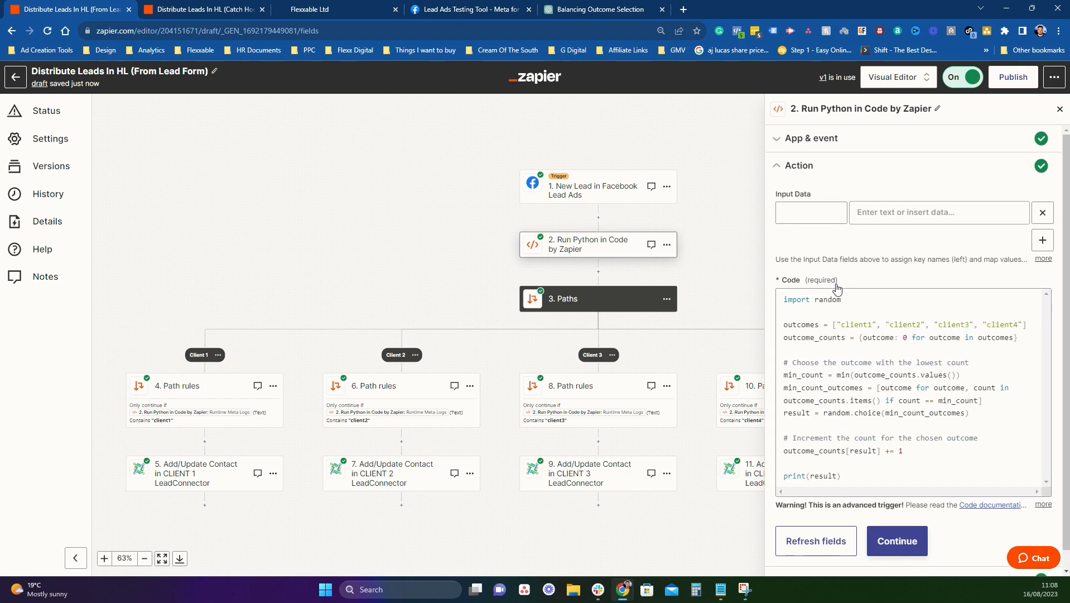
{"action": "mouse_move", "coordinate": [840, 235]}
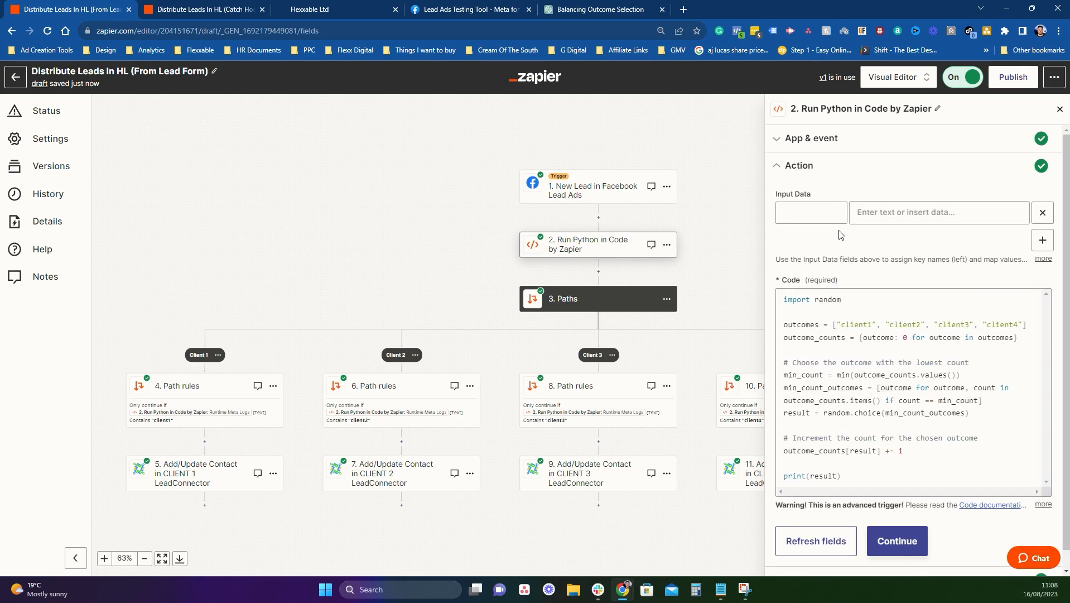
{"action": "mouse_move", "coordinate": [851, 273]}
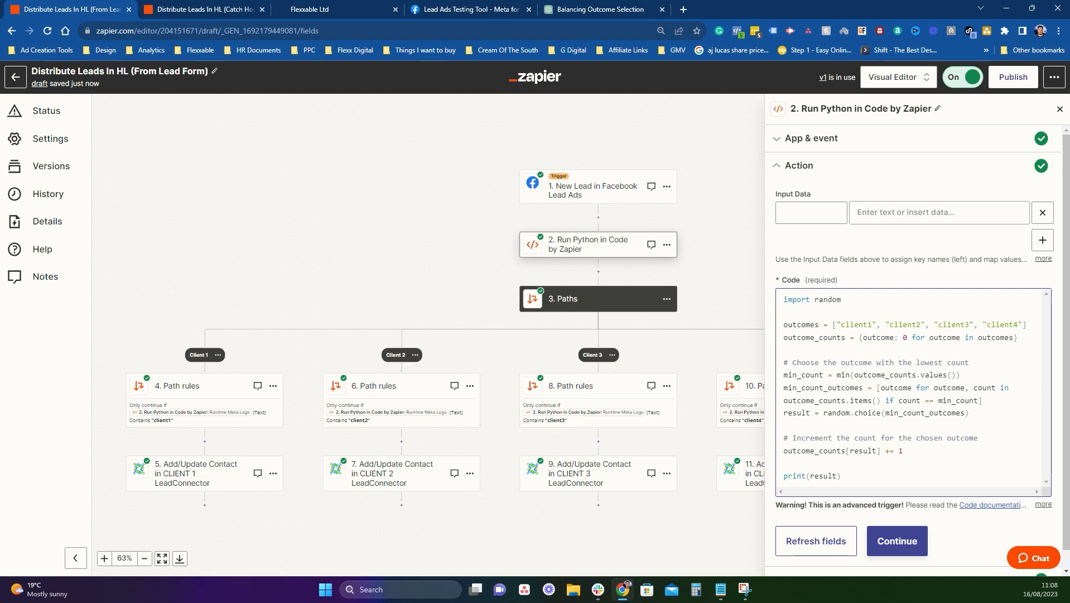
{"action": "scroll", "scroll_direction": "down", "scroll_amount": 3}
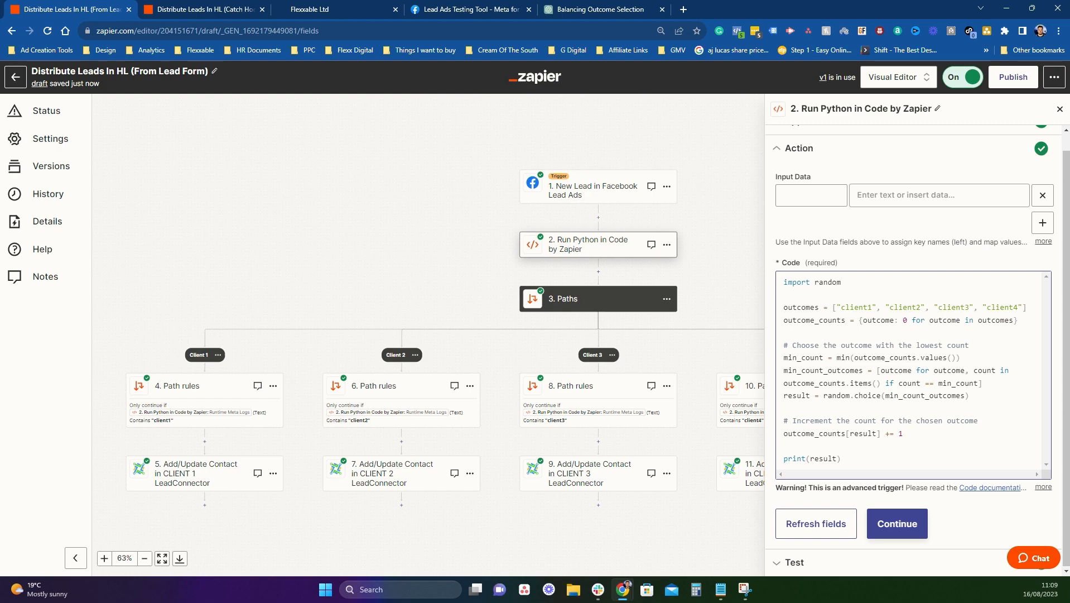
{"action": "left_click_drag", "start_coordinate": [841, 306], "coordinate": [920, 306]}
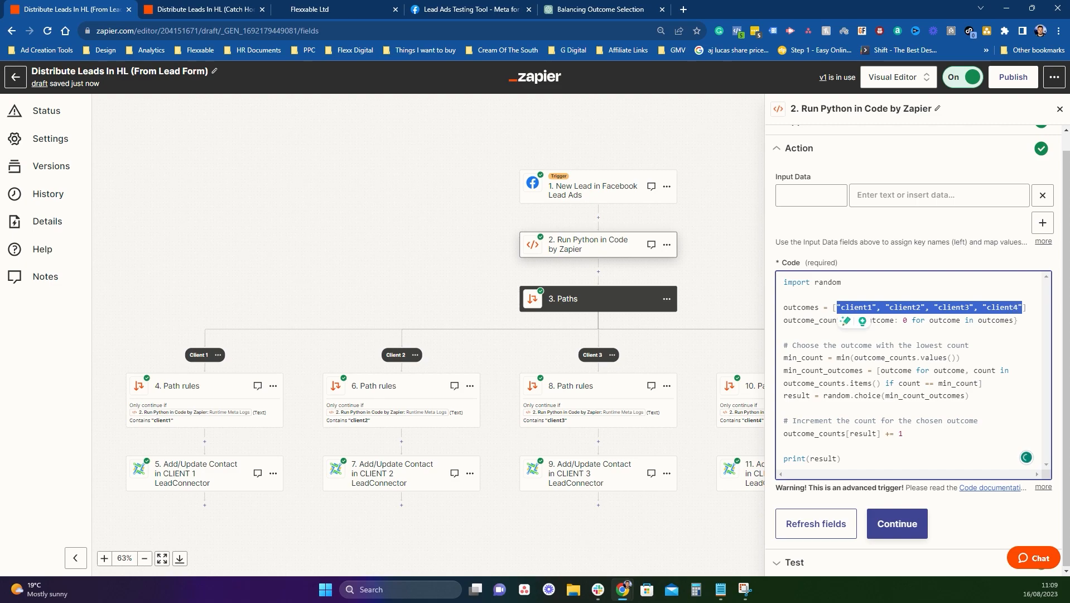
{"action": "left_click", "coordinate": [911, 306]}
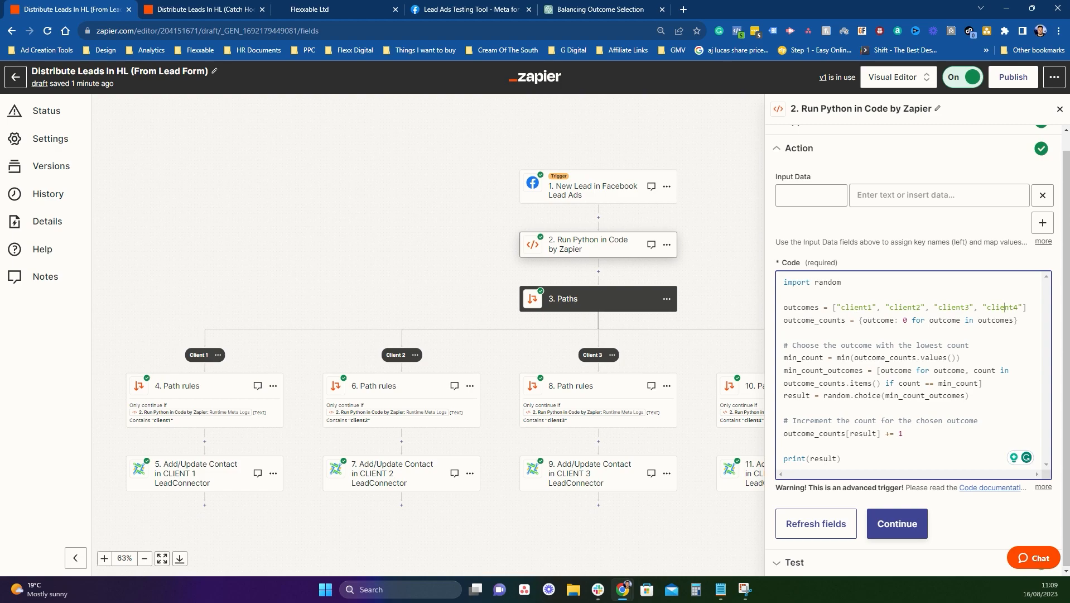
{"action": "double_click", "coordinate": [856, 306]}
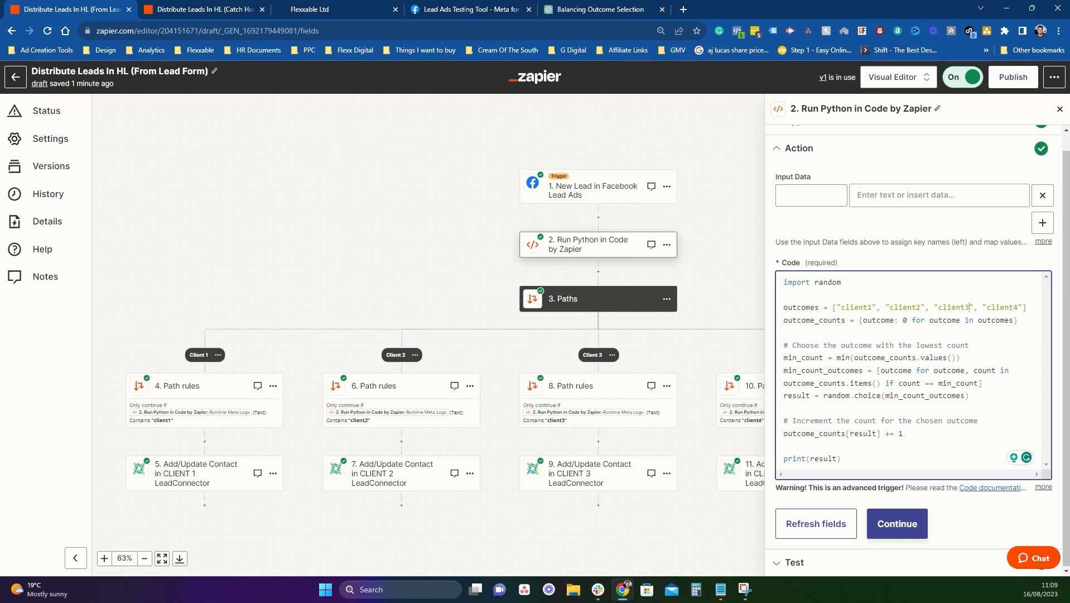
{"action": "left_click_drag", "start_coordinate": [926, 307], "coordinate": [1013, 307]}
{"action": "type", "text": ", \"client"}
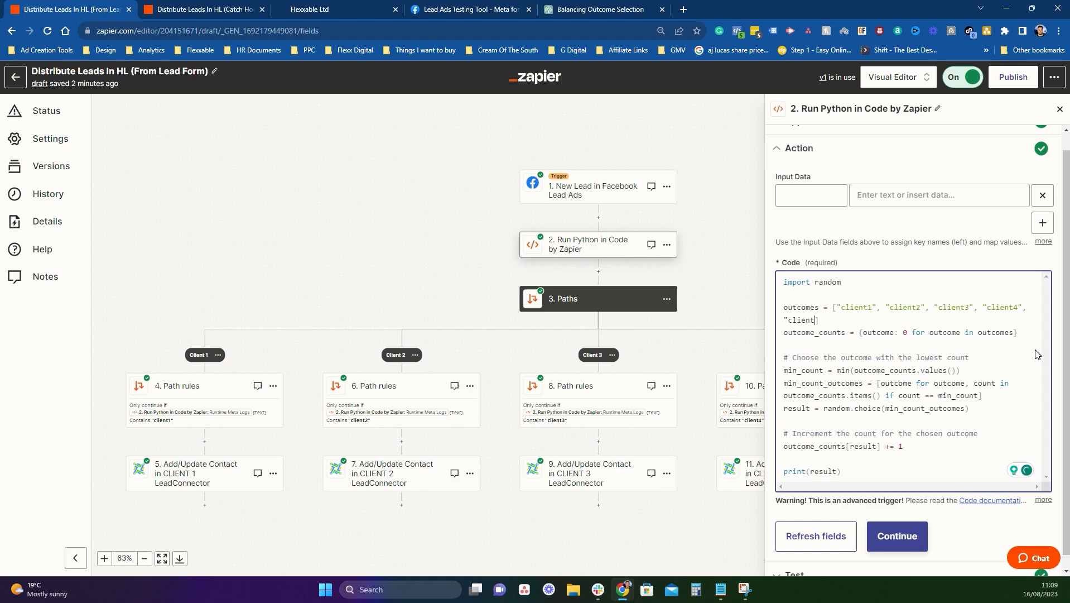
{"action": "type", "text": "5"}
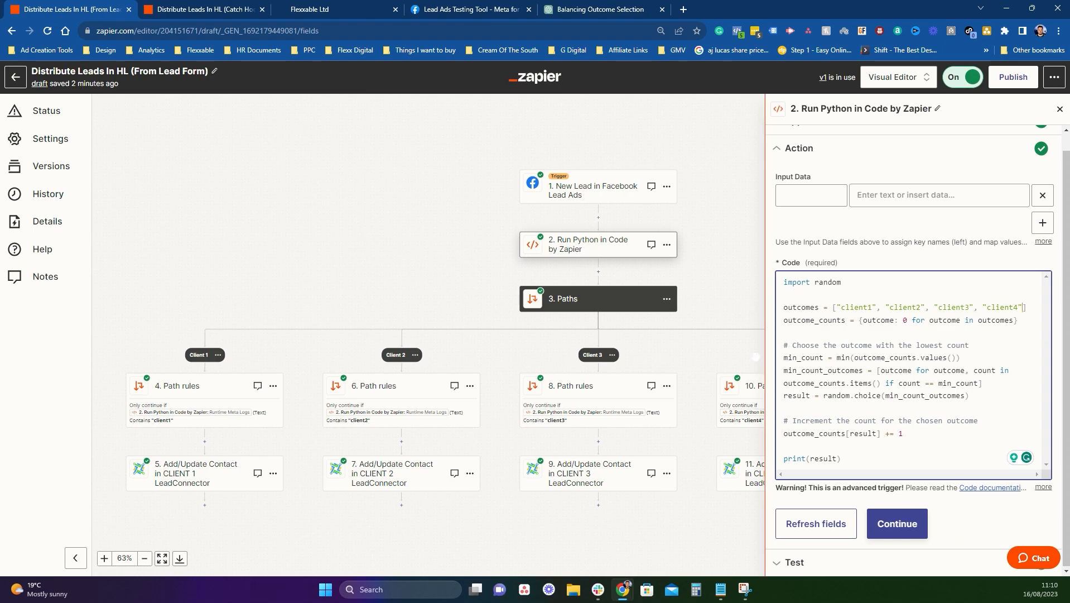
Step: Retest the Python code step repeatedly, confirming logs rotate among client1, client2, client3 and client4
{"action": "left_click", "coordinate": [897, 524]}
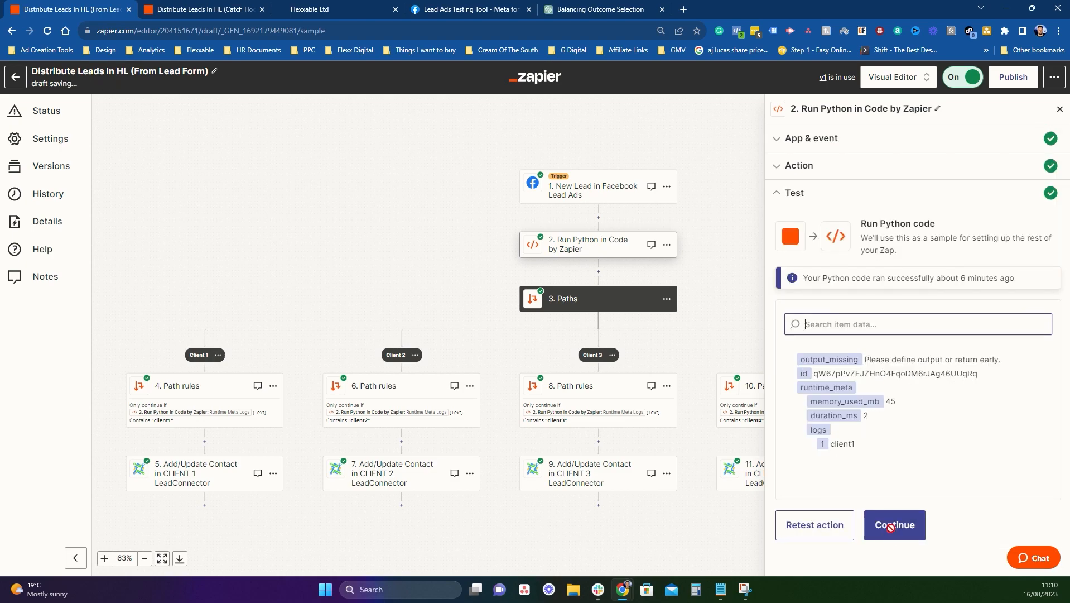
{"action": "left_click", "coordinate": [894, 525]}
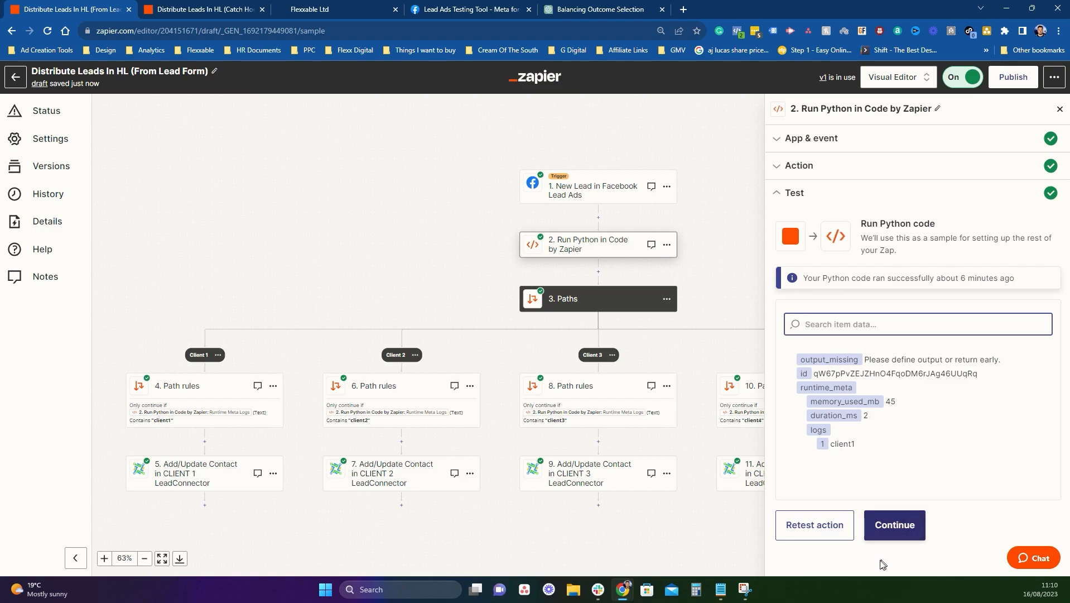
{"action": "left_click", "coordinate": [813, 525]}
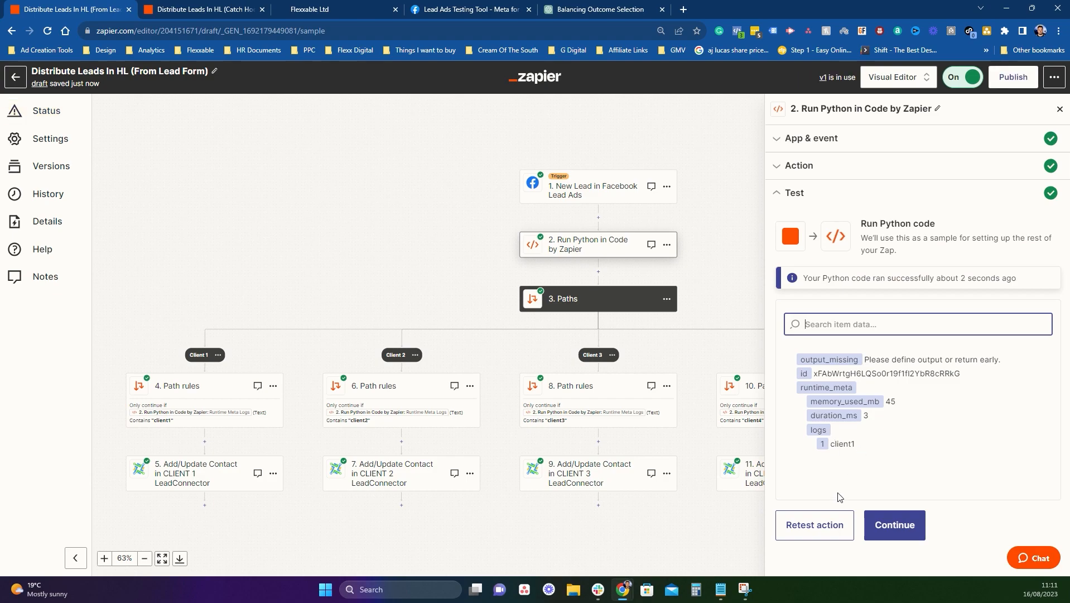
{"action": "left_click", "coordinate": [813, 524]}
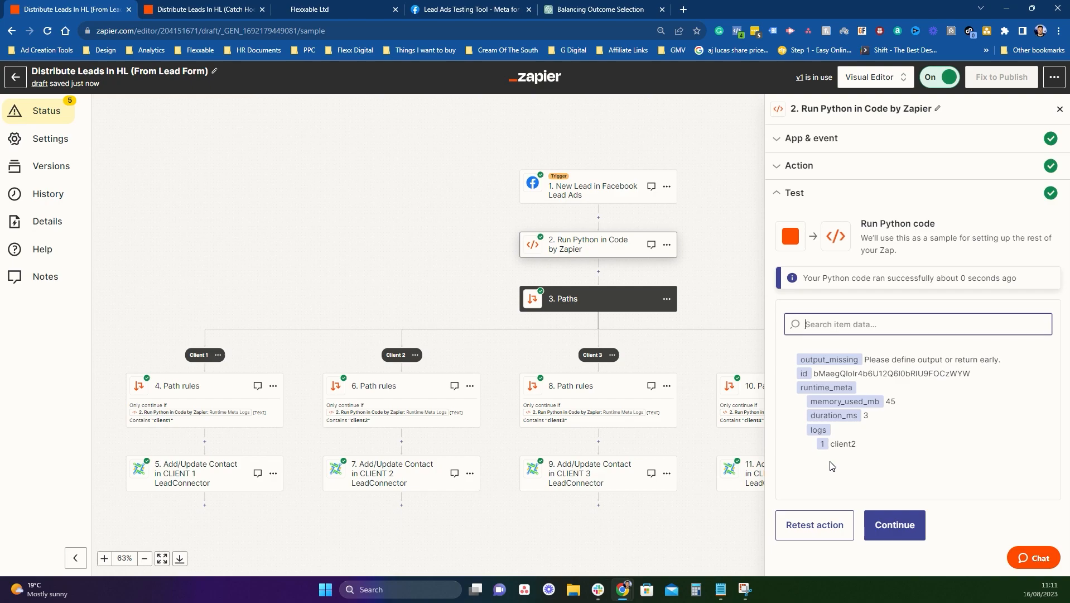
{"action": "left_click", "coordinate": [813, 524]}
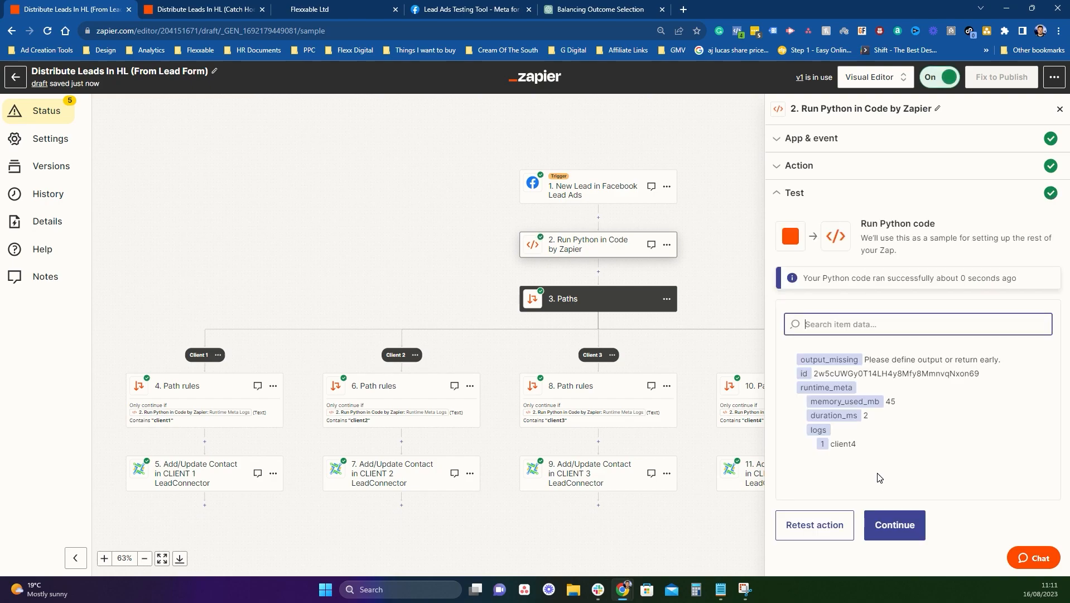
{"action": "left_click", "coordinate": [813, 524]}
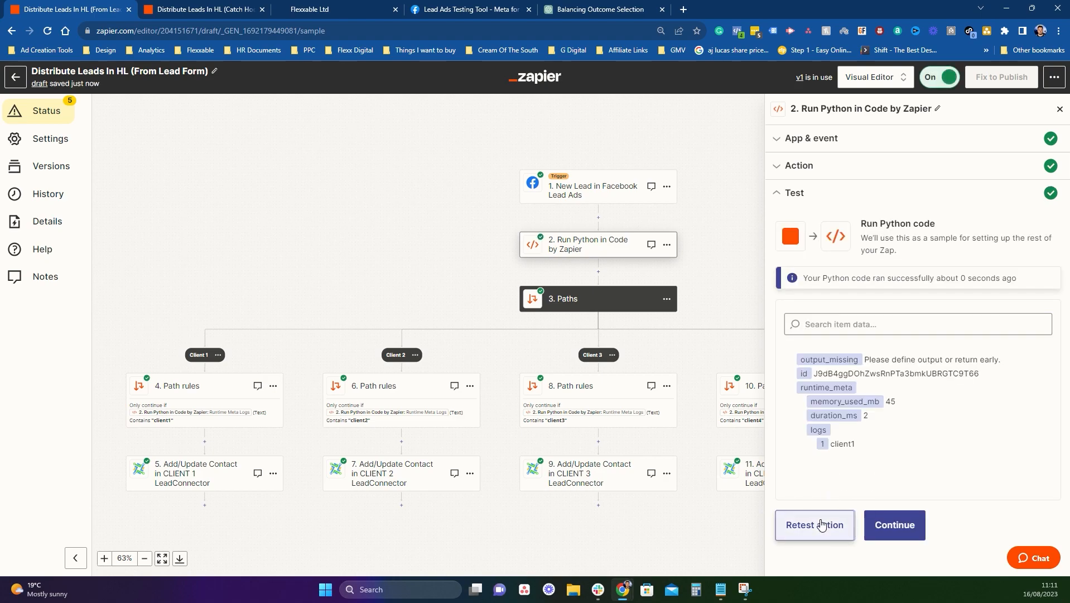
{"action": "left_click", "coordinate": [814, 524]}
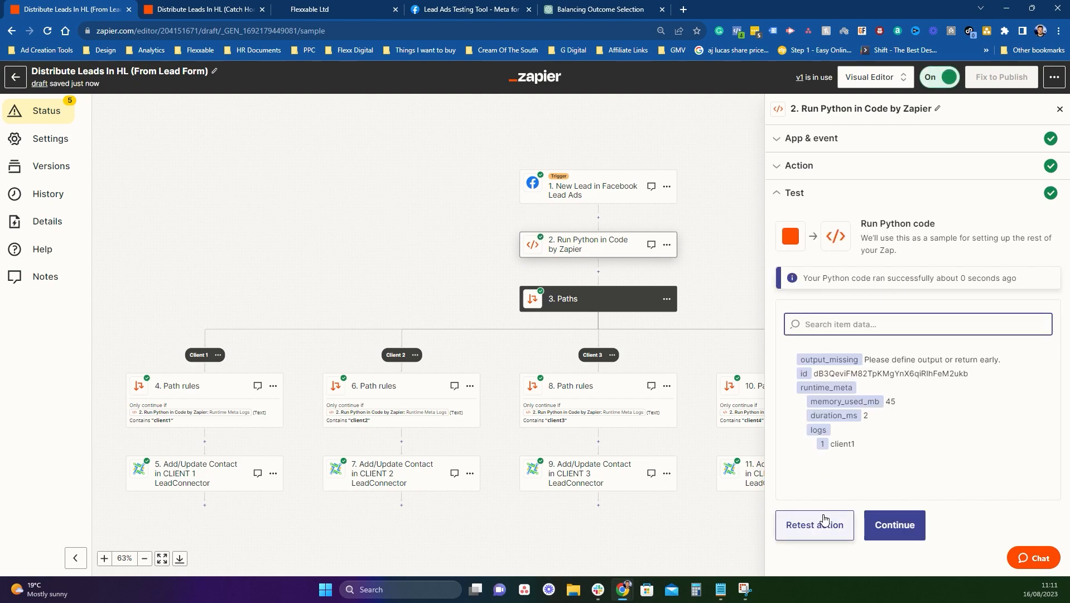
{"action": "left_click", "coordinate": [814, 525]}
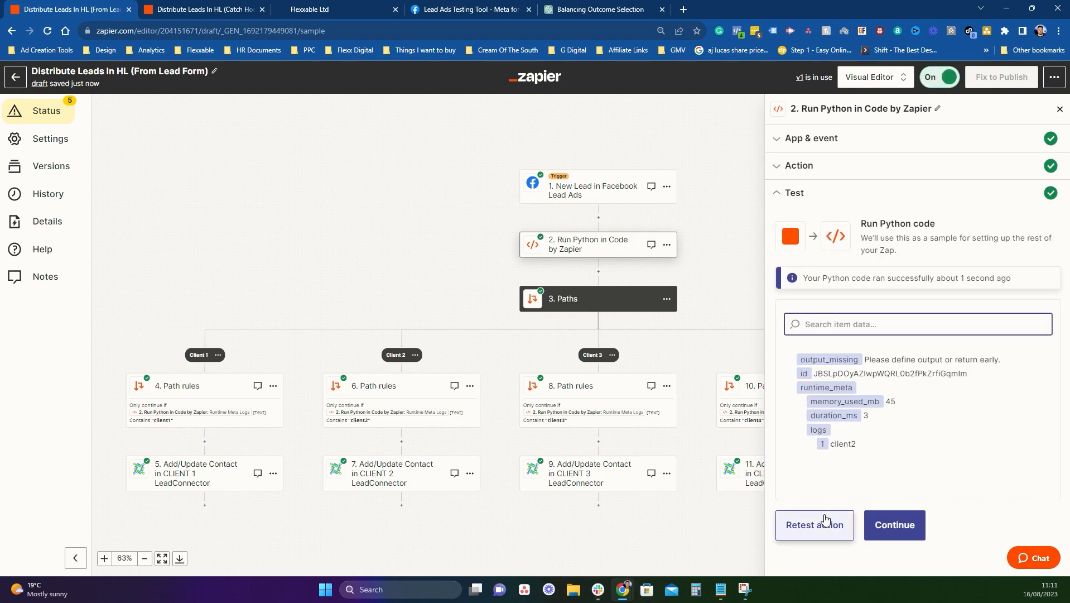
{"action": "left_click", "coordinate": [814, 524]}
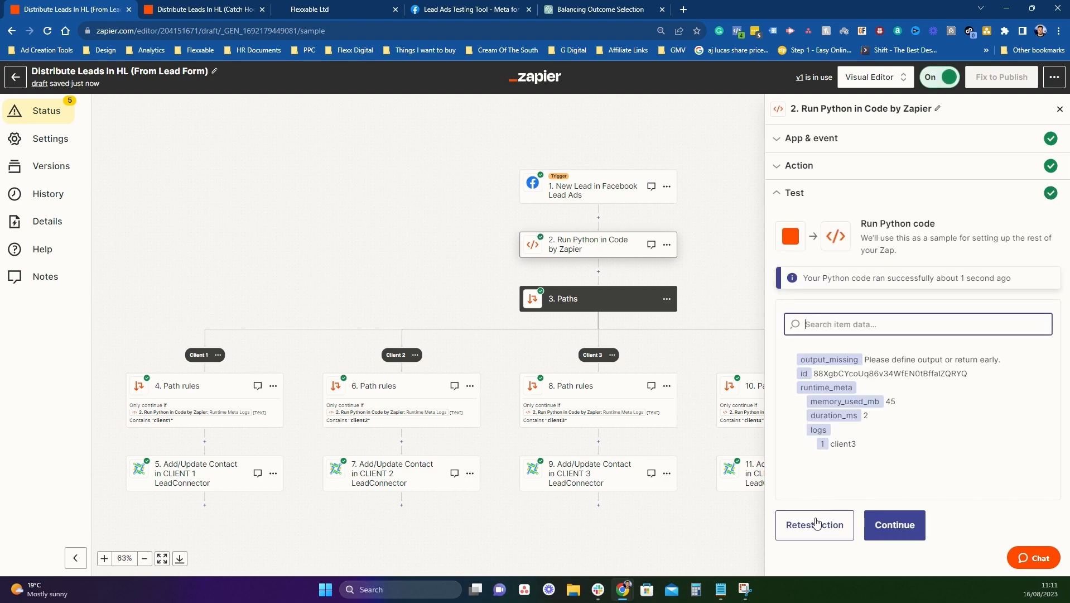
{"action": "left_click", "coordinate": [814, 526]}
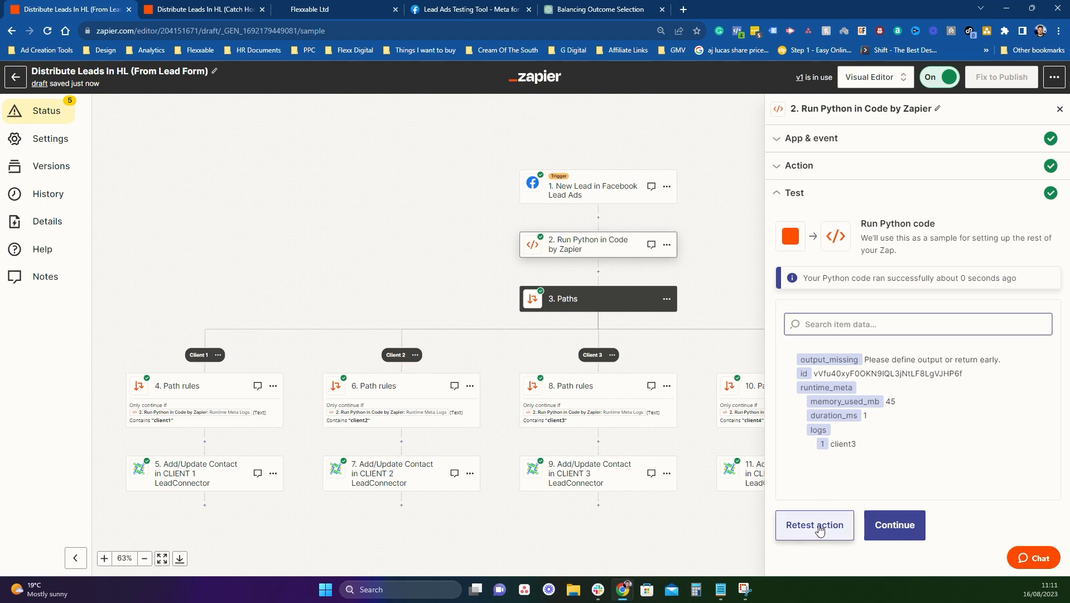
{"action": "left_click", "coordinate": [813, 524]}
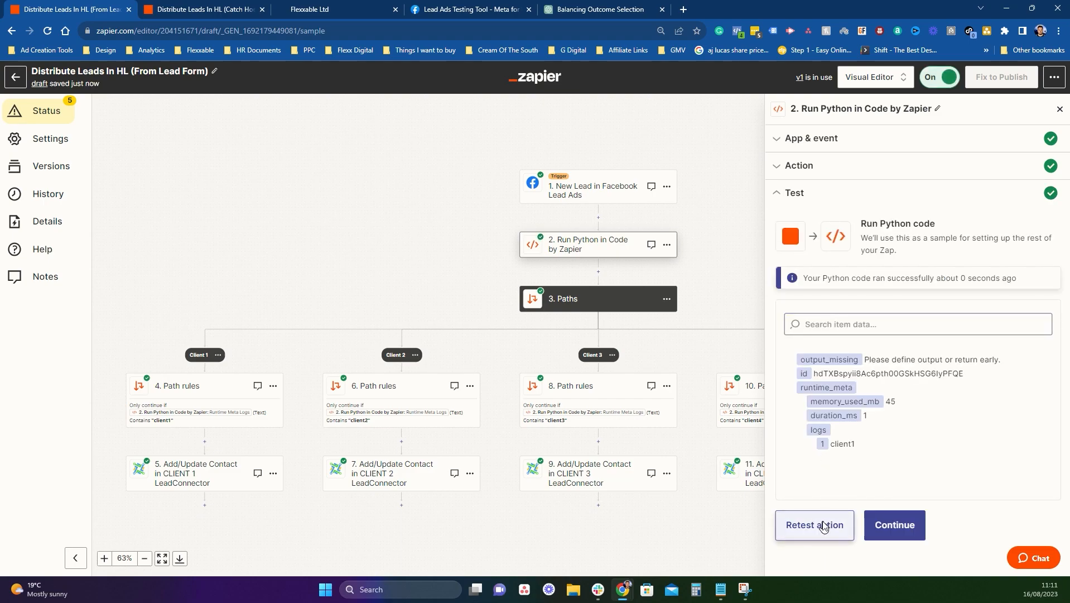
{"action": "left_click", "coordinate": [814, 525]}
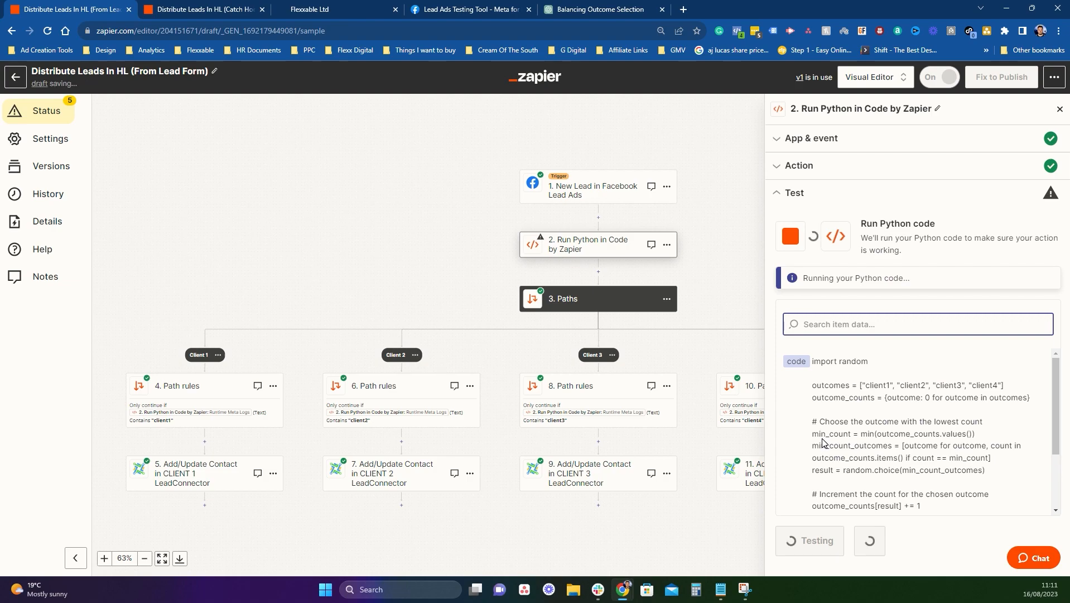
{"action": "left_click", "coordinate": [951, 77]}
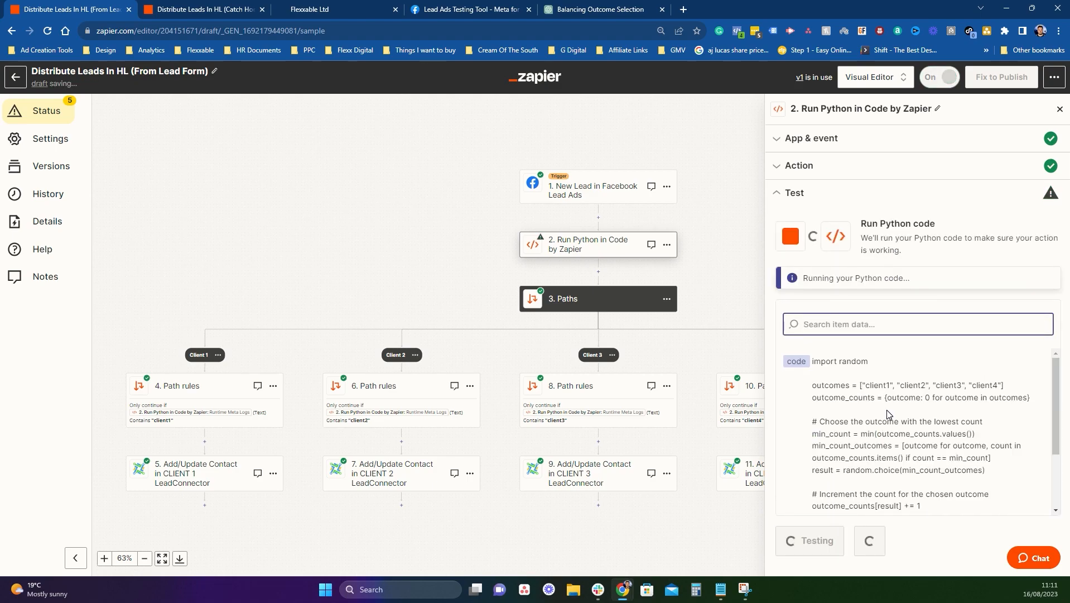
{"action": "left_click", "coordinate": [941, 77]}
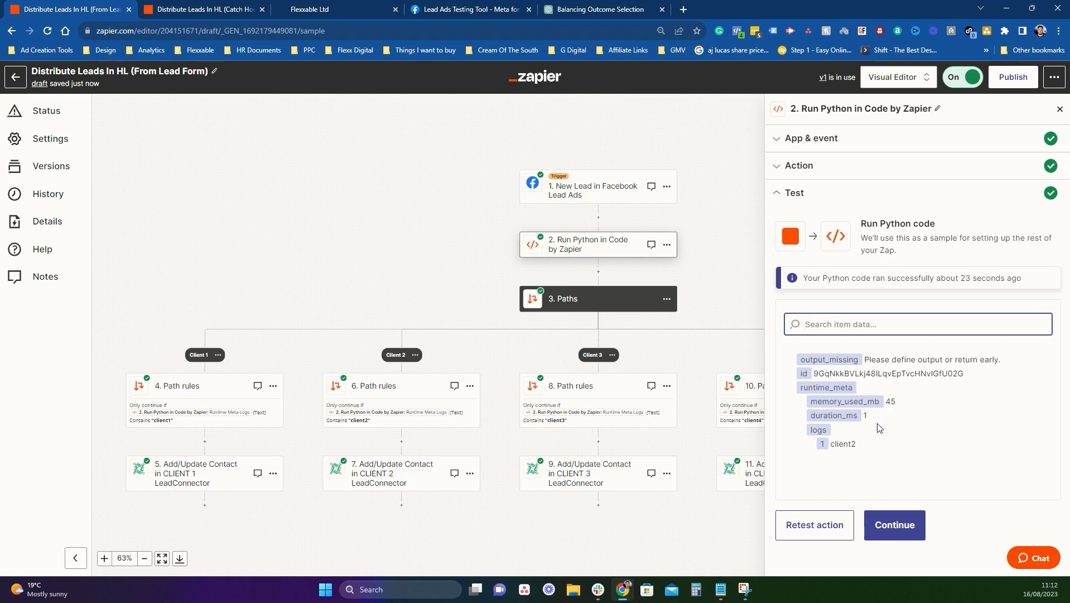
{"action": "mouse_move", "coordinate": [874, 445]}
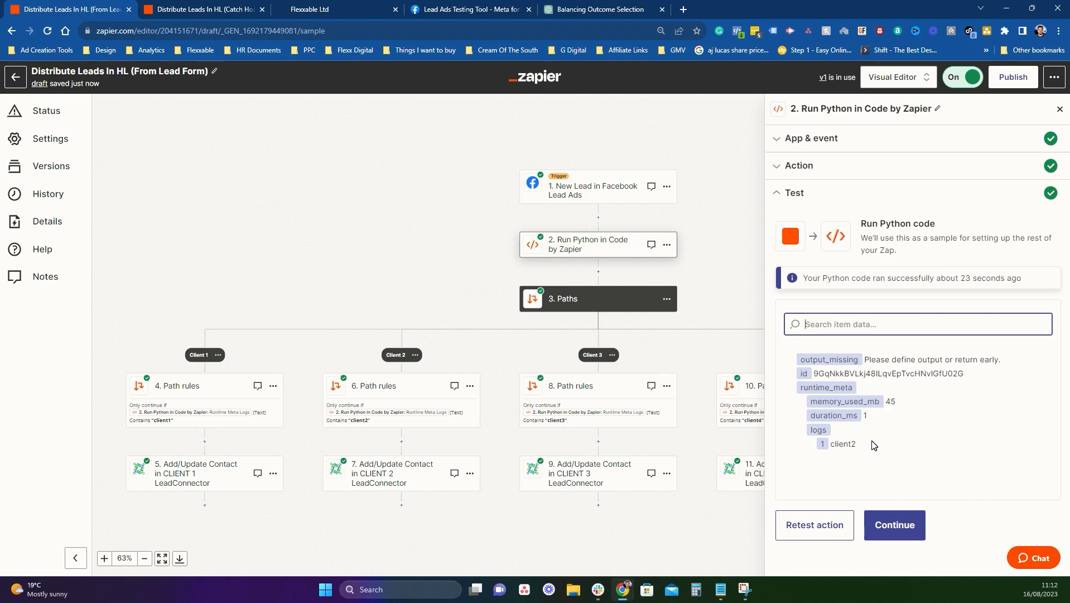
{"action": "mouse_move", "coordinate": [912, 407]}
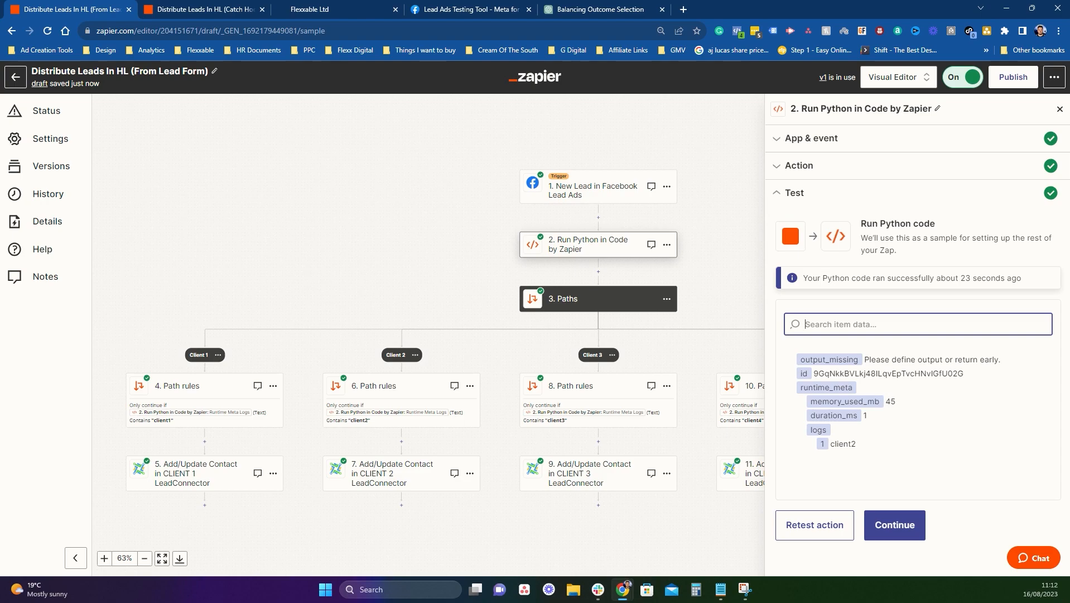
{"action": "mouse_move", "coordinate": [894, 524]}
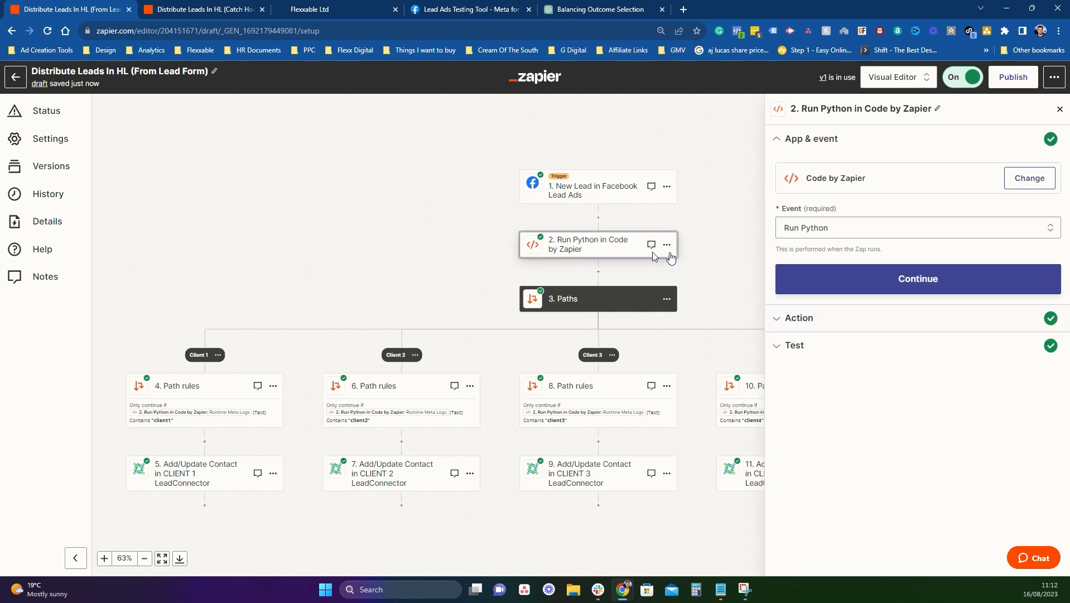
Step: Delete client2 from the Python code's outcomes list and save the edited code
{"action": "left_click", "coordinate": [917, 279]}
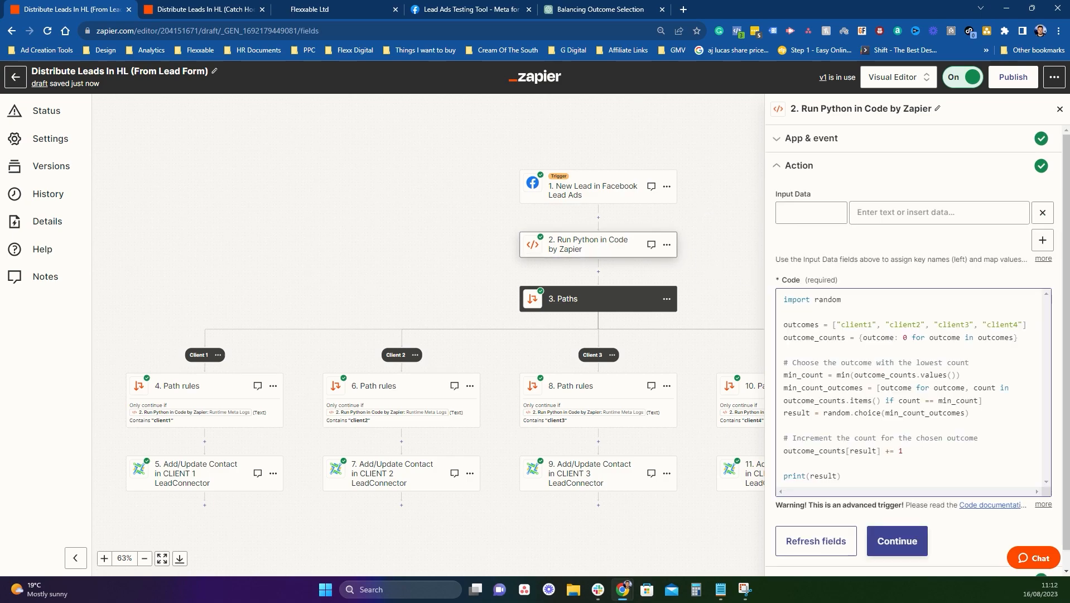
{"action": "double_click", "coordinate": [905, 324]}
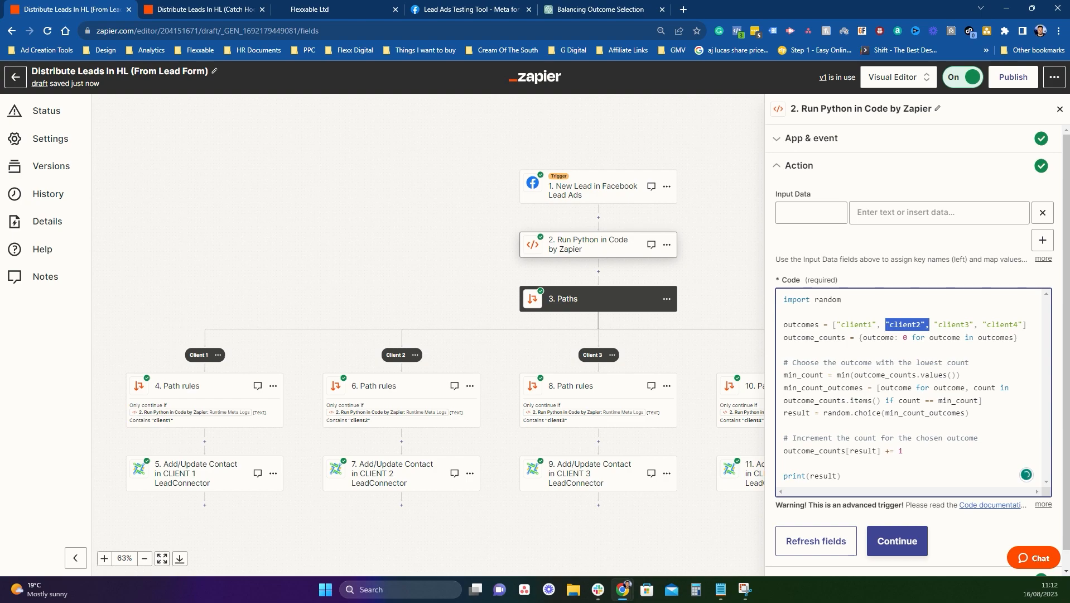
{"action": "key", "text": "Delete"}
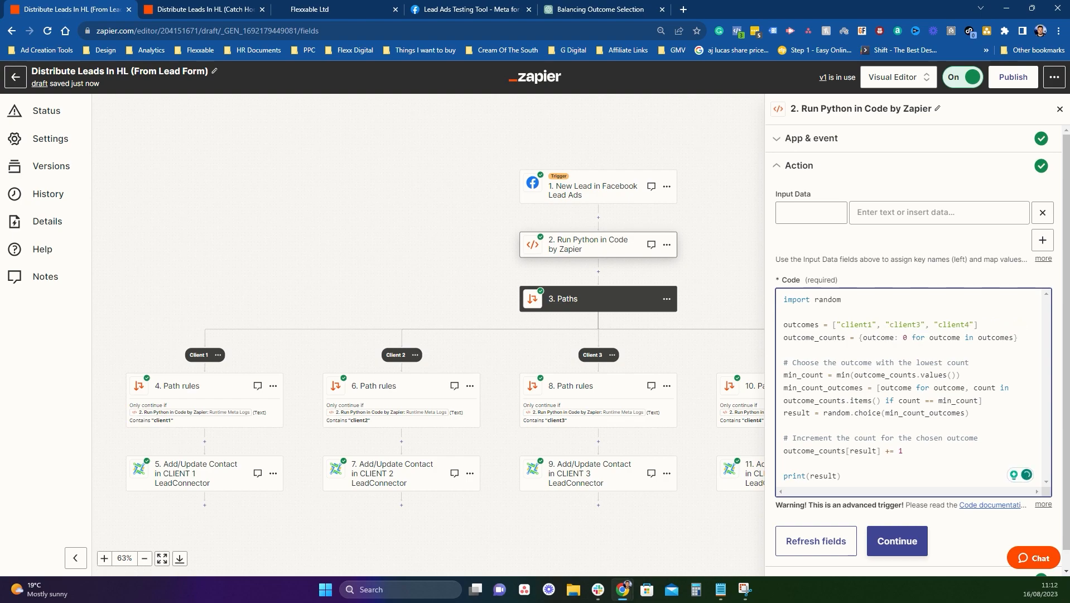
{"action": "left_click", "coordinate": [895, 541]}
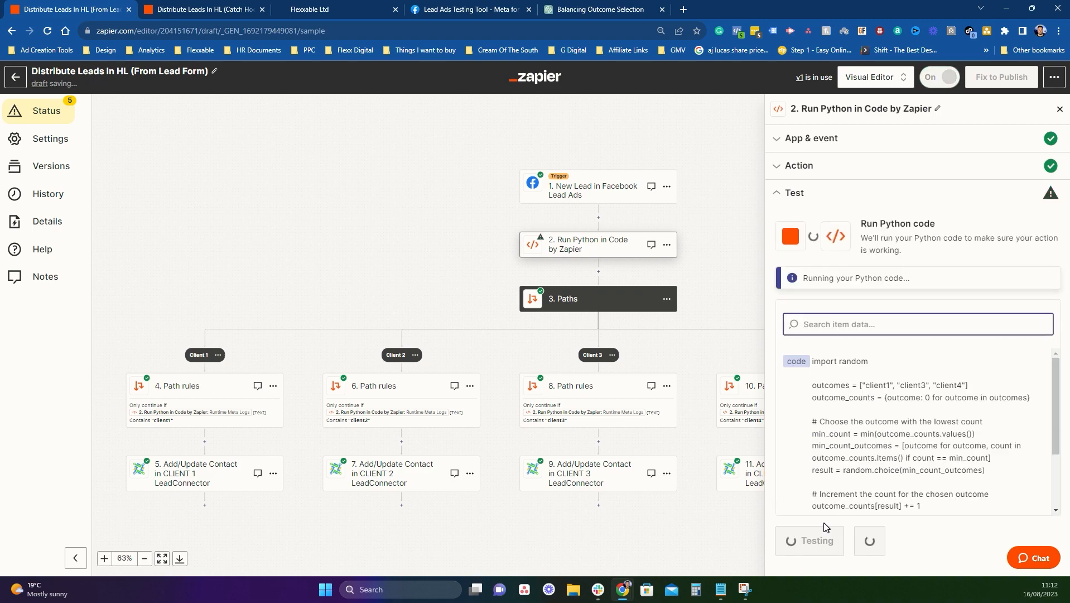
Step: Retest the edited code, getting client1 and then client3 from the remaining three clients
{"action": "left_click", "coordinate": [810, 540]}
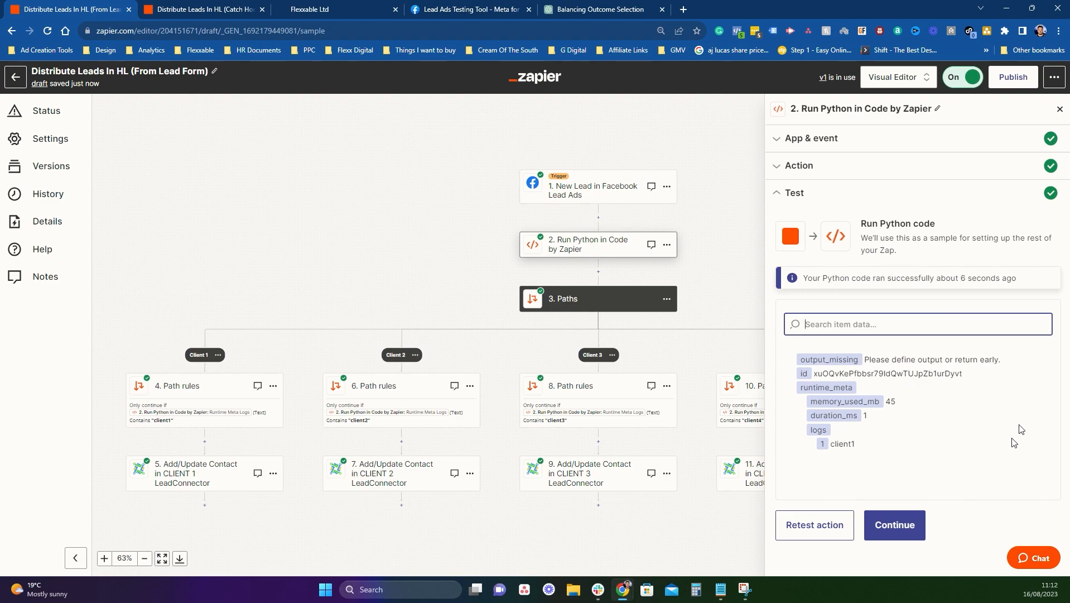
{"action": "left_click", "coordinate": [814, 525]}
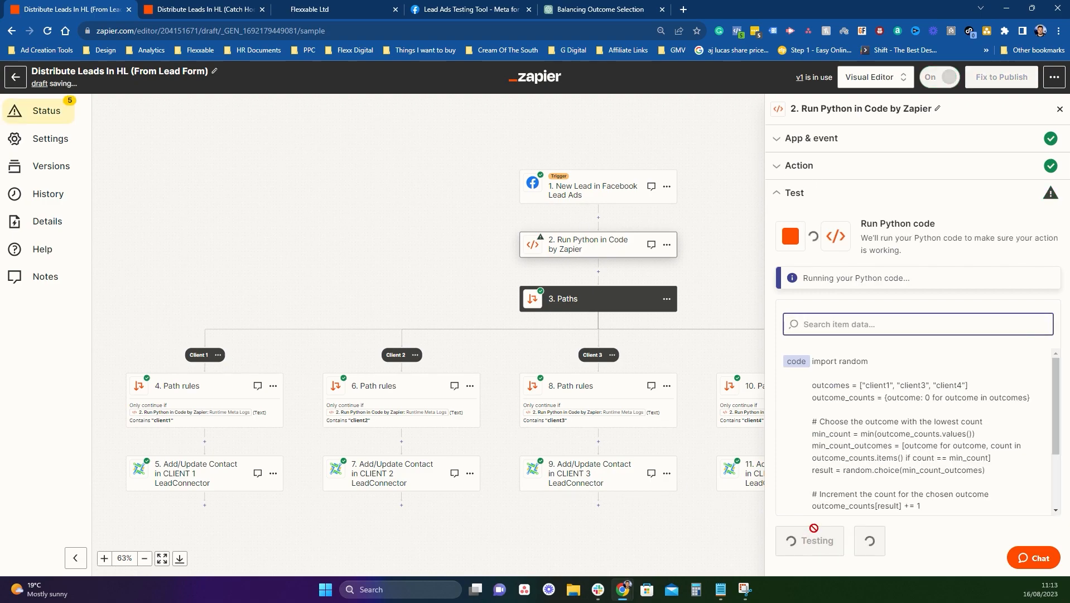
{"action": "left_click", "coordinate": [939, 77]}
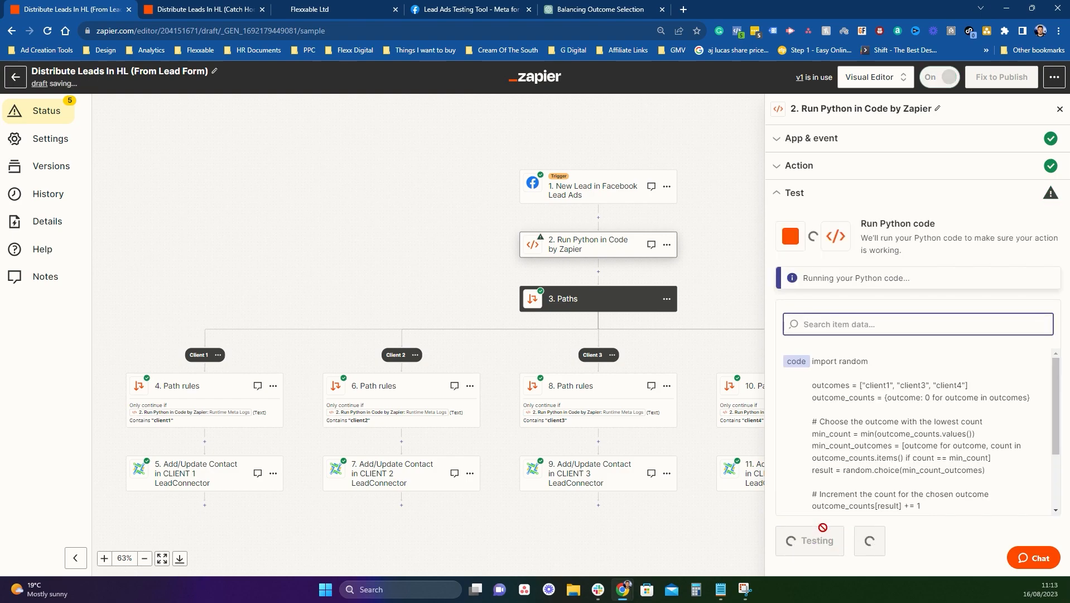
{"action": "left_click", "coordinate": [939, 77]}
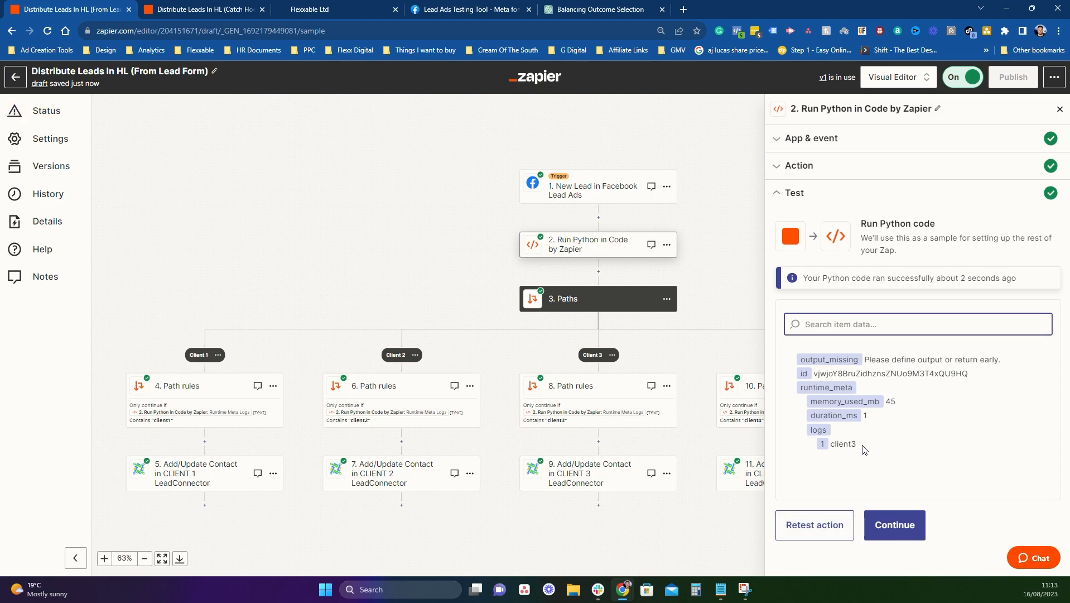
Step: Restore client2 so the outcomes list holds all four clients and save the code step
{"action": "left_click", "coordinate": [812, 138]}
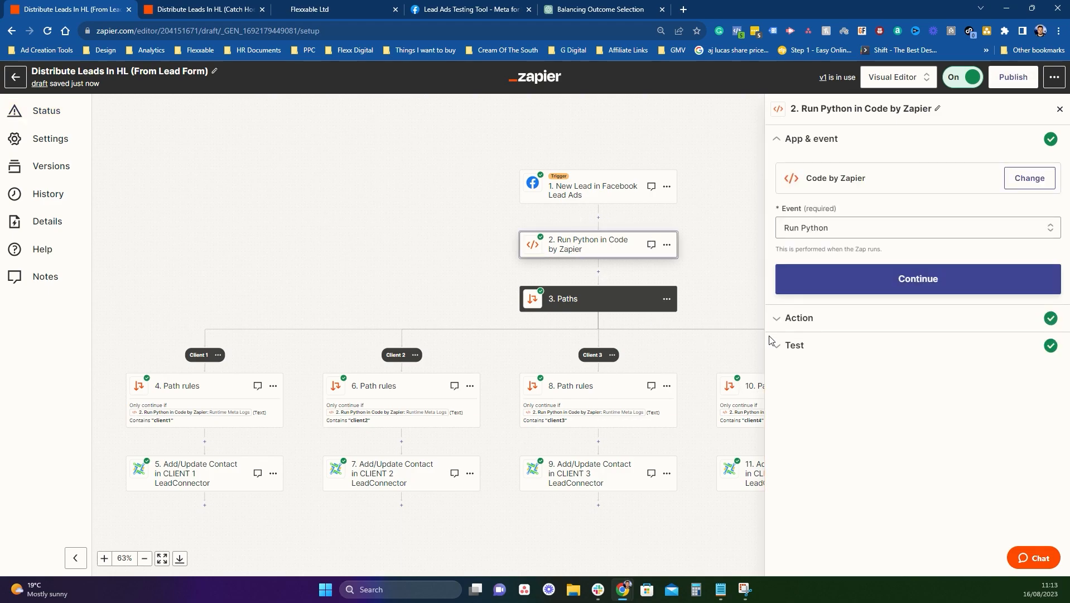
{"action": "left_click", "coordinate": [917, 279]}
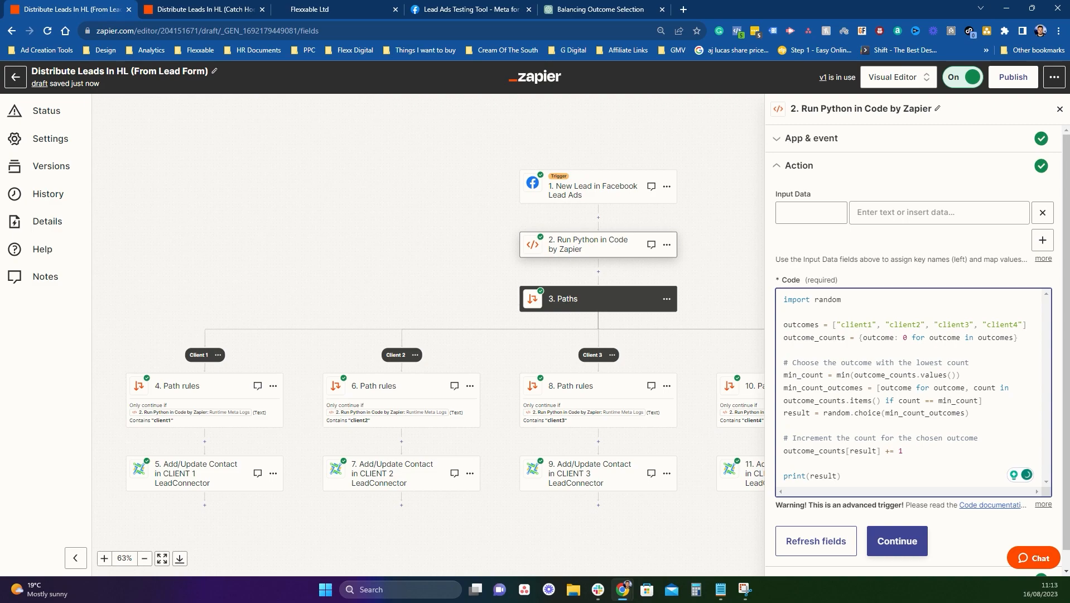
{"action": "left_click", "coordinate": [929, 324]}
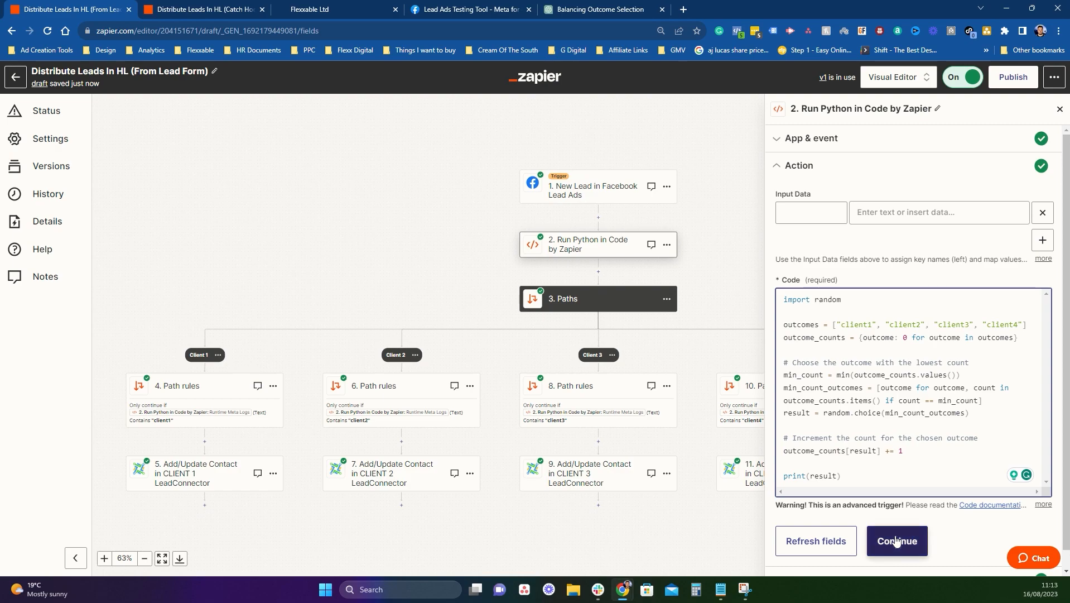
{"action": "left_click", "coordinate": [897, 541]}
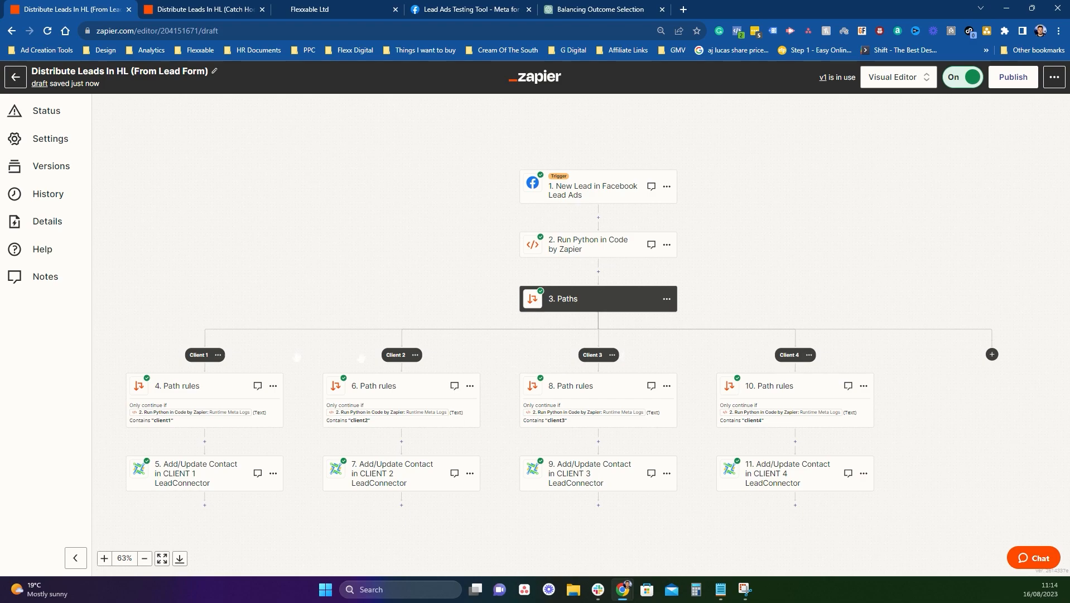
Step: Review the Client 1 path rule's field and data choices without changing them
{"action": "left_click", "coordinate": [176, 385]}
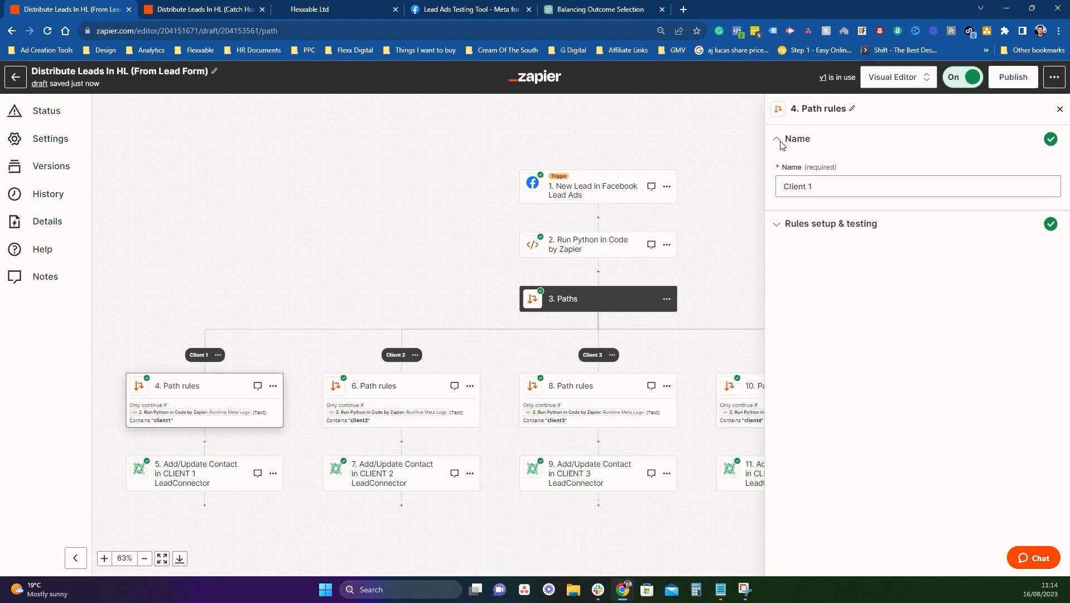
{"action": "left_click", "coordinate": [917, 185]}
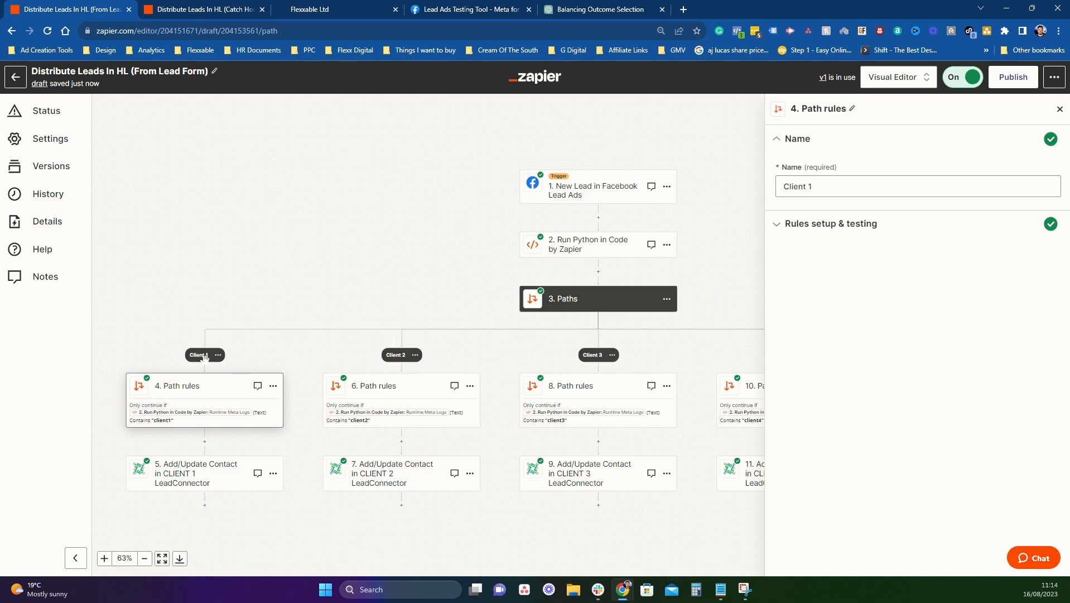
{"action": "mouse_move", "coordinate": [564, 251]}
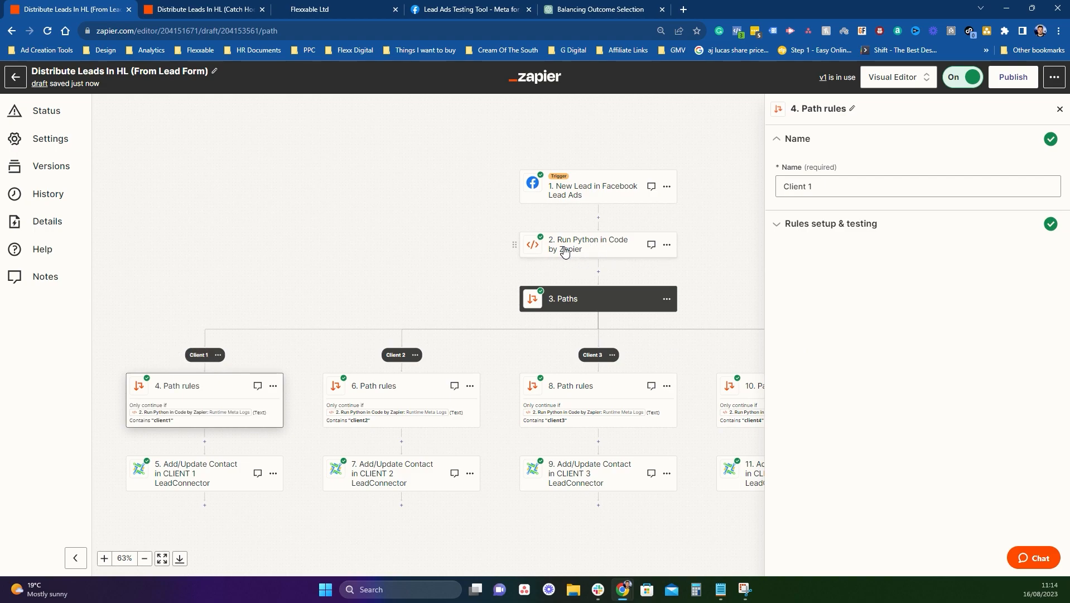
{"action": "left_click", "coordinate": [831, 223]}
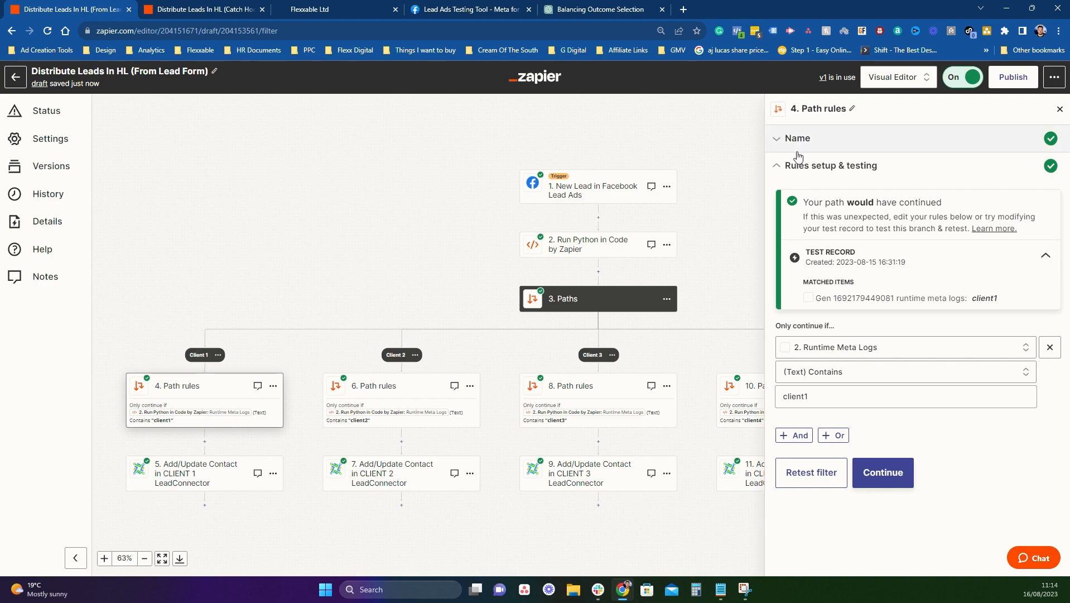
{"action": "left_click", "coordinate": [901, 347]}
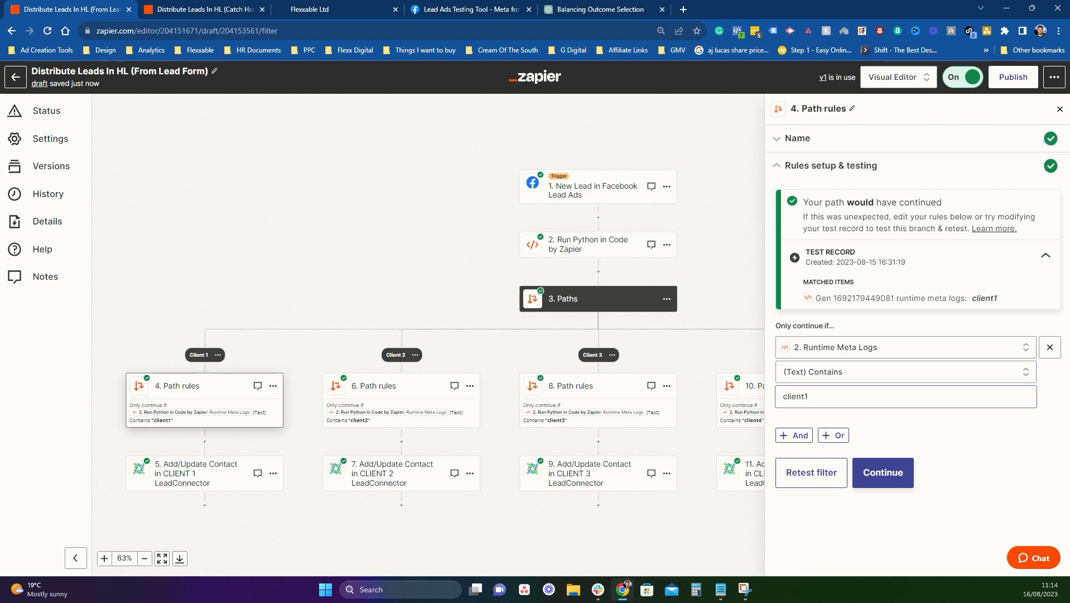
{"action": "left_click", "coordinate": [901, 396]}
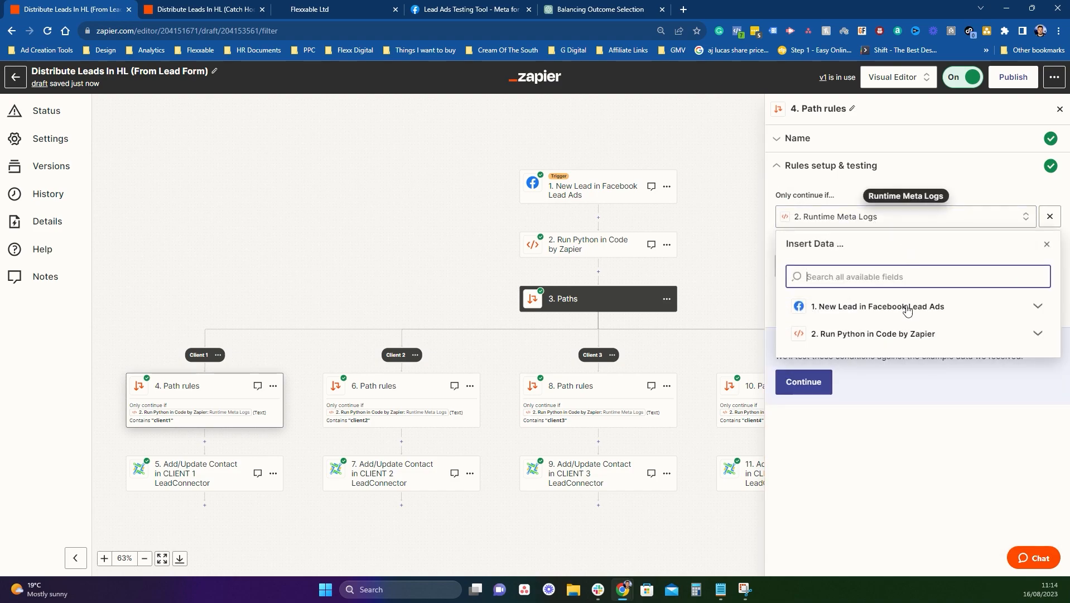
{"action": "left_click", "coordinate": [872, 334]}
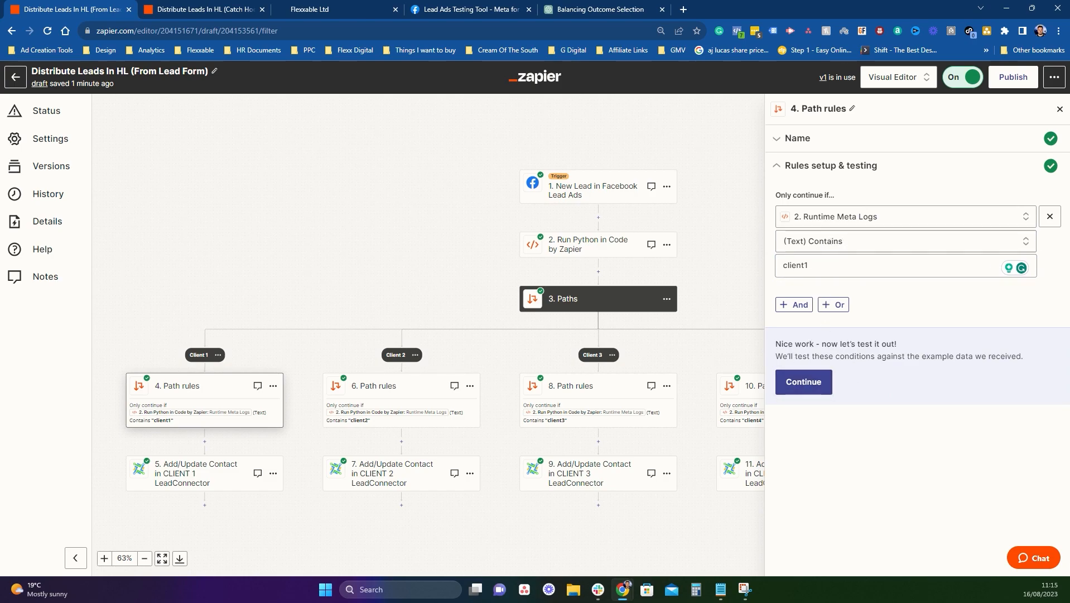
Step: Retest the Client 1 rule on the newest record, showing client3 would not continue down this path
{"action": "left_click", "coordinate": [803, 381]}
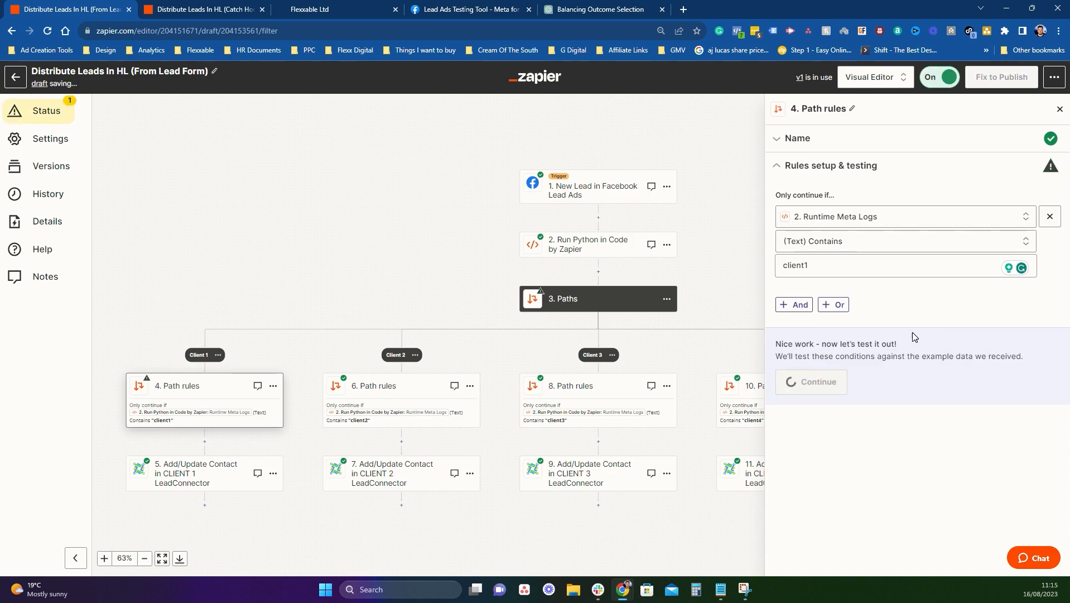
{"action": "left_click", "coordinate": [816, 382]}
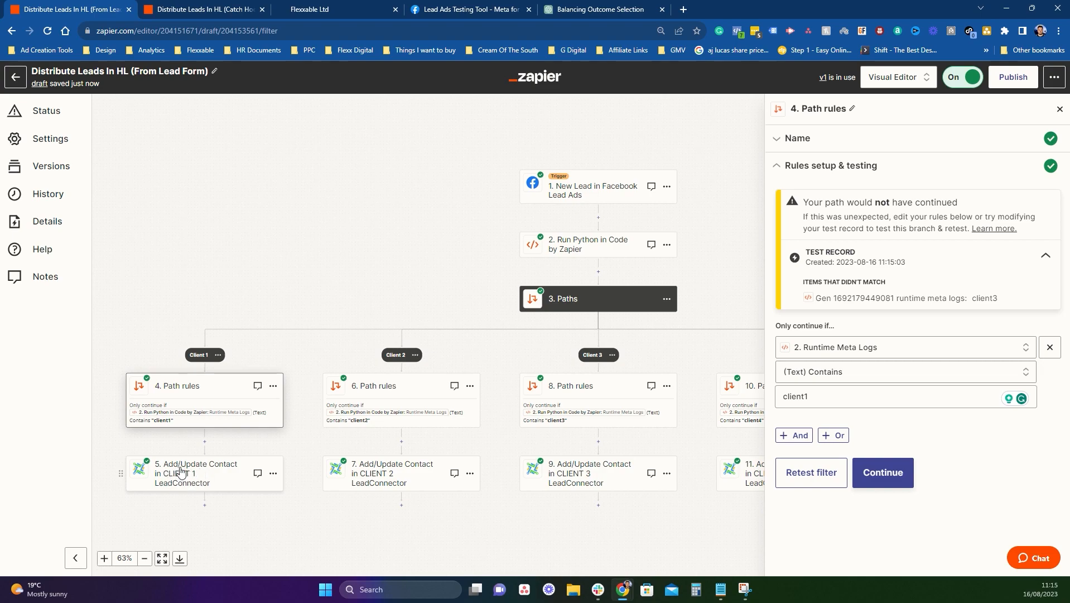
{"action": "mouse_move", "coordinate": [212, 472]}
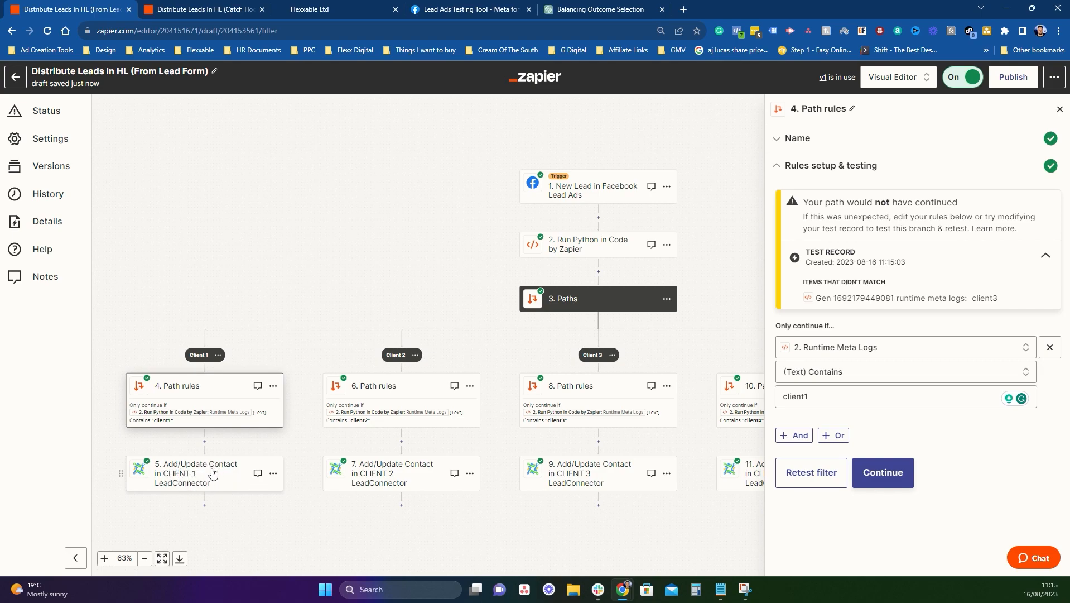
Step: Show the CLIENT 1 Add/Update Contact step's account, connected to LeadConnector #4
{"action": "left_click", "coordinate": [203, 473]}
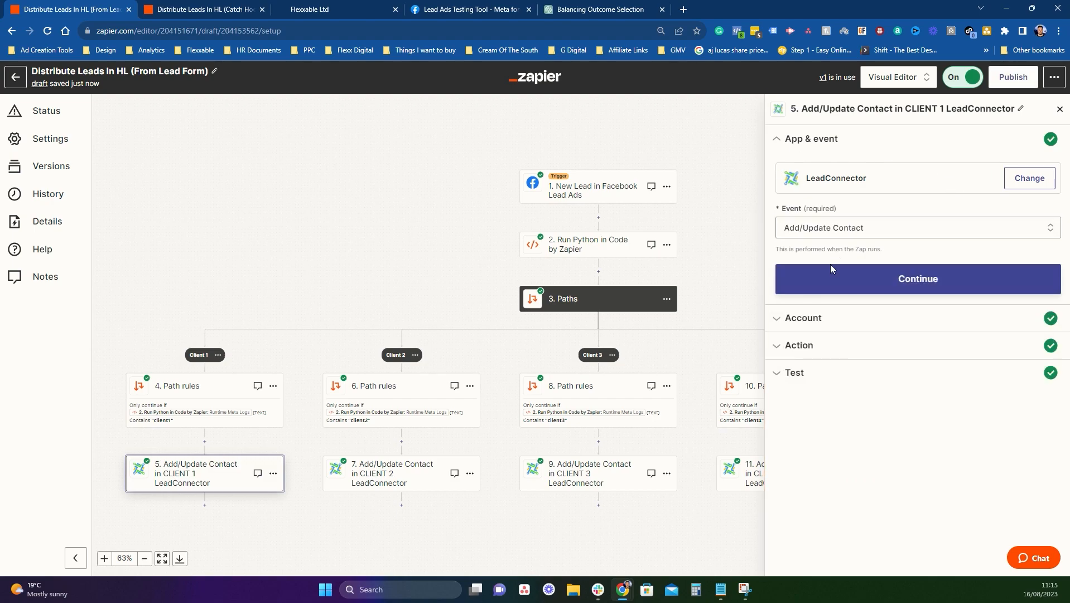
{"action": "mouse_move", "coordinate": [847, 287]}
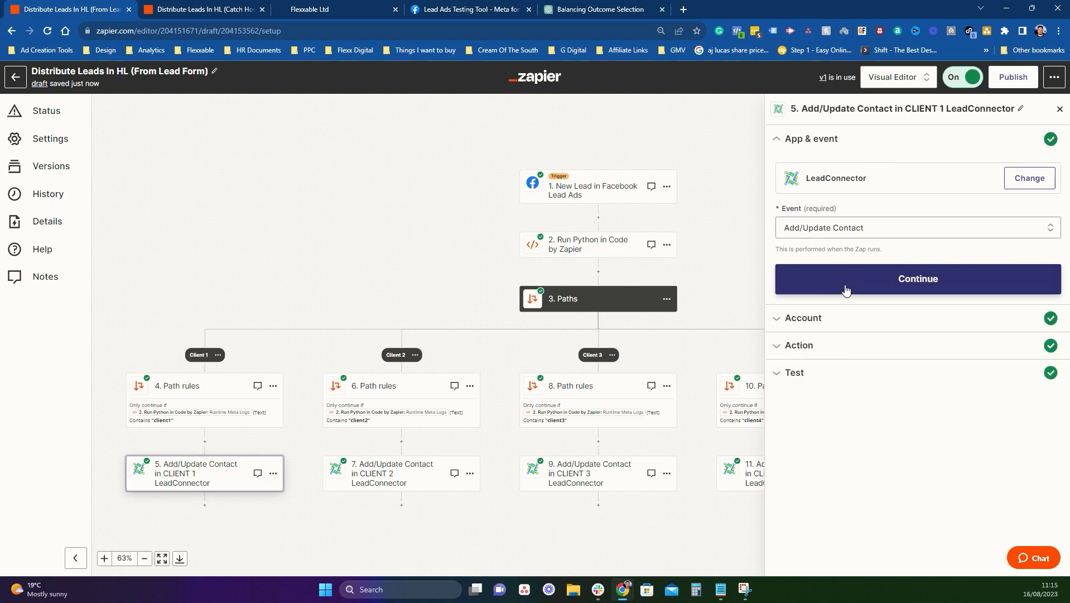
{"action": "left_click", "coordinate": [918, 279]}
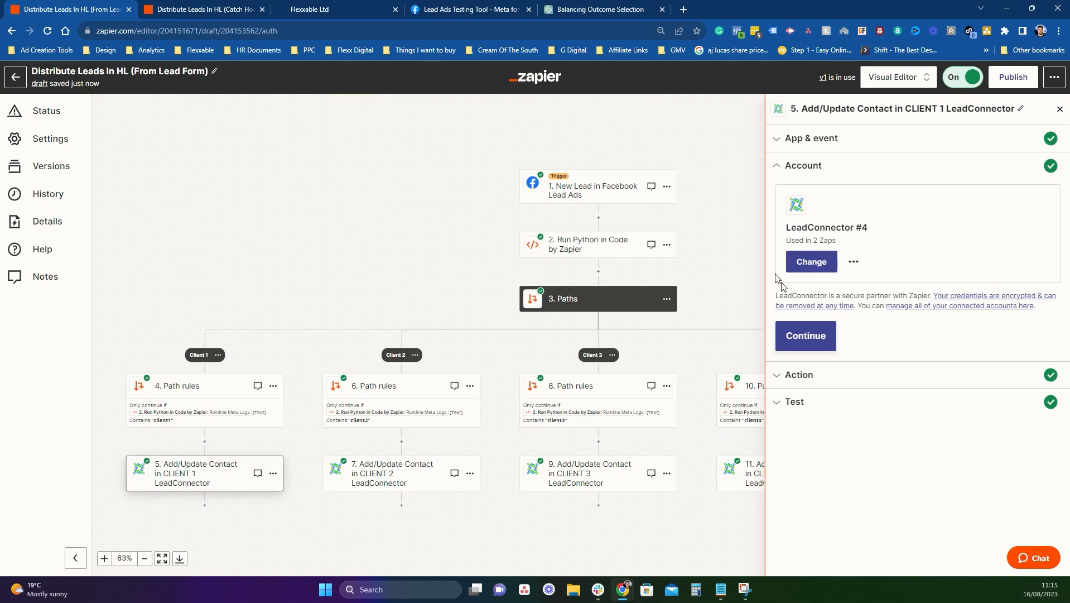
{"action": "mouse_move", "coordinate": [884, 198]}
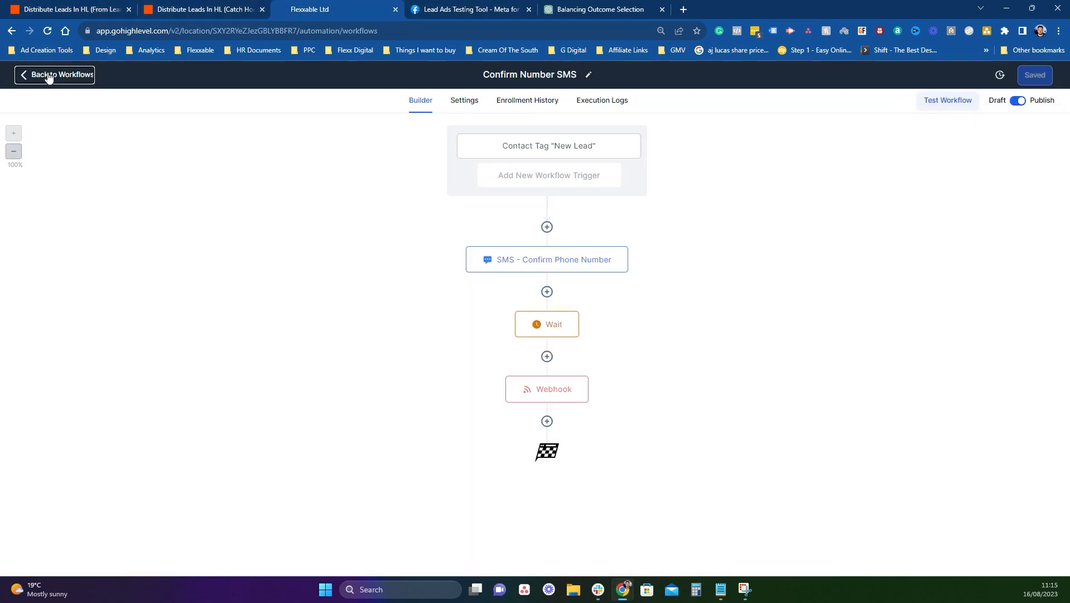
Step: View Client 3's HighLevel Business Profile with its masked API key, then return to the Zapier editor
{"action": "left_click", "coordinate": [55, 74]}
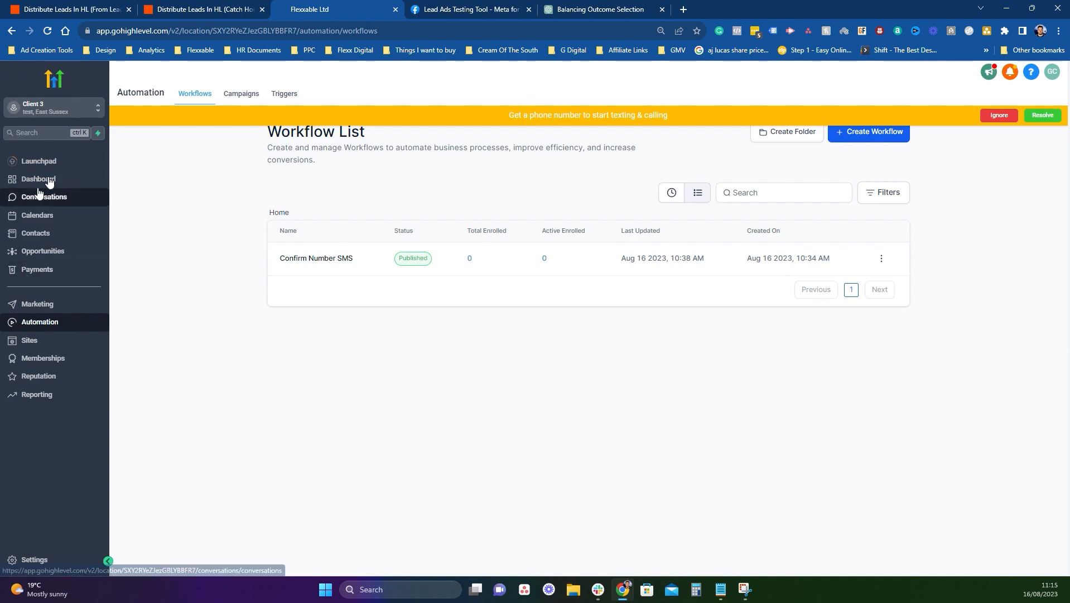
{"action": "left_click", "coordinate": [34, 560]}
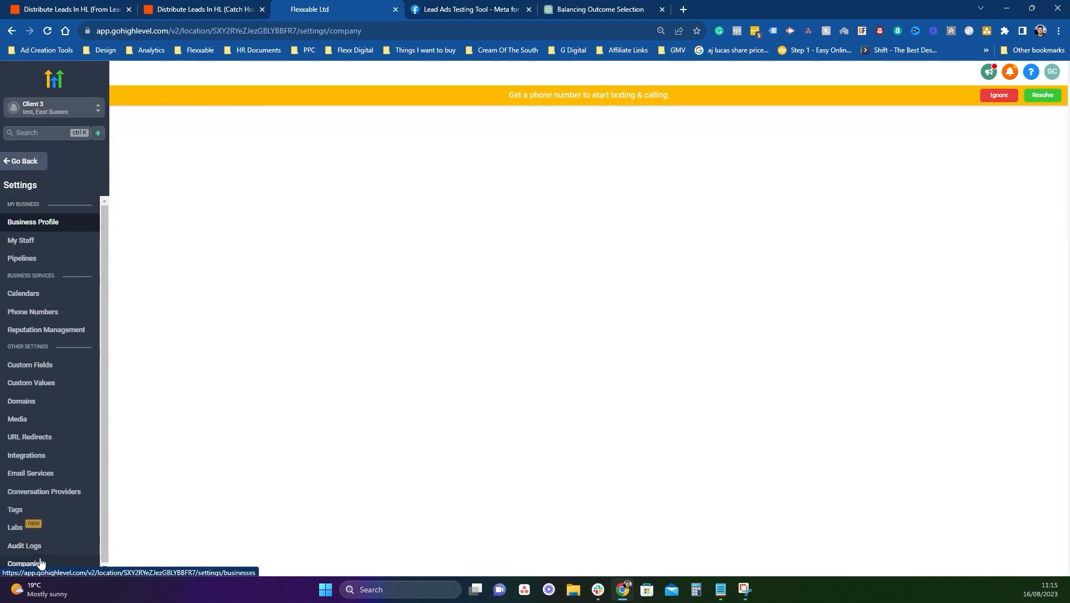
{"action": "left_click", "coordinate": [33, 221]}
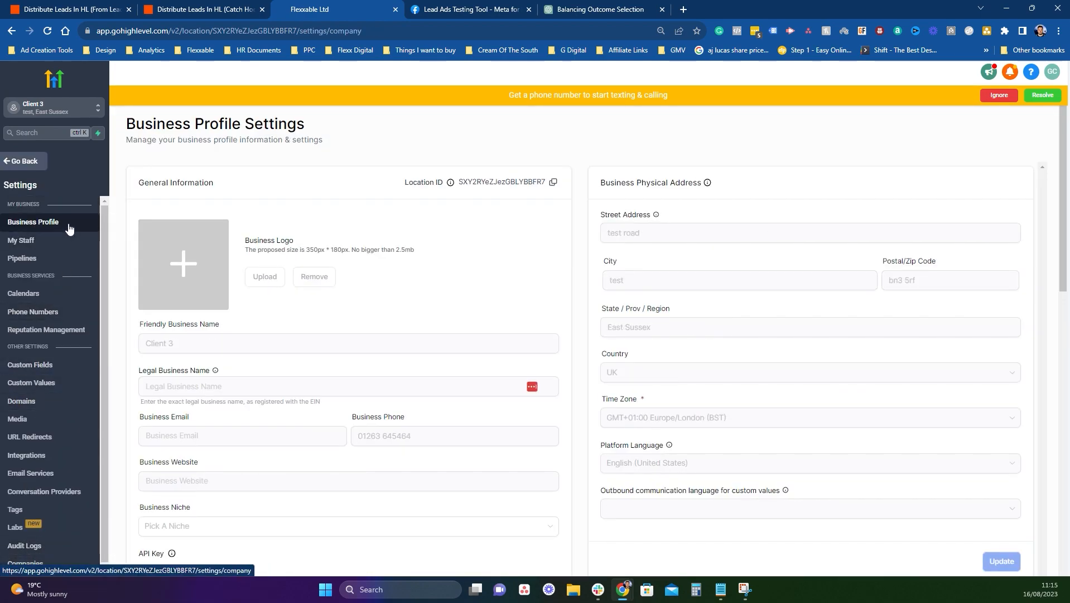
{"action": "scroll", "scroll_direction": "down", "scroll_amount": 3}
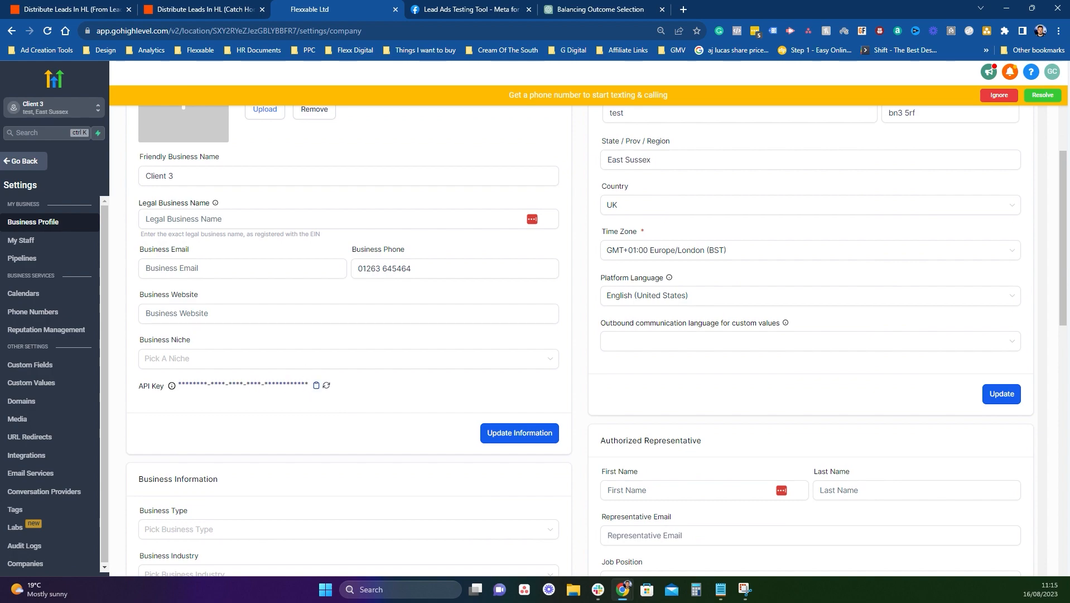
{"action": "left_click", "coordinate": [68, 8]}
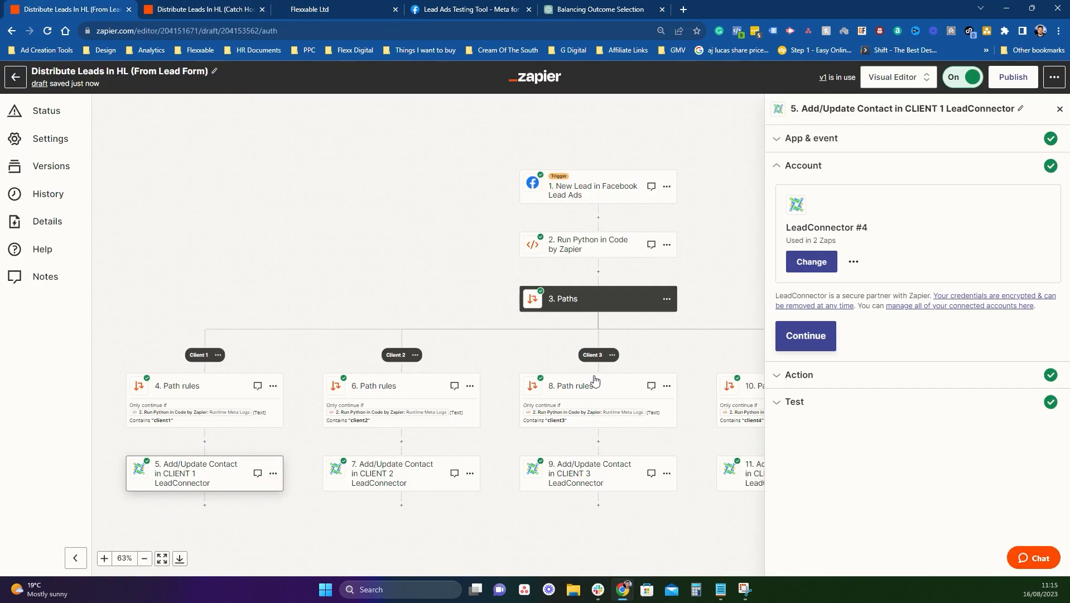
Step: Check the CLIENT 3 contact step's account, dismiss the Connect an Account prompt and keep LeadConnector #2
{"action": "left_click", "coordinate": [596, 474]}
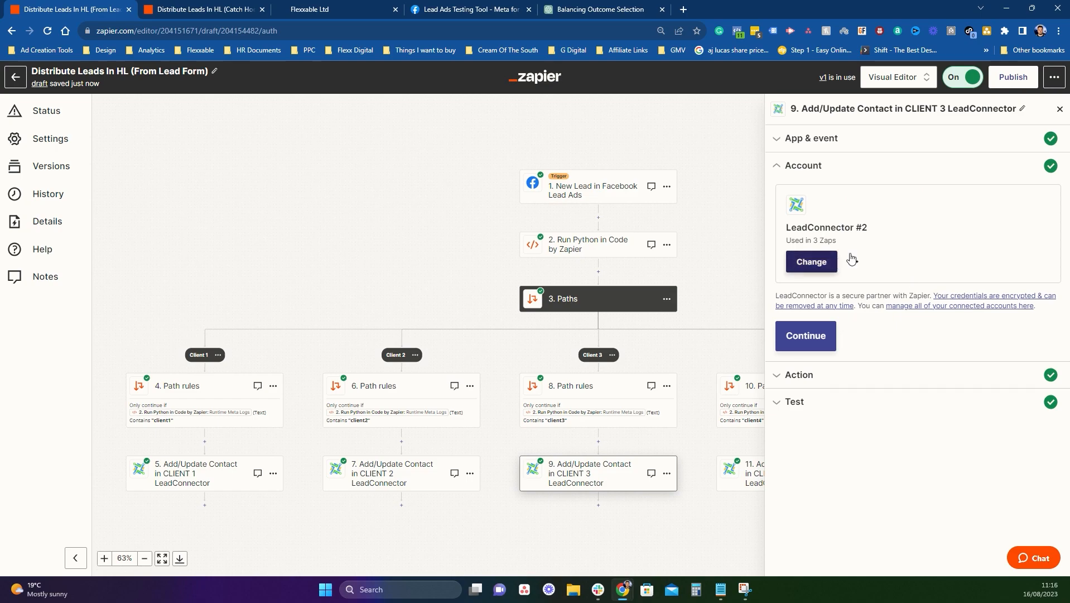
{"action": "left_click", "coordinate": [853, 262]}
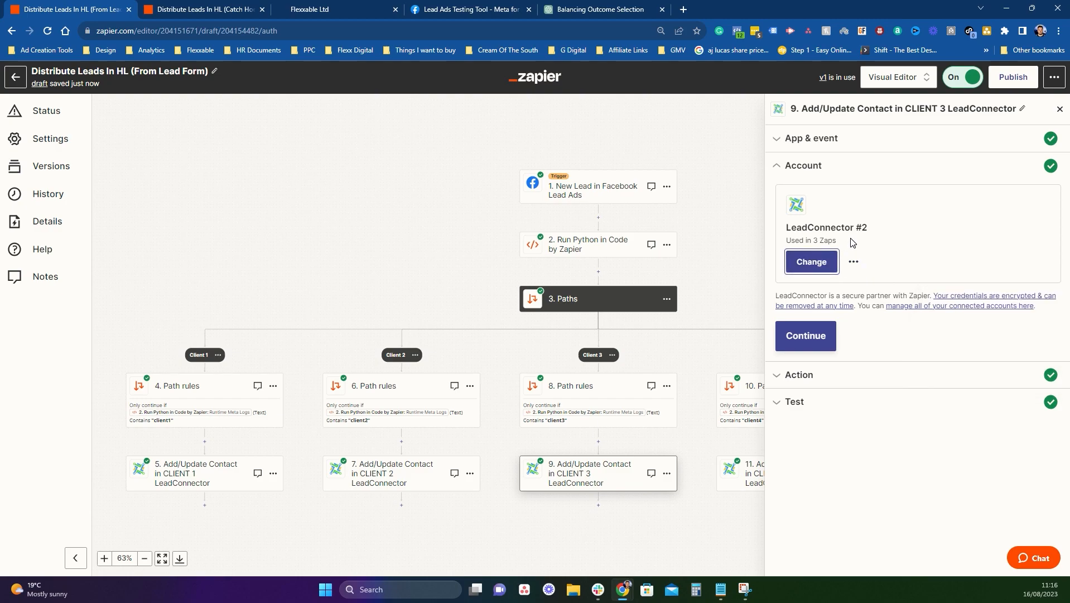
{"action": "left_click", "coordinate": [811, 261]}
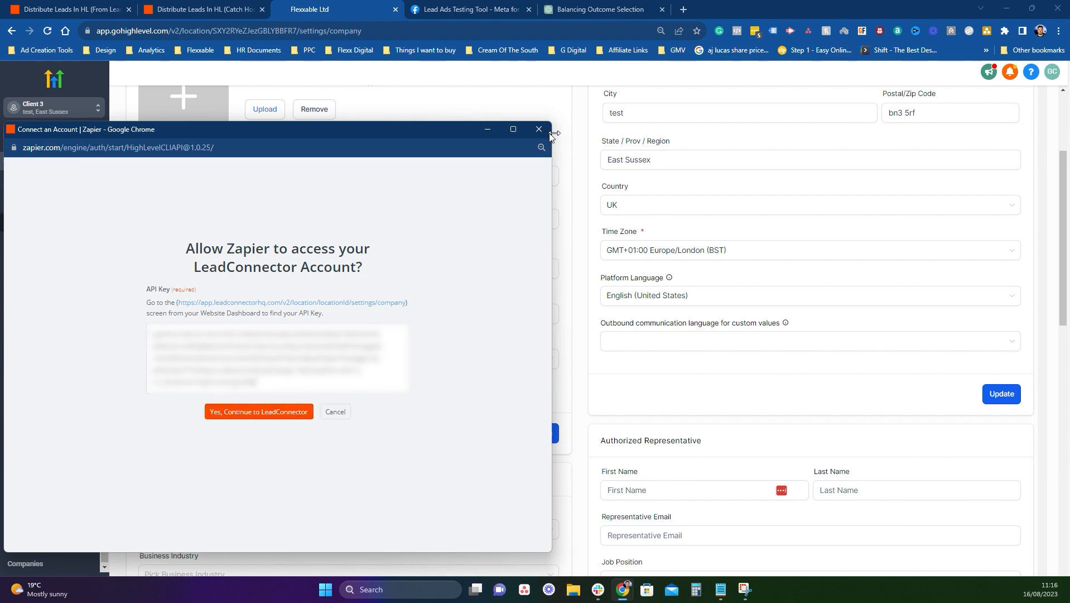
{"action": "left_click", "coordinate": [539, 129]}
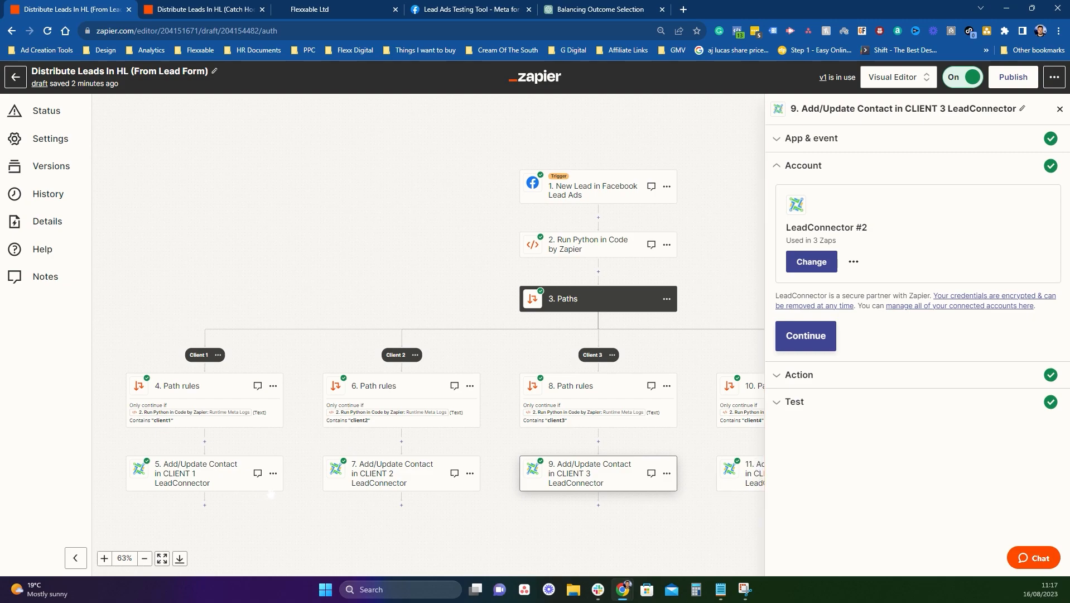
{"action": "left_click", "coordinate": [1058, 108]}
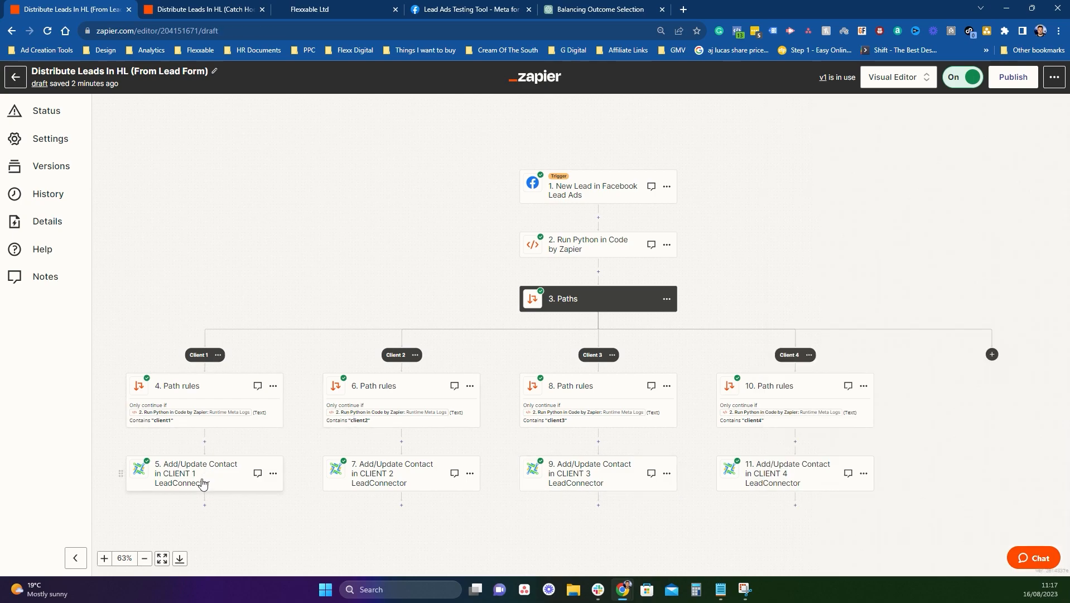
Step: Review the CLIENT 1 contact step's mappings — full name, email, 'new lead' tag — then return to the overview
{"action": "left_click", "coordinate": [204, 472]}
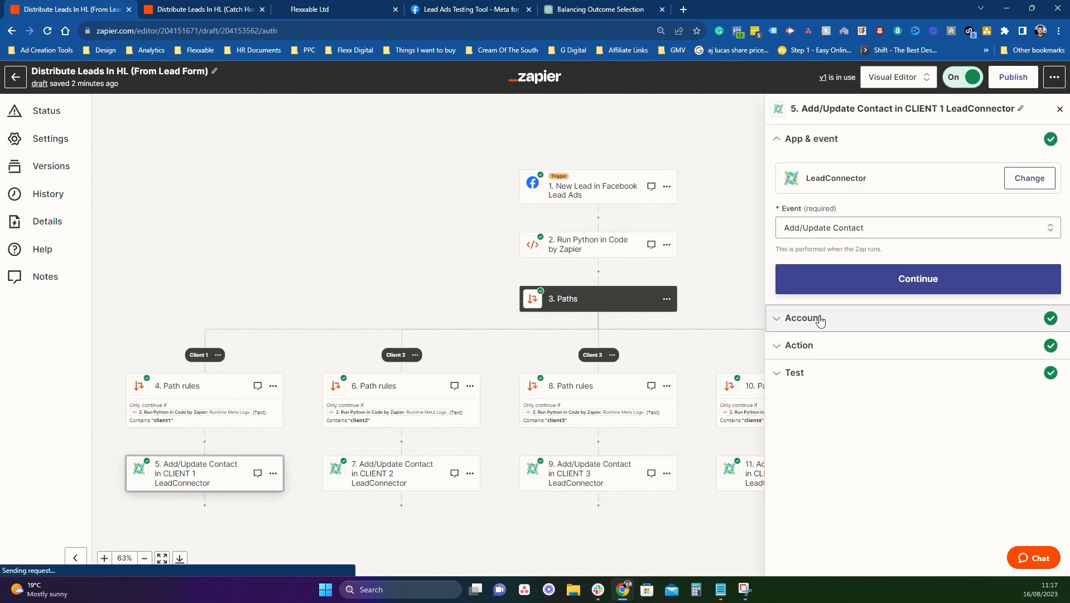
{"action": "left_click", "coordinate": [917, 279]}
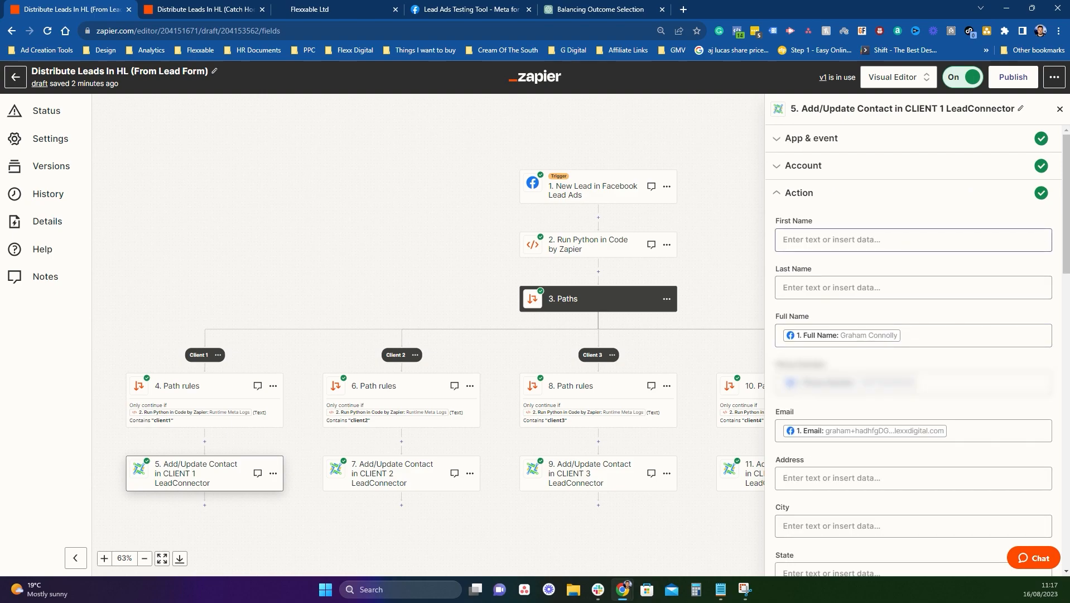
{"action": "left_click", "coordinate": [913, 335]}
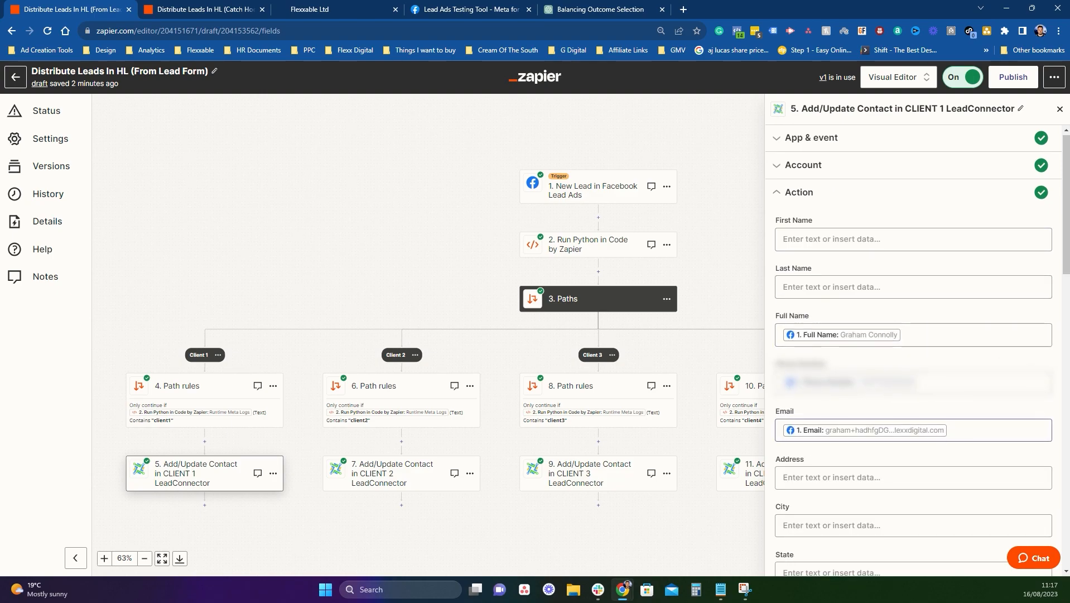
{"action": "scroll", "scroll_direction": "down", "scroll_amount": 3}
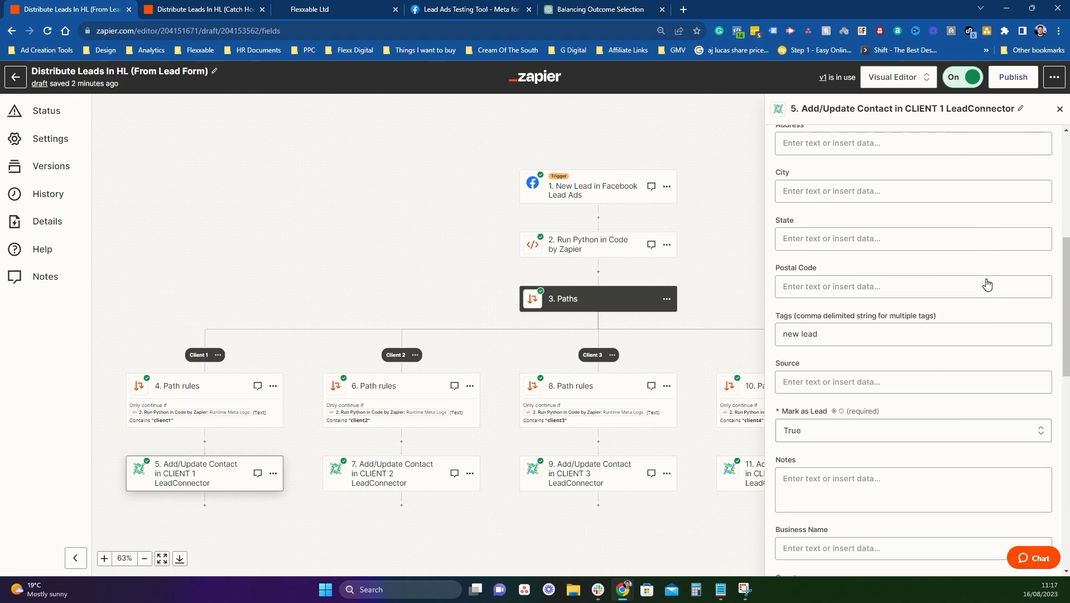
{"action": "mouse_move", "coordinate": [609, 193]}
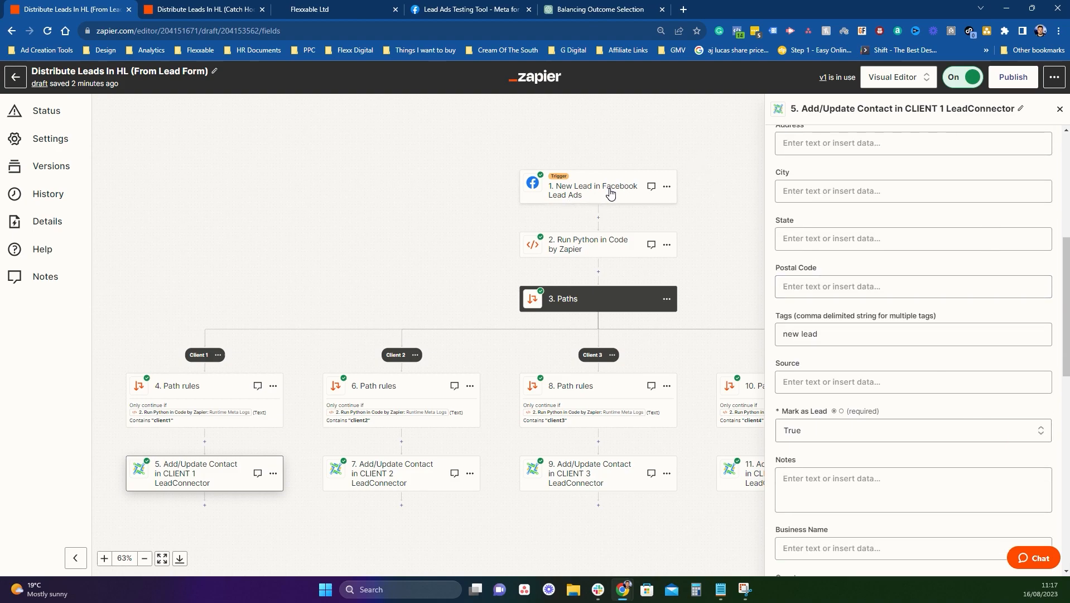
{"action": "mouse_move", "coordinate": [960, 278]}
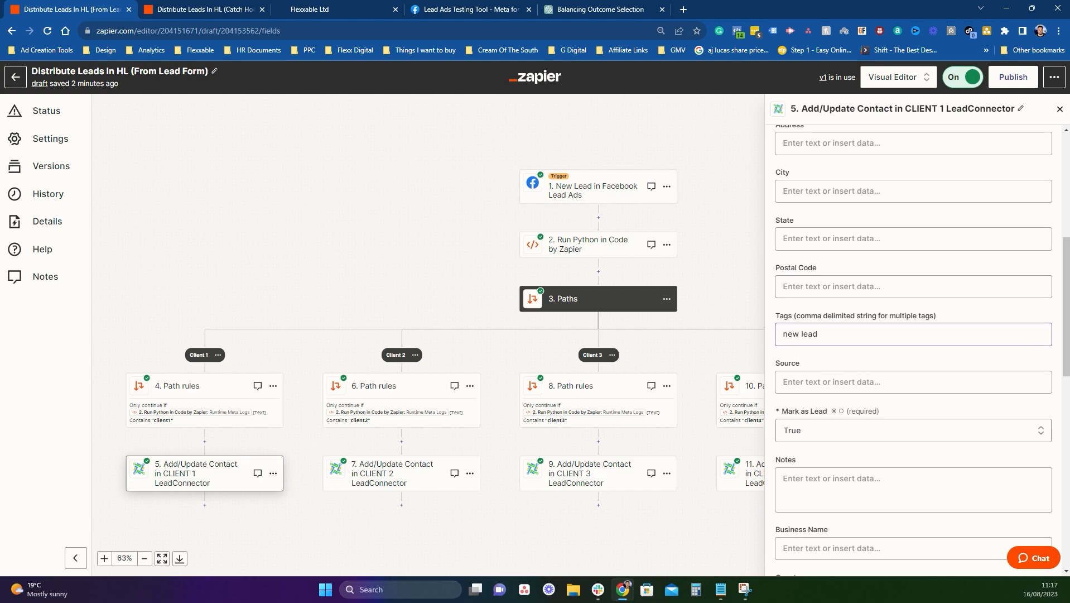
{"action": "scroll", "scroll_direction": "down", "scroll_amount": 3}
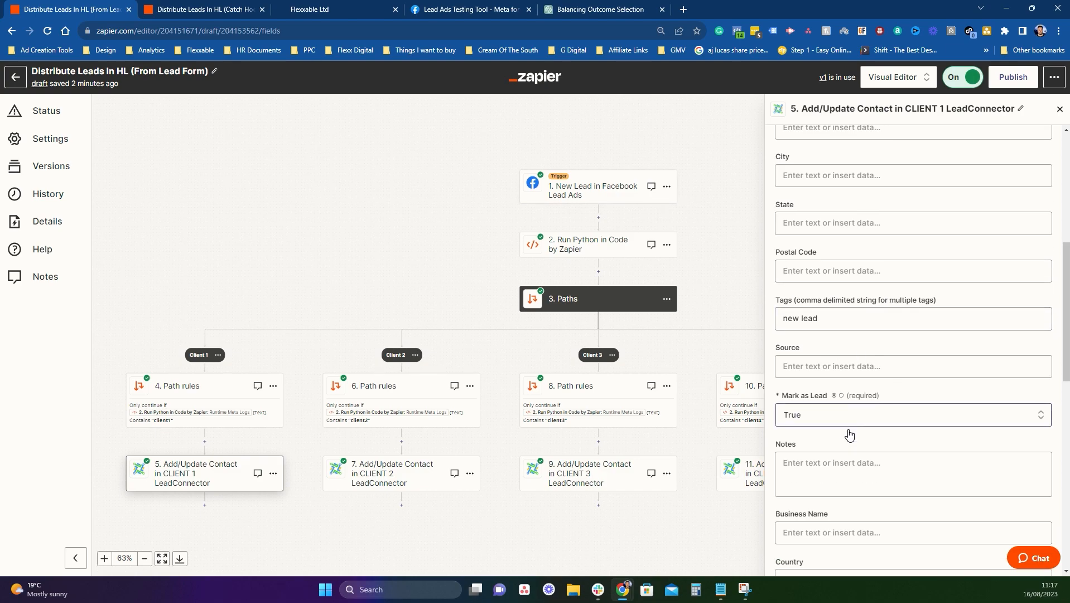
{"action": "scroll", "scroll_direction": "down", "scroll_amount": 3}
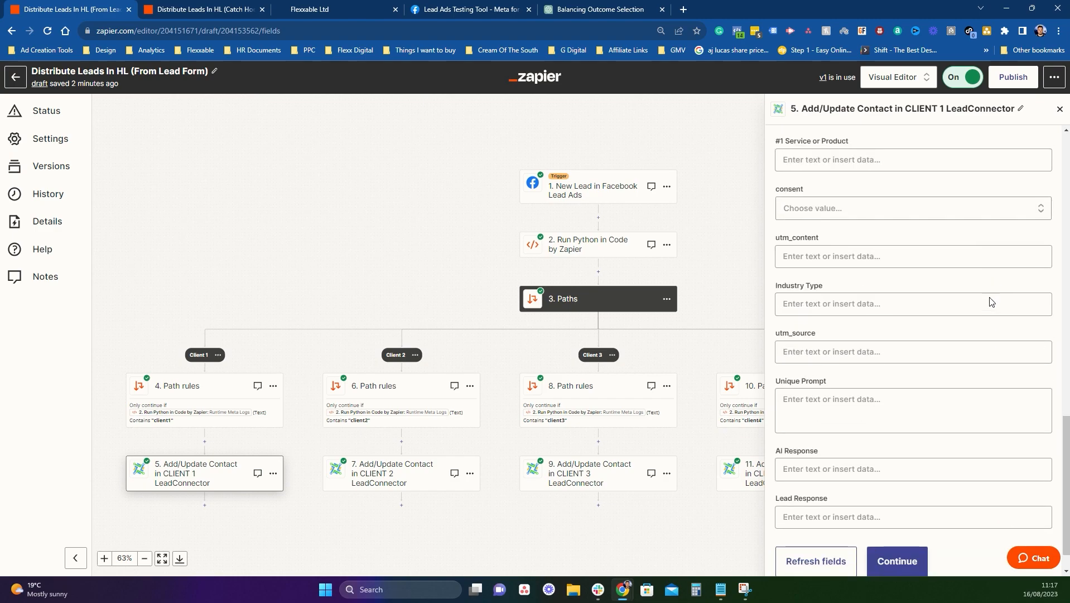
{"action": "scroll", "scroll_direction": "down", "scroll_amount": 3}
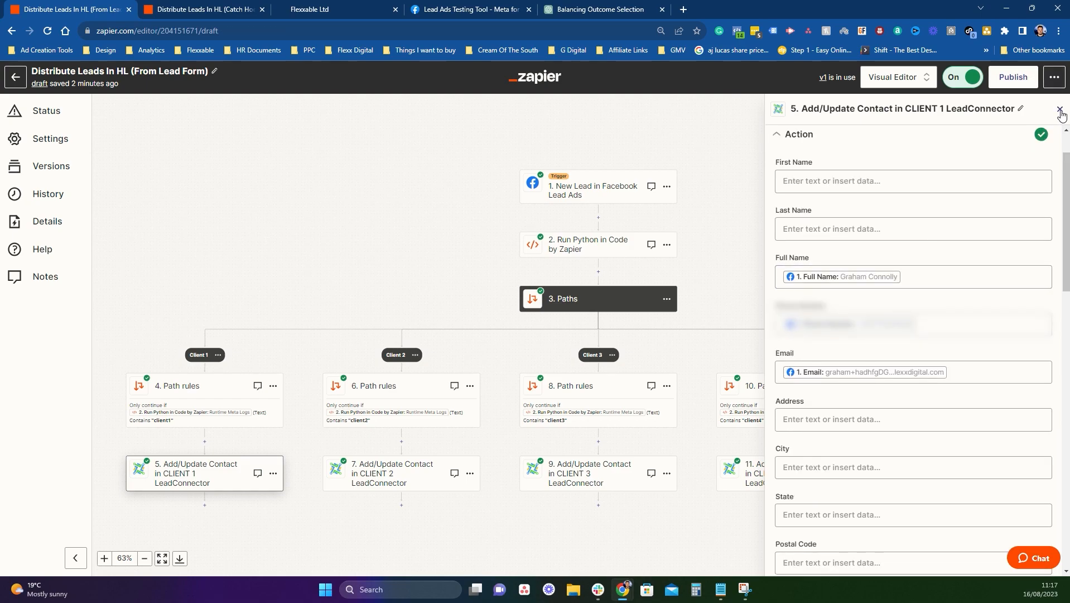
{"action": "left_click", "coordinate": [1061, 113]}
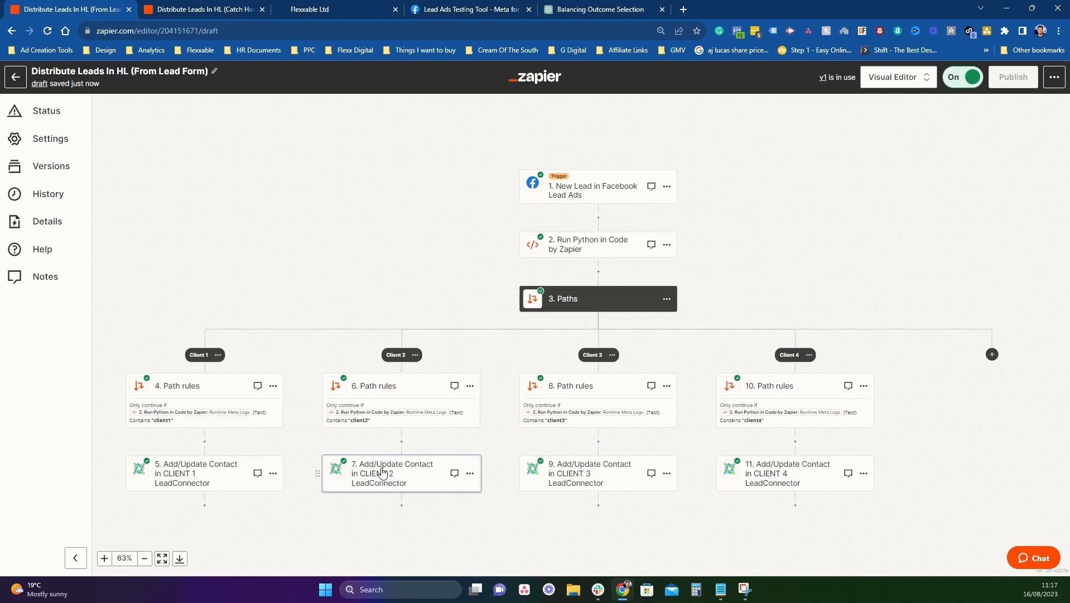
Step: Review the CLIENT 2 step's LeadConnector #3 account and name, email, tag, United Kingdom mappings
{"action": "left_click", "coordinate": [401, 472]}
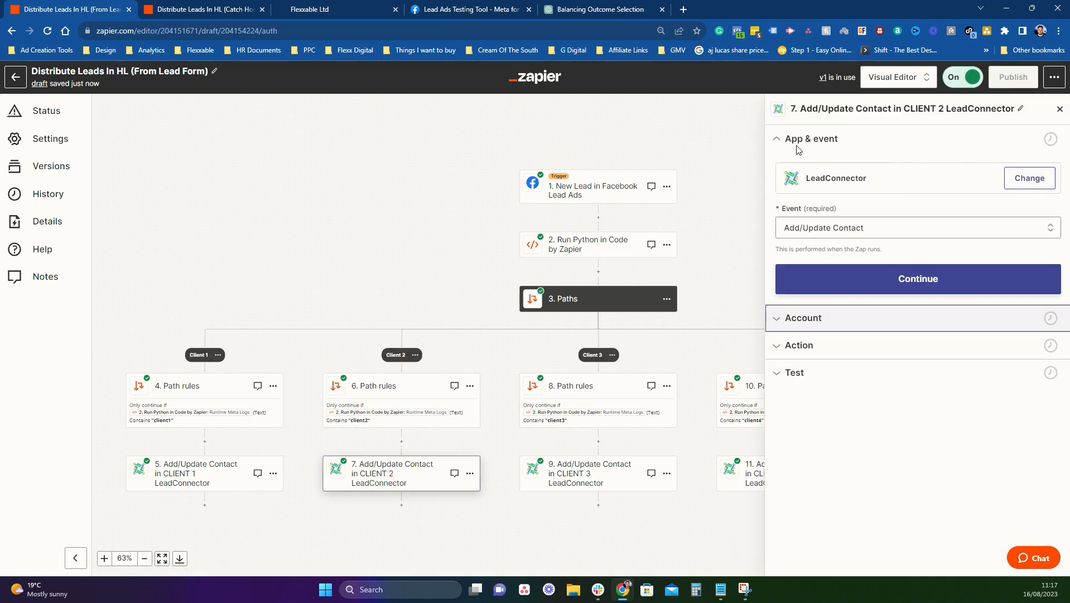
{"action": "left_click", "coordinate": [918, 278]}
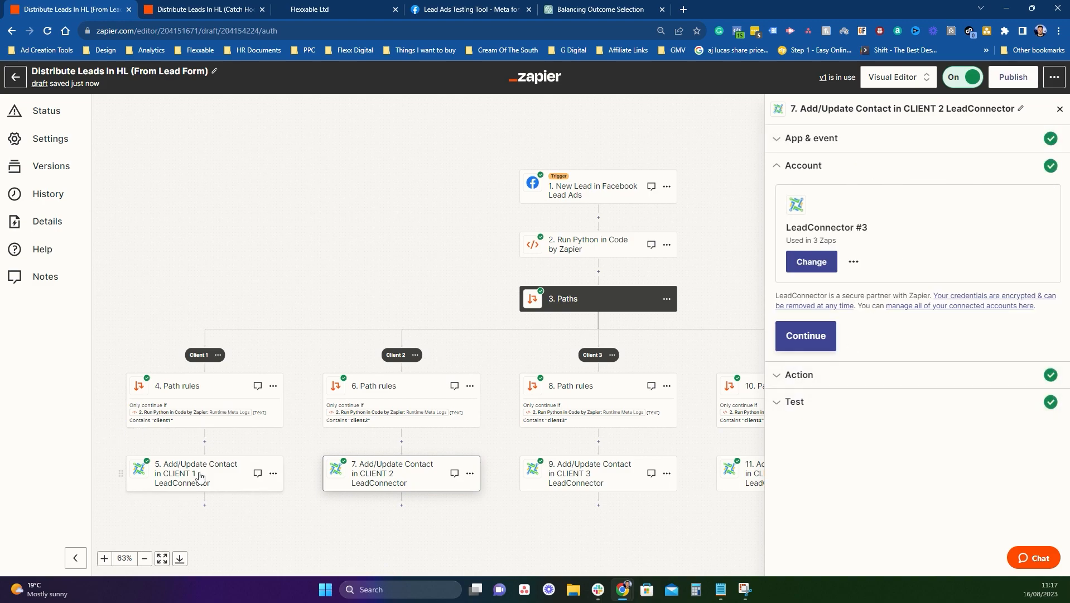
{"action": "mouse_move", "coordinate": [817, 203]}
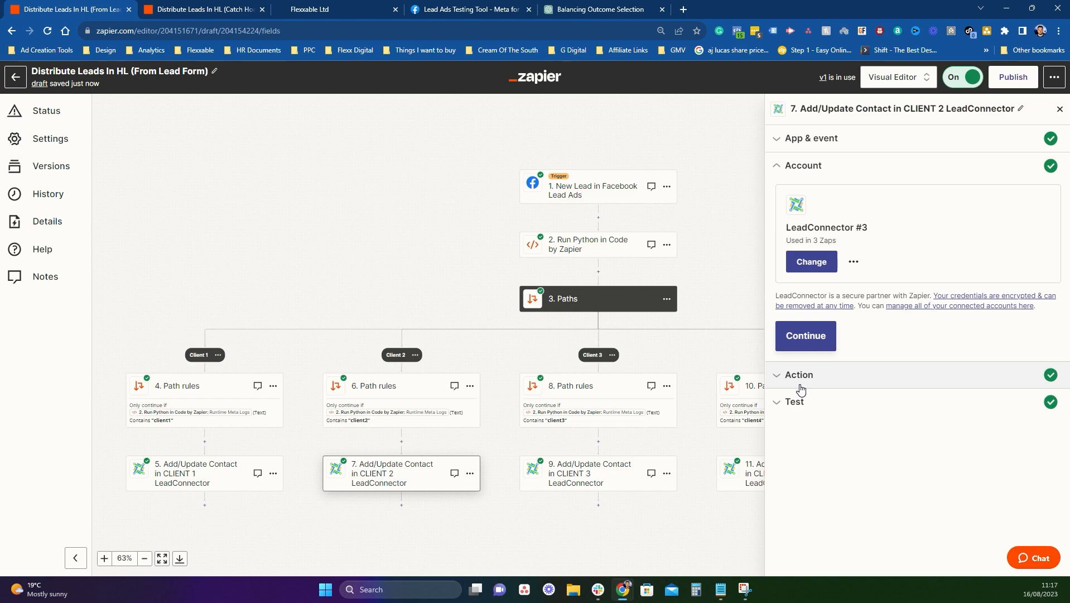
{"action": "left_click", "coordinate": [805, 336]}
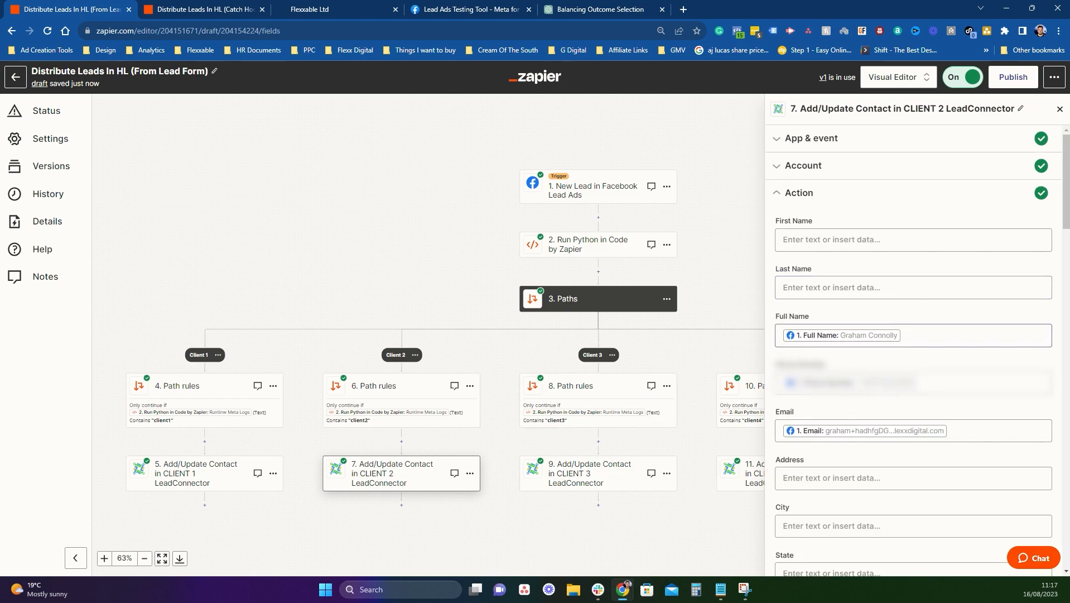
{"action": "scroll", "scroll_direction": "down", "scroll_amount": 3}
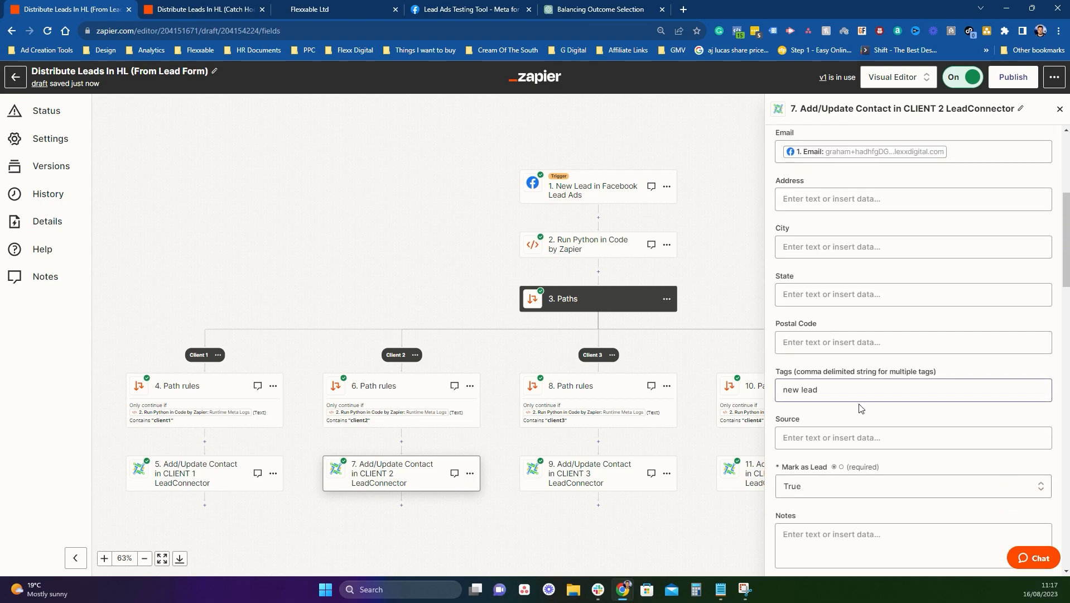
{"action": "scroll", "scroll_direction": "down", "scroll_amount": 3}
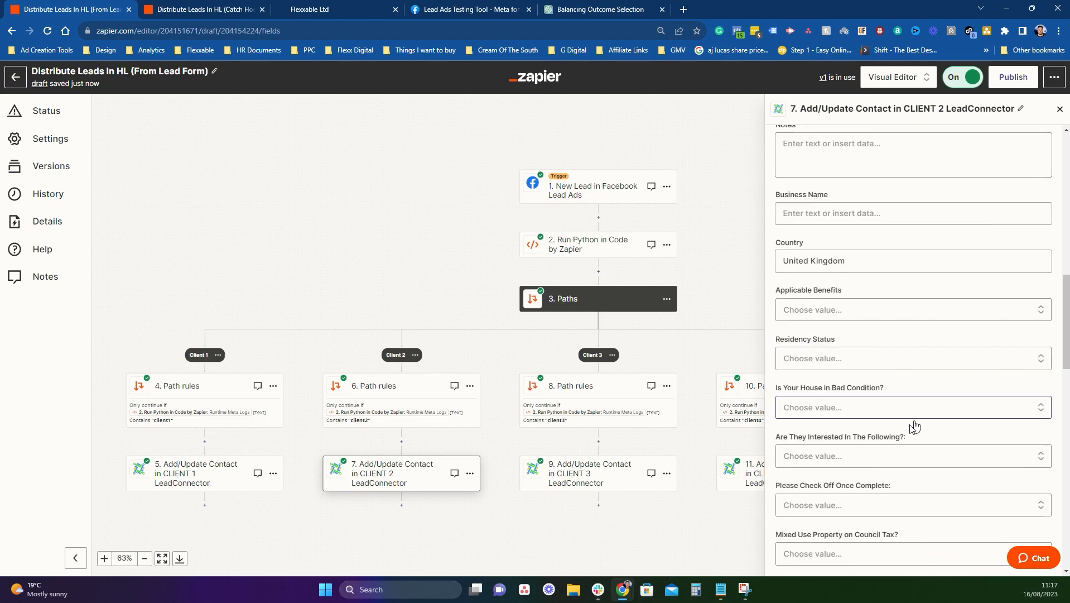
{"action": "scroll", "scroll_direction": "down", "scroll_amount": 3}
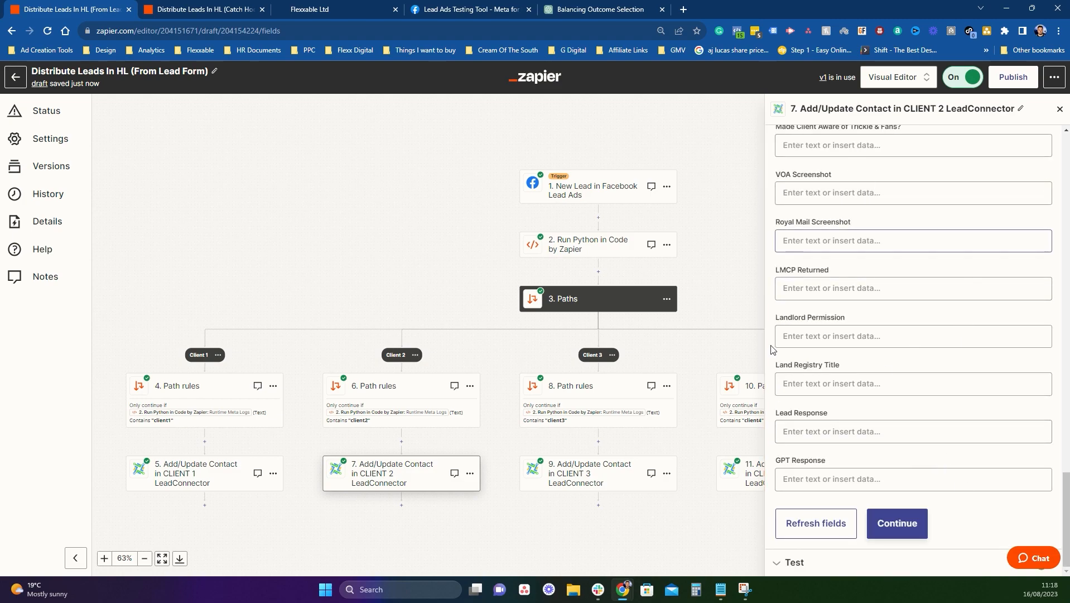
{"action": "left_click", "coordinate": [597, 472]}
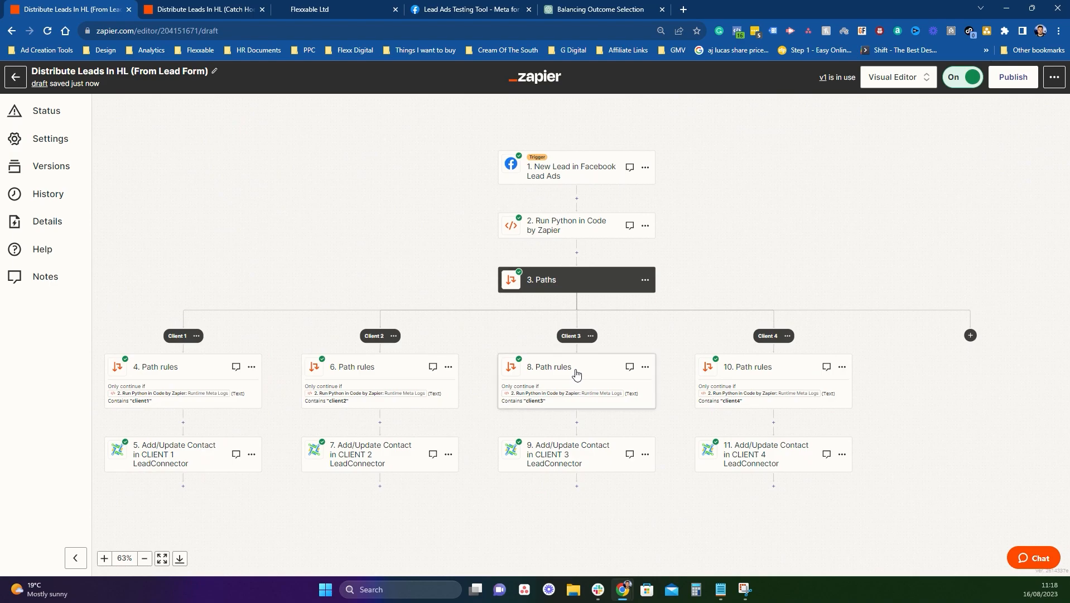
Step: Check the Client 3 path's 'Runtime Meta Logs contains client3' rule, confirm it would continue, return to overview
{"action": "left_click", "coordinate": [546, 367]}
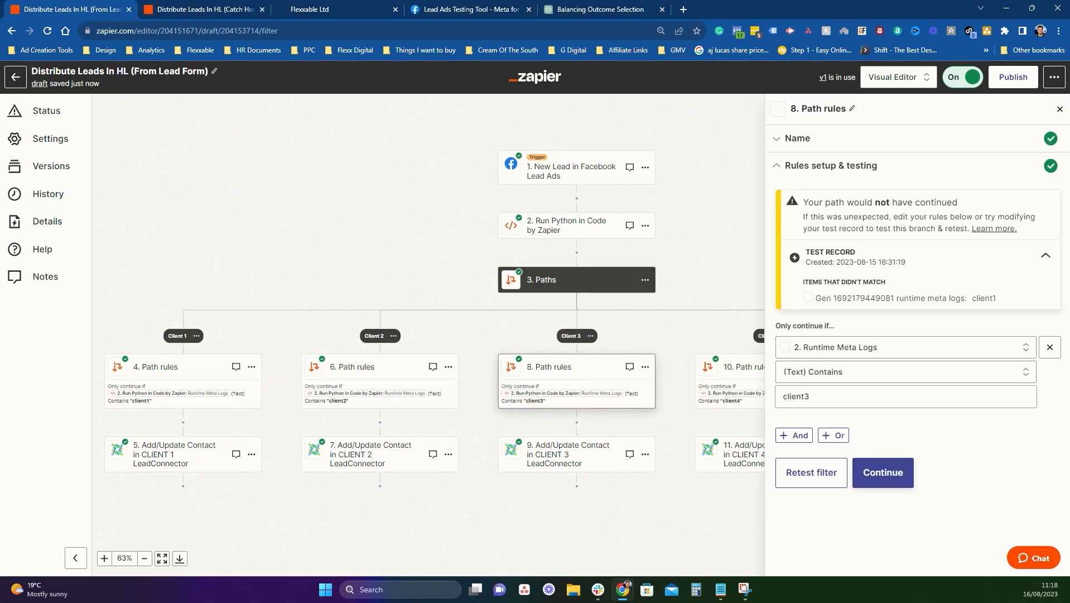
{"action": "left_click", "coordinate": [901, 346]}
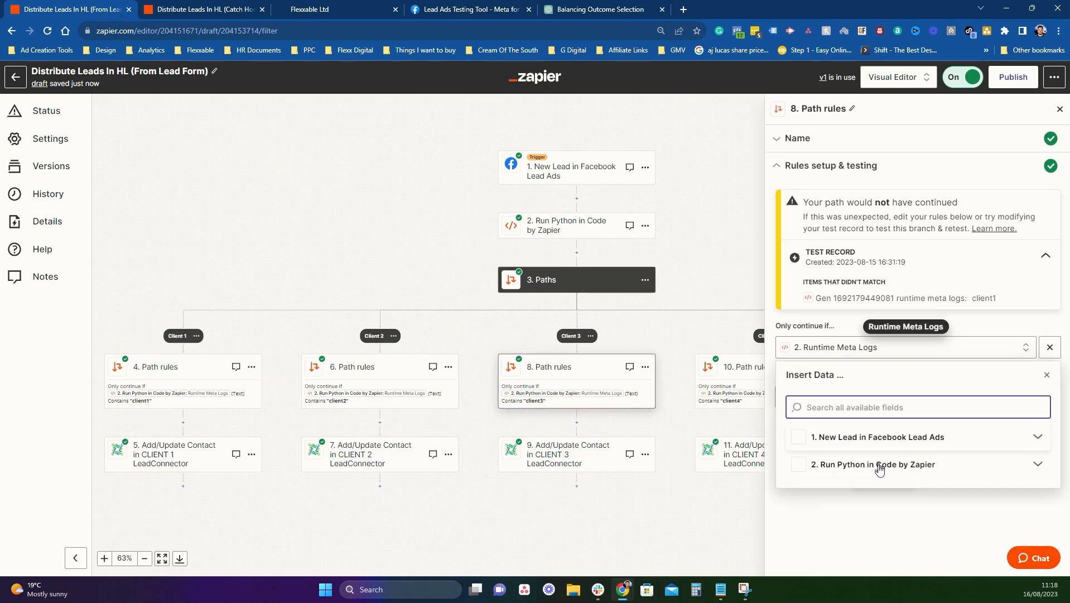
{"action": "left_click", "coordinate": [1046, 374]}
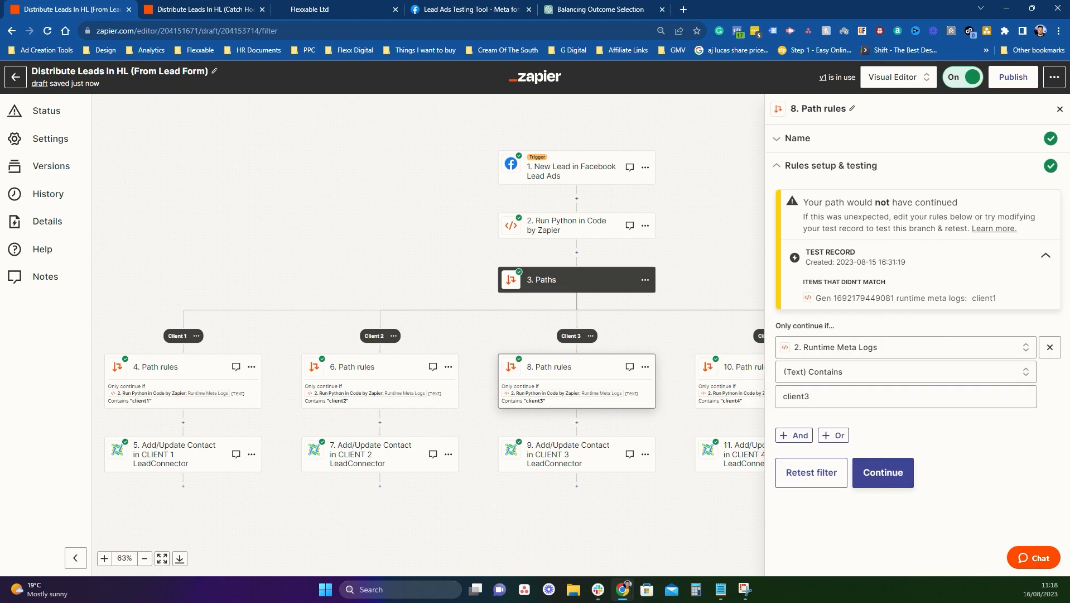
{"action": "left_click", "coordinate": [906, 396]}
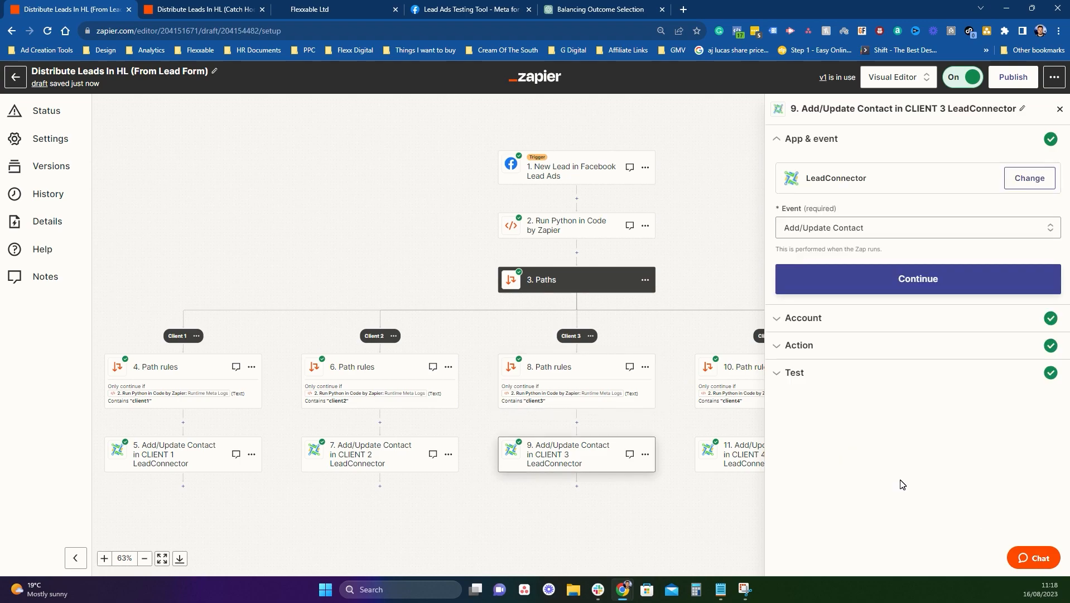
{"action": "left_click", "coordinate": [556, 367]}
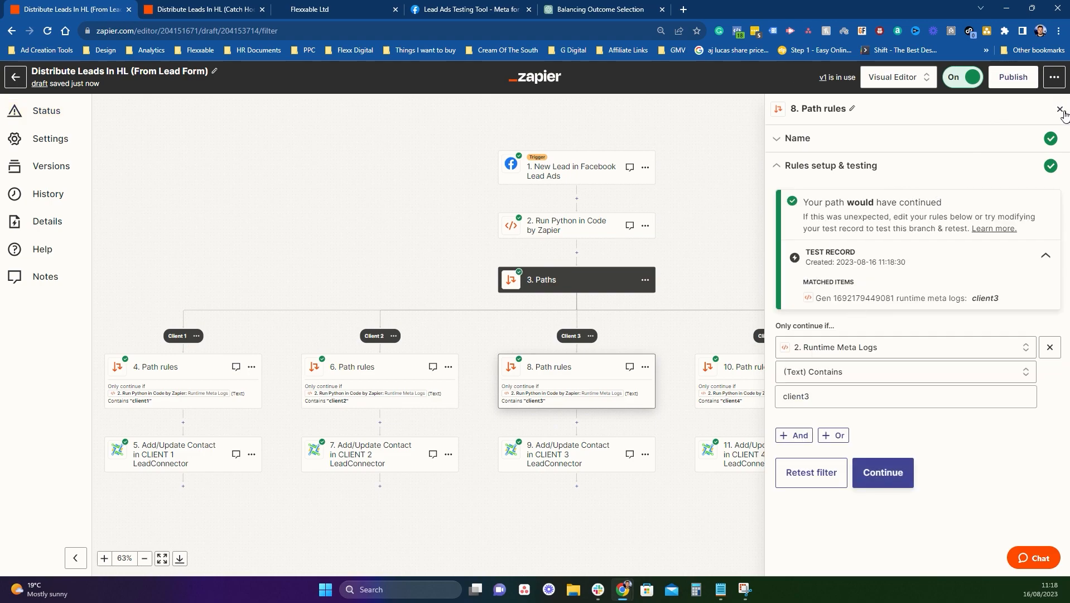
{"action": "left_click", "coordinate": [1059, 109]}
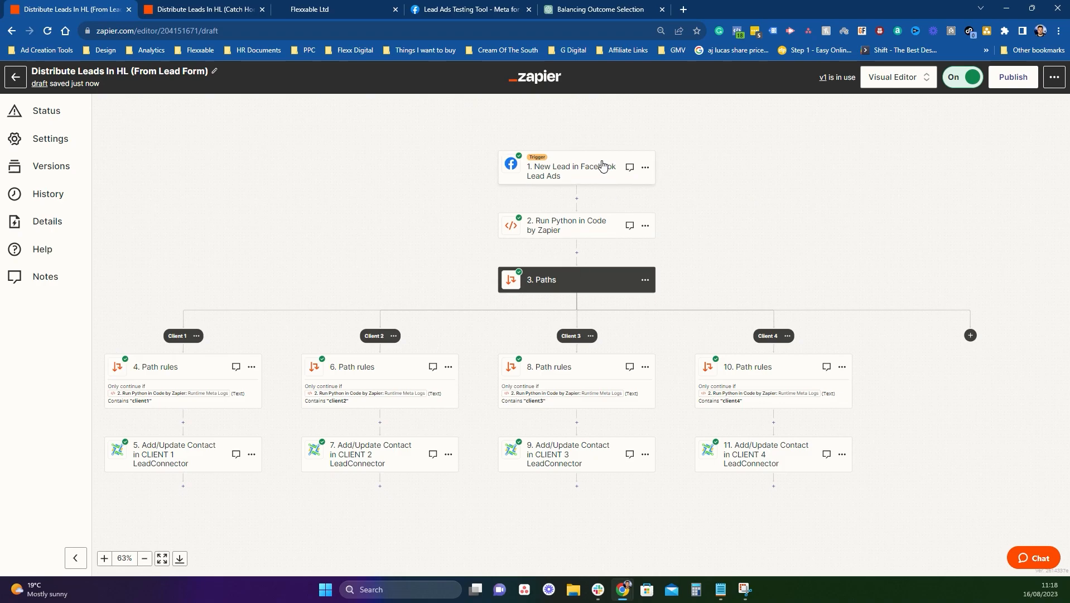
{"action": "mouse_move", "coordinate": [618, 169]}
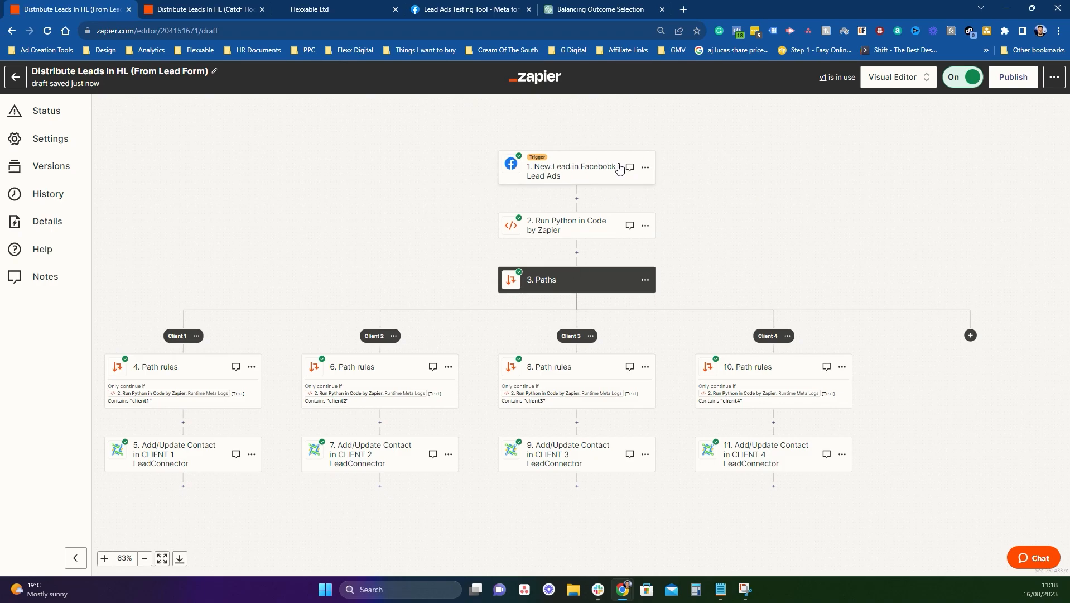
{"action": "mouse_move", "coordinate": [618, 167]}
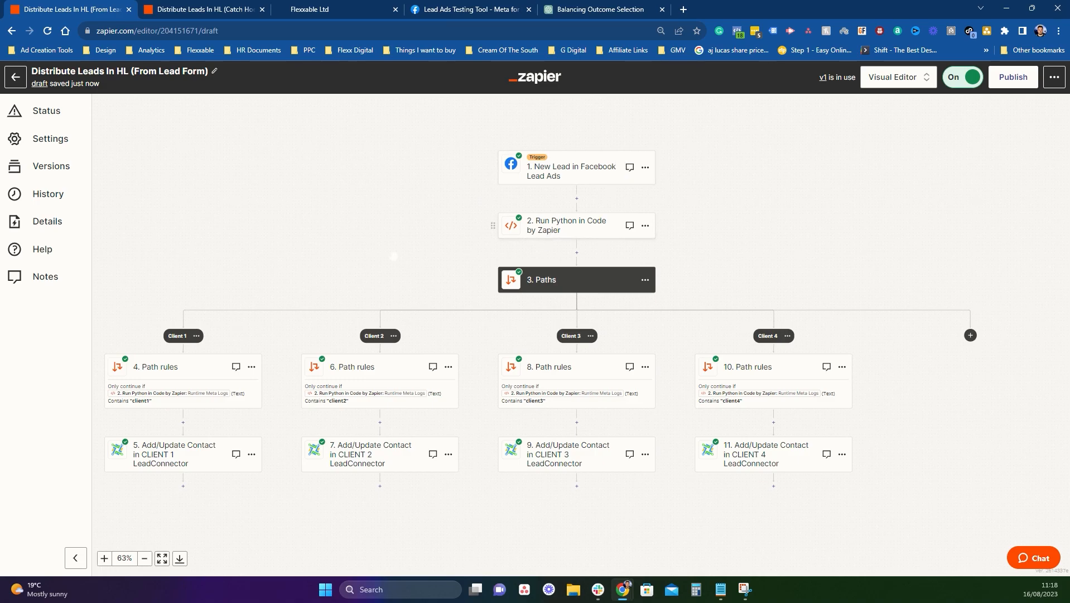
{"action": "mouse_move", "coordinate": [313, 275]}
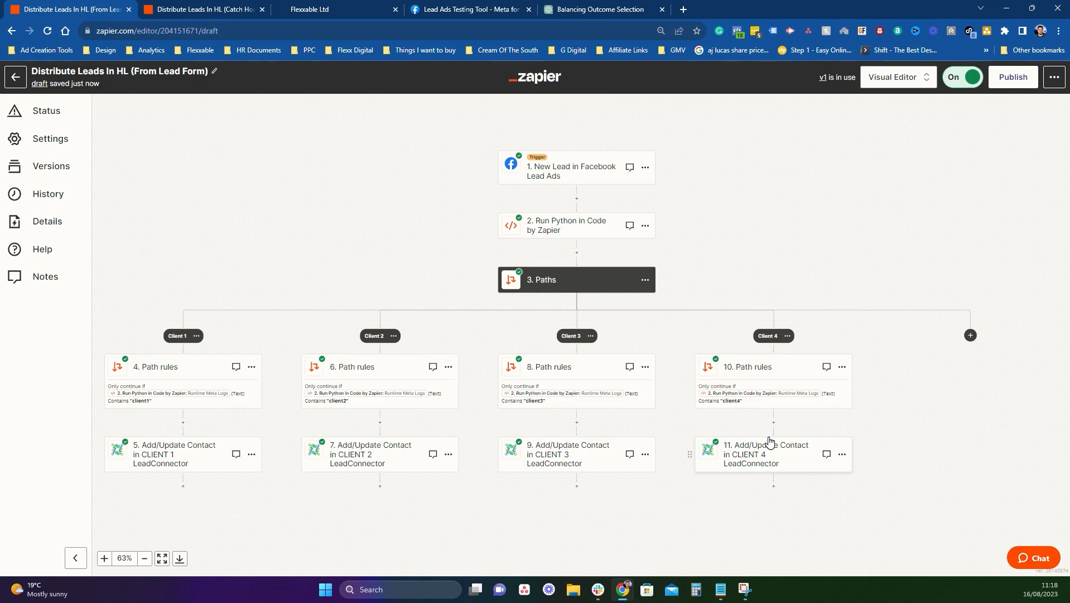
{"action": "mouse_move", "coordinate": [846, 486]}
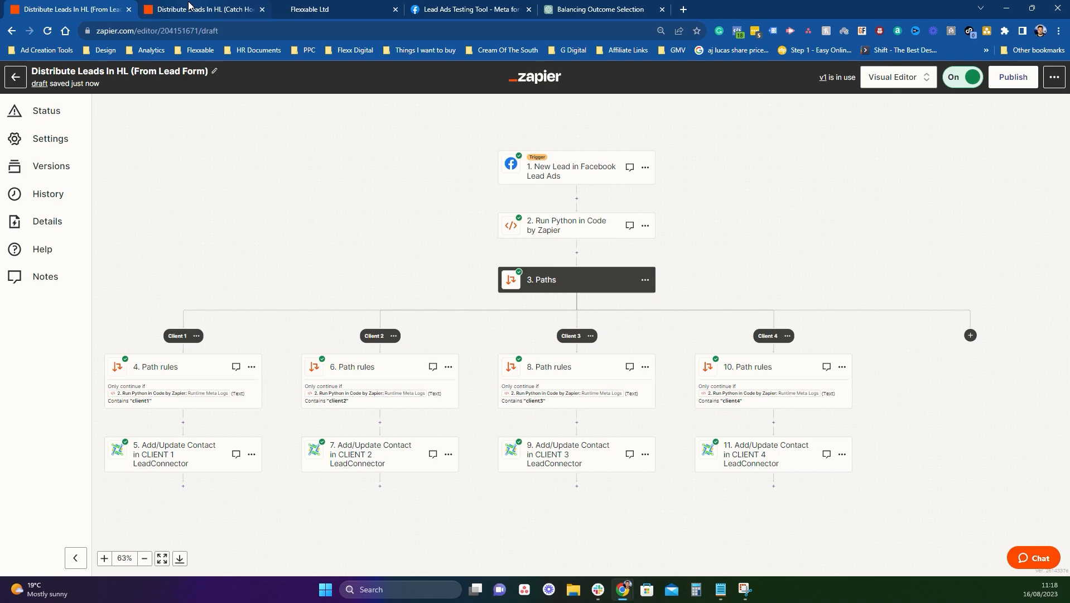
Step: Switch to the Distribute Leads In HL (Catch Hook) zap tab
{"action": "left_click", "coordinate": [201, 9]}
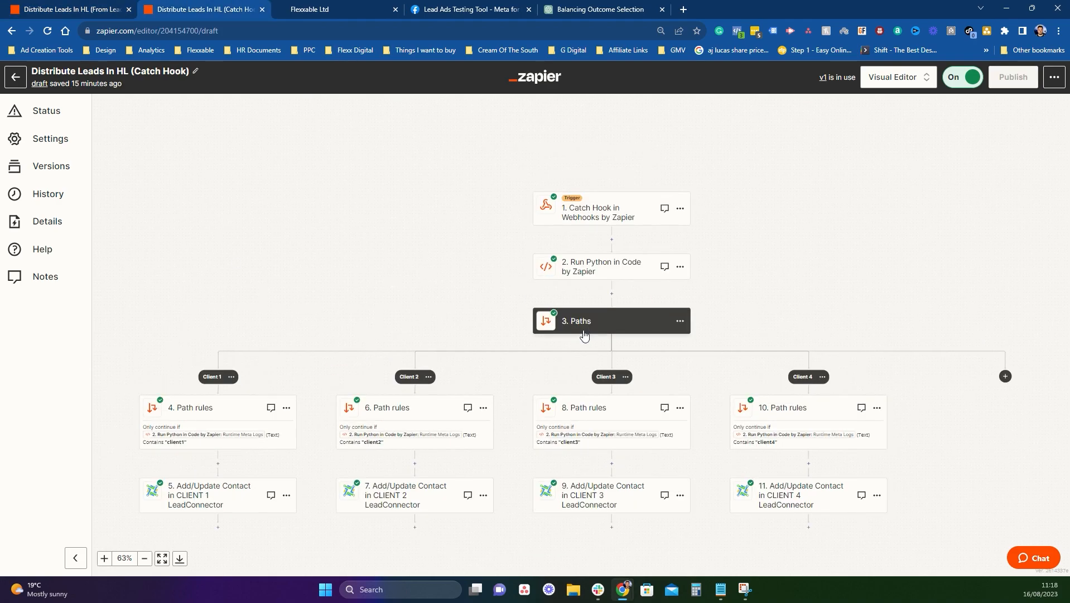
{"action": "mouse_move", "coordinate": [591, 202]}
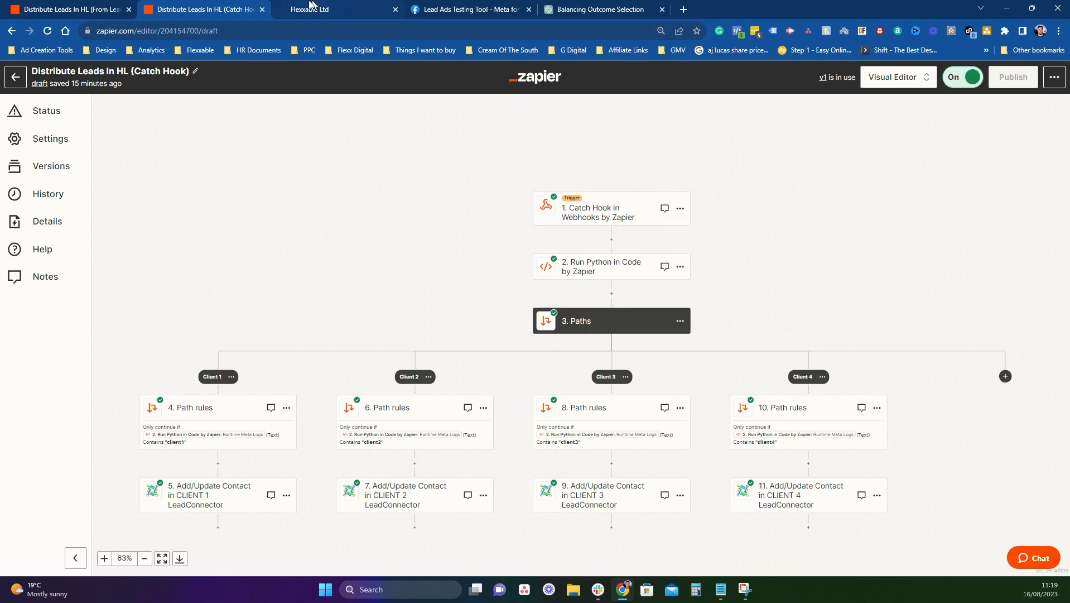
Step: Switch to HighLevel and open the Confirm Number SMS workflow in the Builder
{"action": "left_click", "coordinate": [335, 9]}
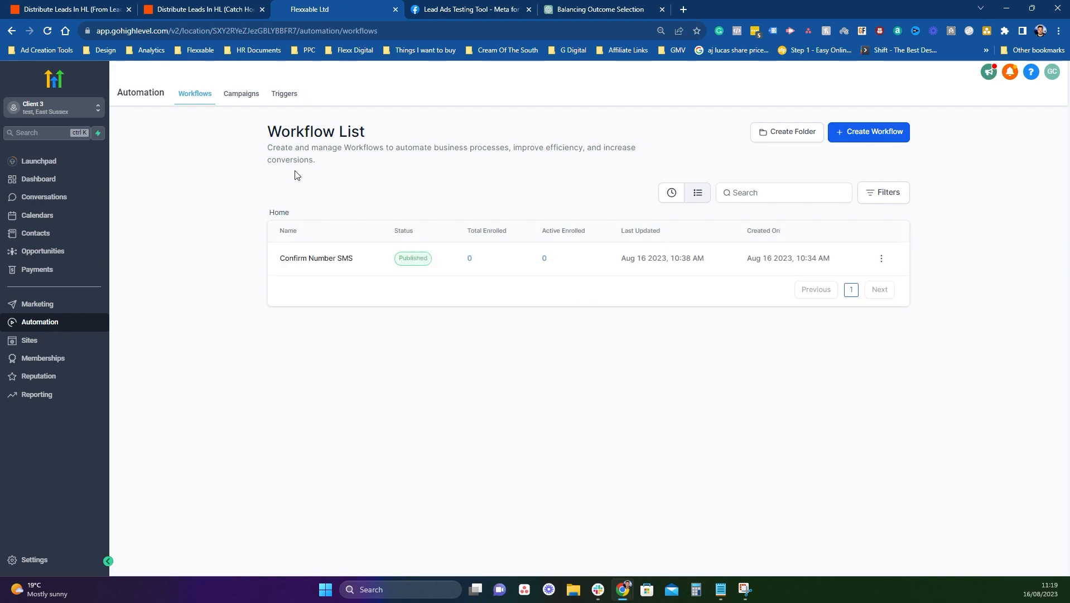
{"action": "mouse_move", "coordinate": [471, 9]}
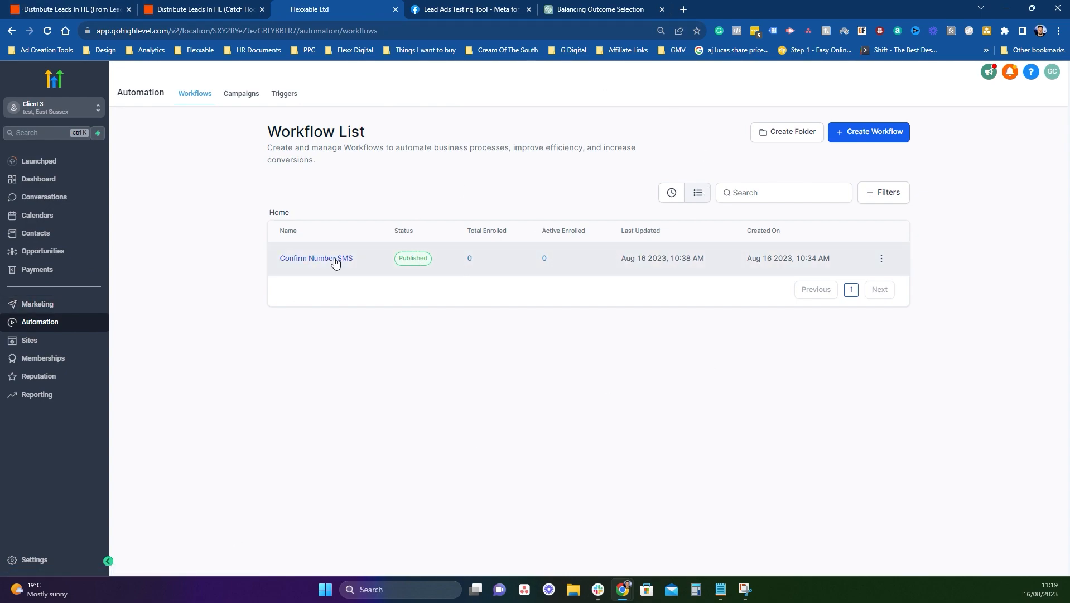
{"action": "left_click", "coordinate": [316, 258]}
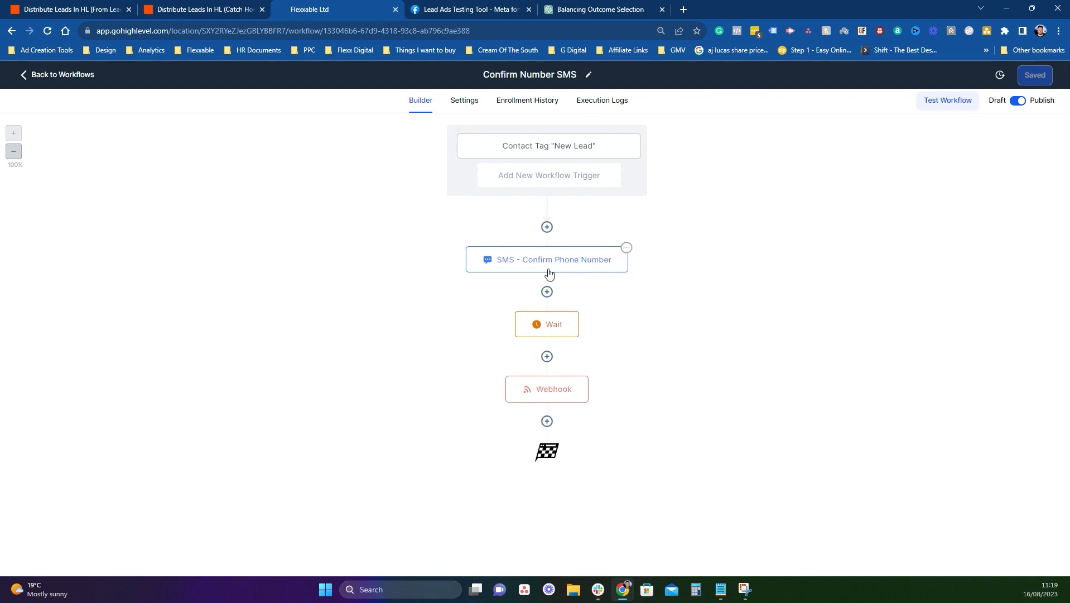
{"action": "mouse_move", "coordinate": [679, 247]}
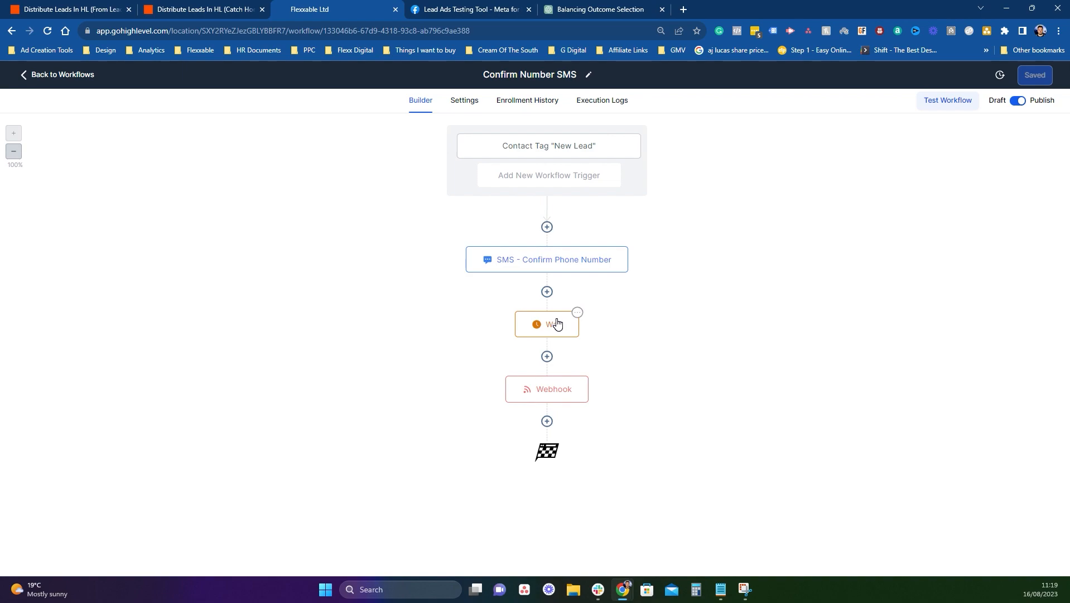
{"action": "mouse_move", "coordinate": [629, 291]}
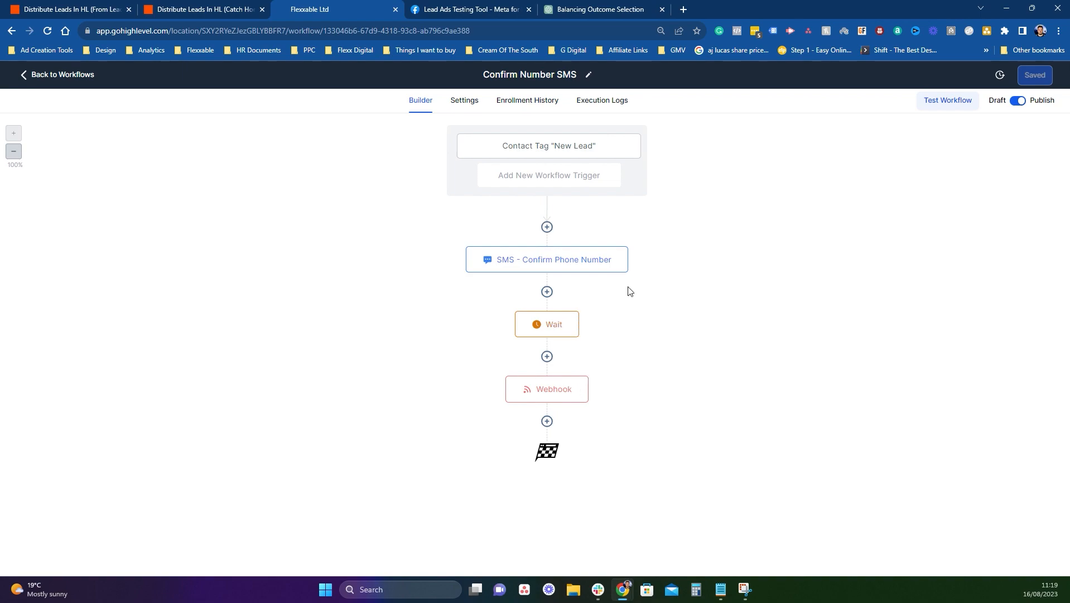
{"action": "mouse_move", "coordinate": [559, 262]}
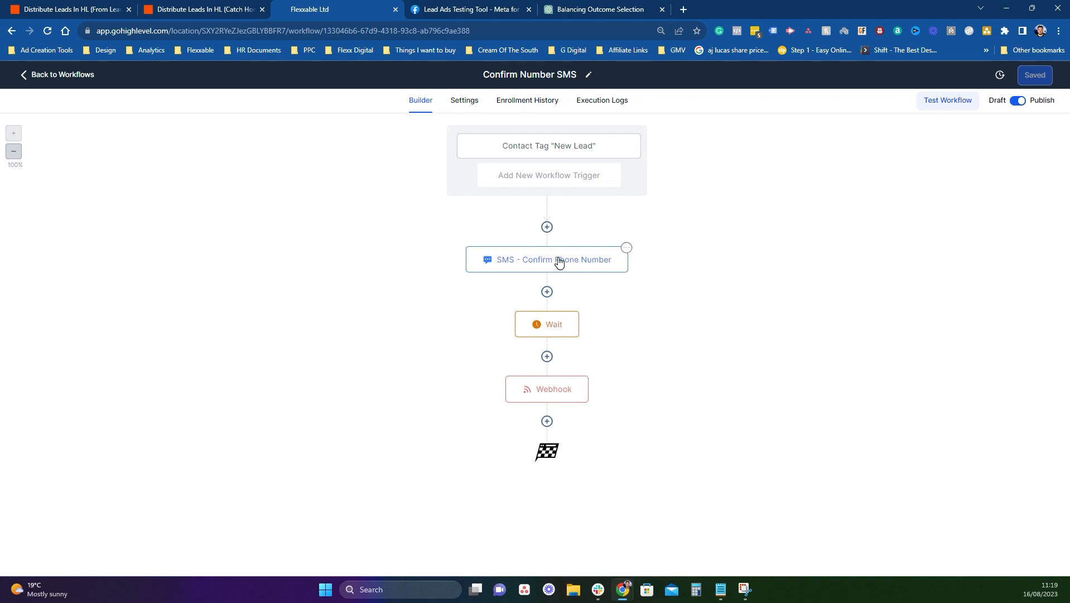
{"action": "mouse_move", "coordinate": [452, 410]}
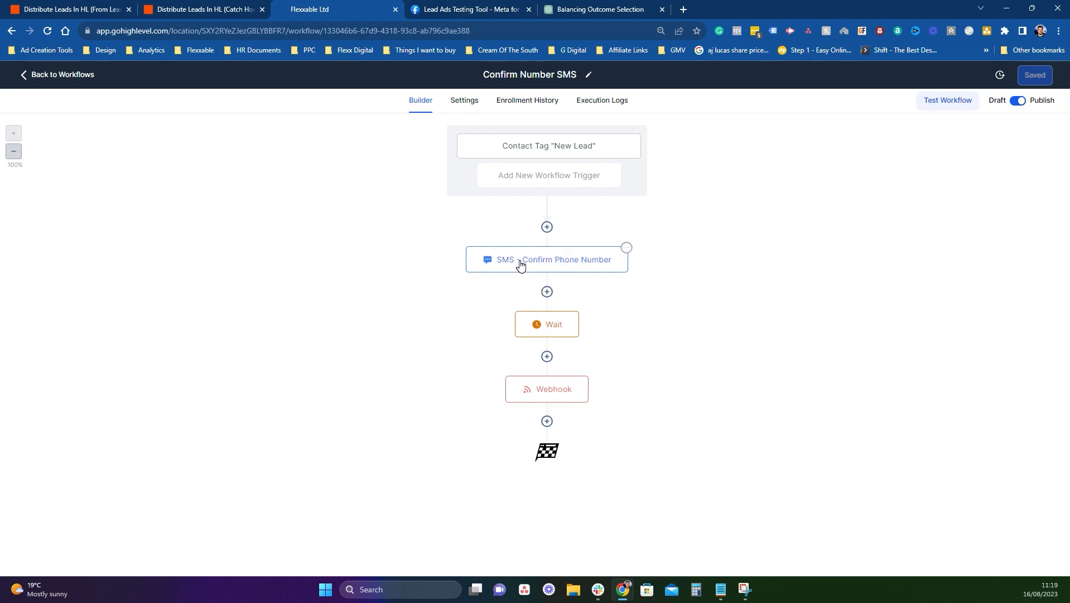
Step: Inspect the SMS and Wait steps without changes, then bring up the Webhook step's POST settings
{"action": "left_click", "coordinate": [546, 259]}
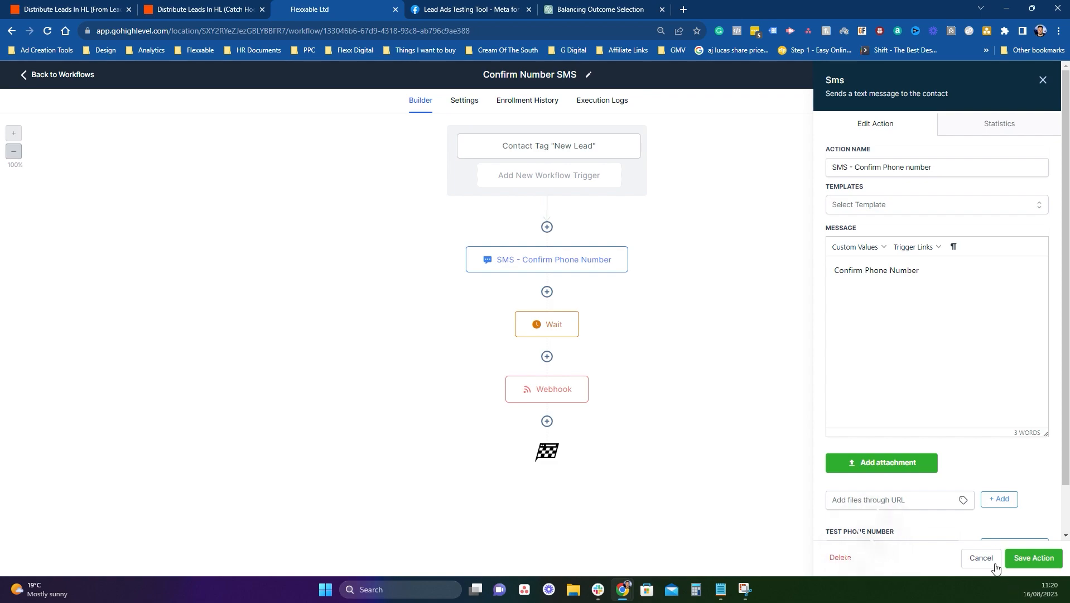
{"action": "left_click", "coordinate": [1033, 558]}
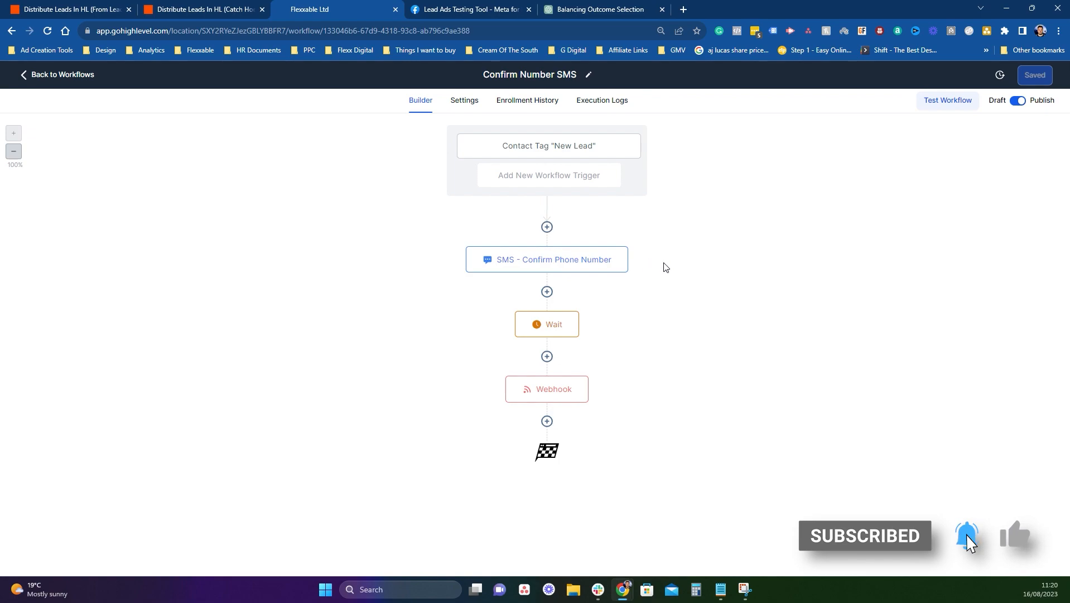
{"action": "mouse_move", "coordinate": [605, 277]}
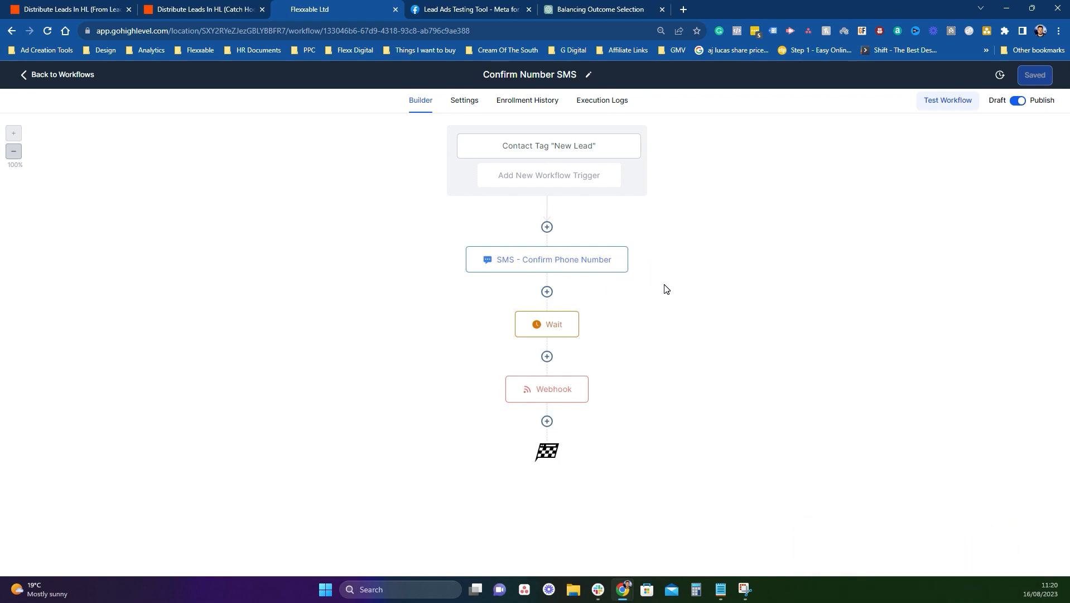
{"action": "mouse_move", "coordinate": [731, 100]}
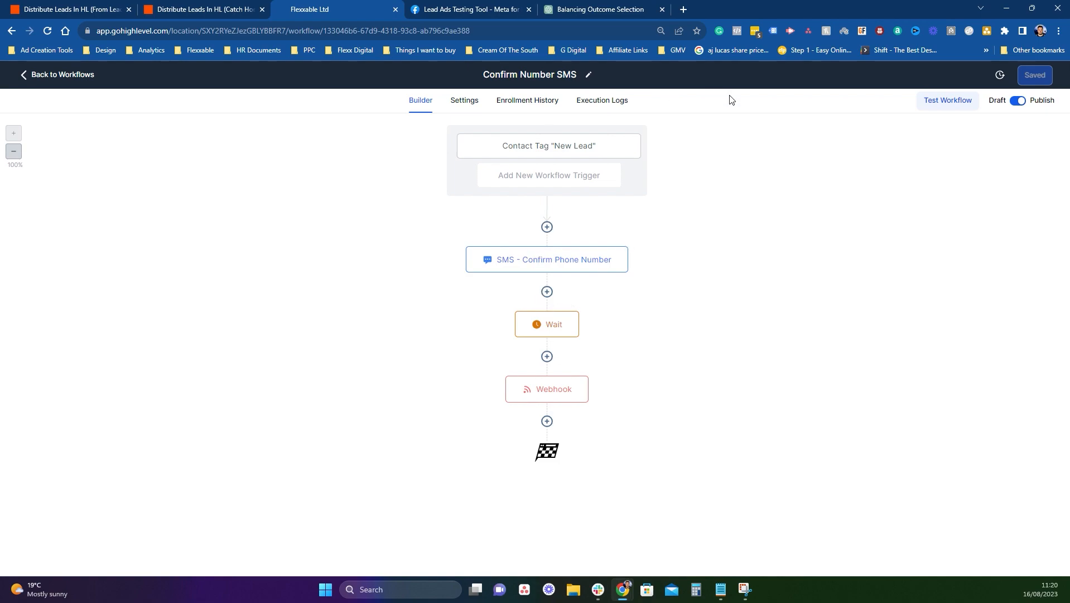
{"action": "mouse_move", "coordinate": [497, 251]}
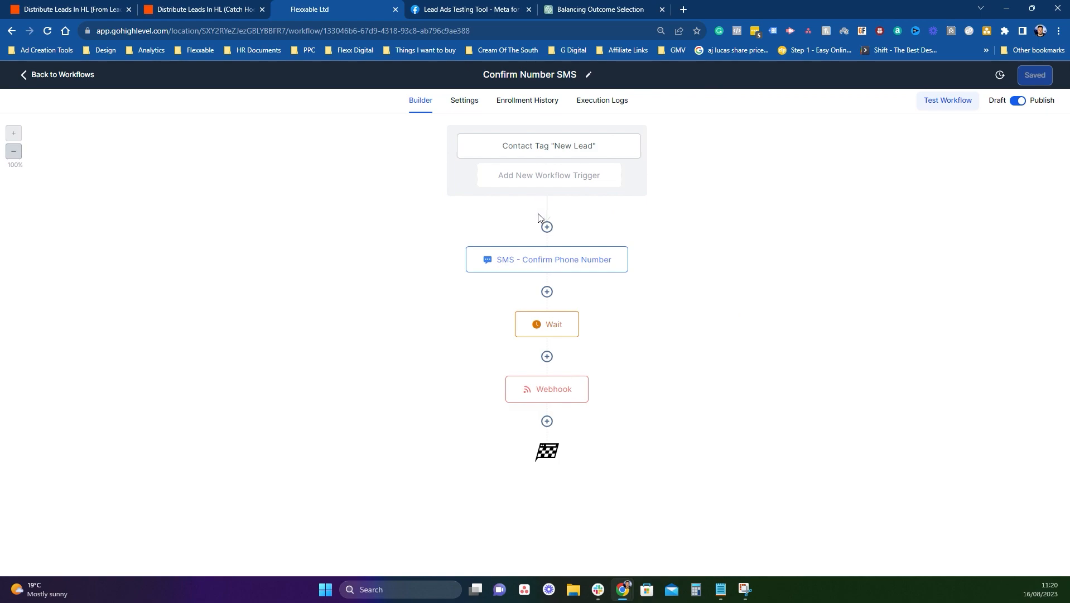
{"action": "left_click", "coordinate": [546, 324]}
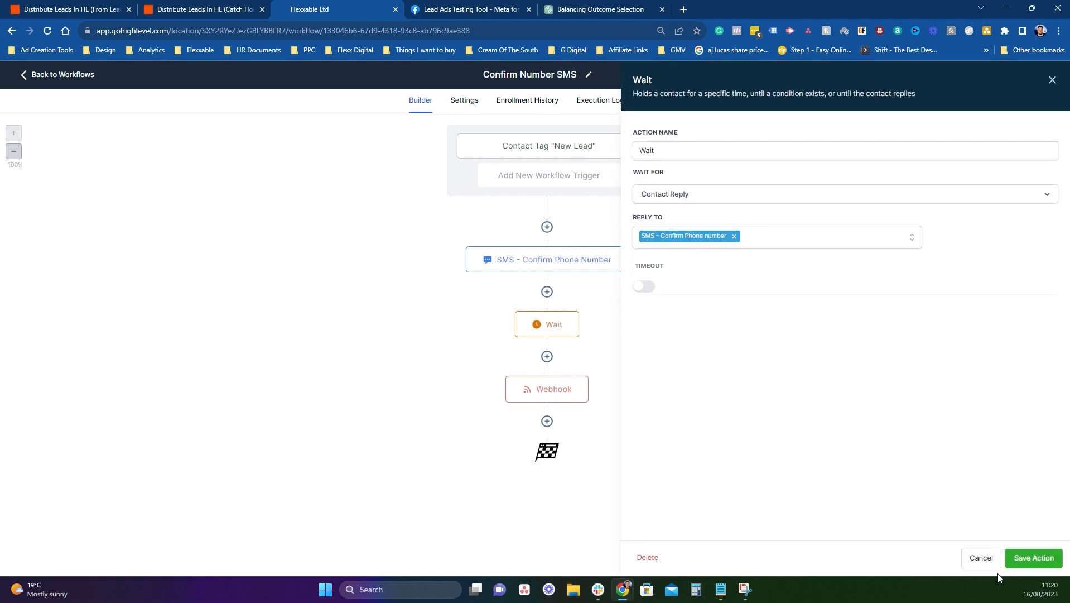
{"action": "left_click", "coordinate": [1033, 557]}
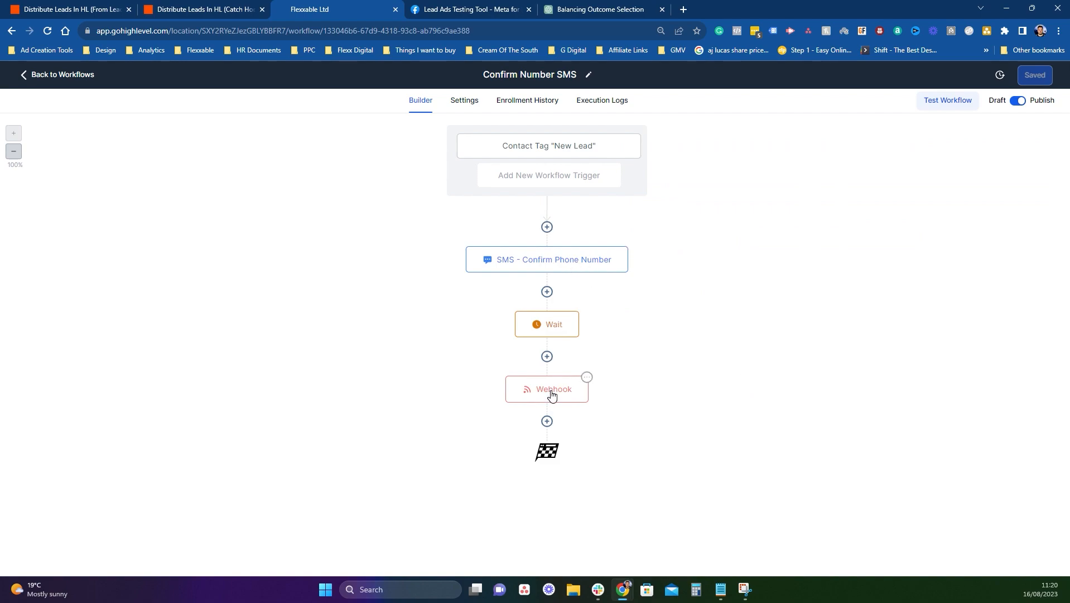
{"action": "left_click", "coordinate": [547, 388]}
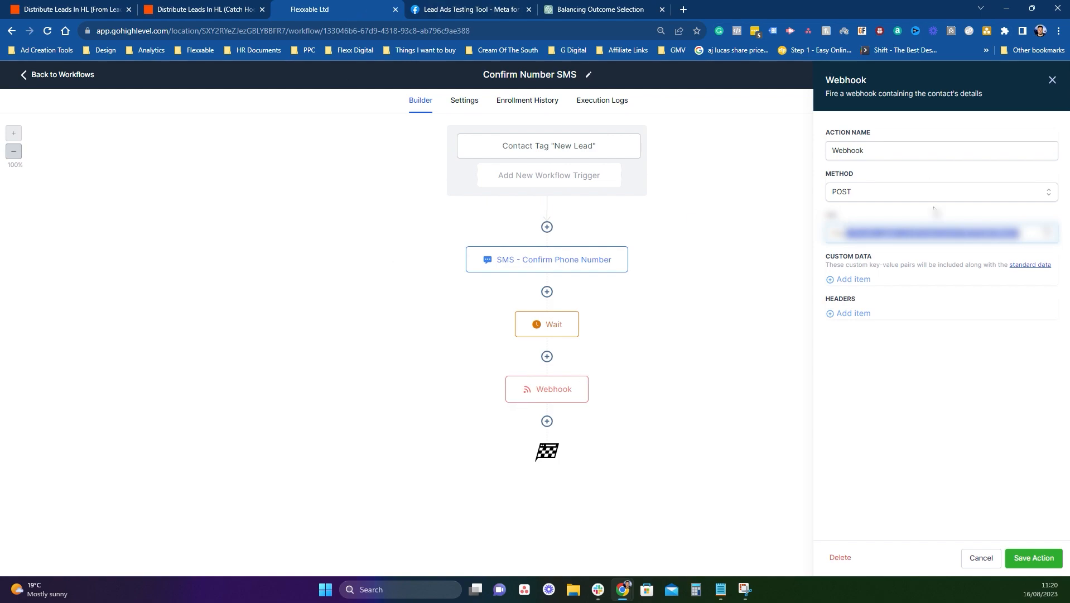
Step: Switch back to the Zapier Catch Hook zap editor
{"action": "left_click", "coordinate": [204, 9]}
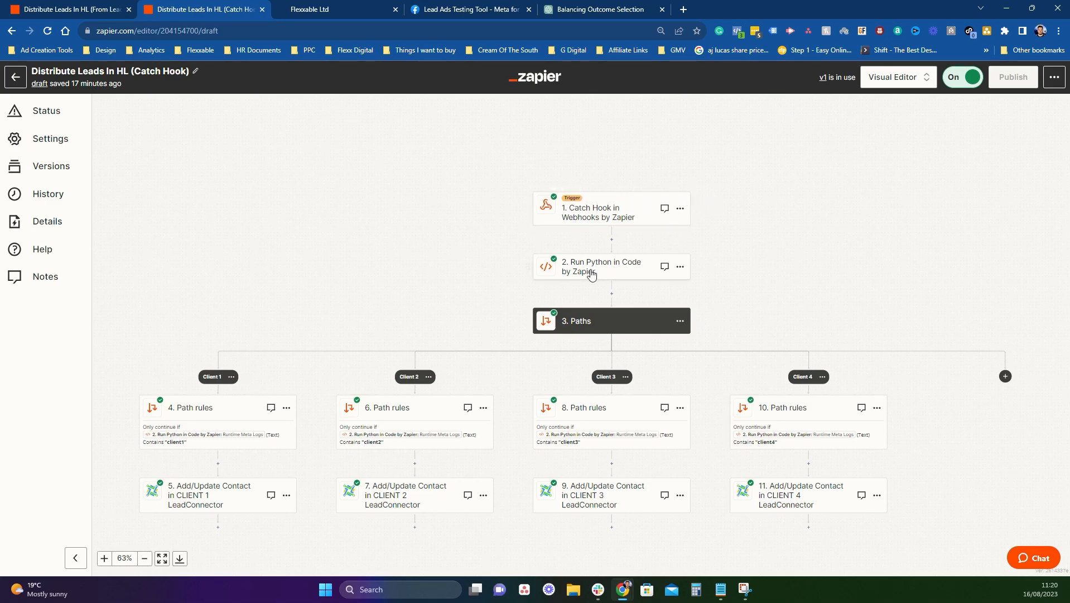
{"action": "mouse_move", "coordinate": [605, 267]}
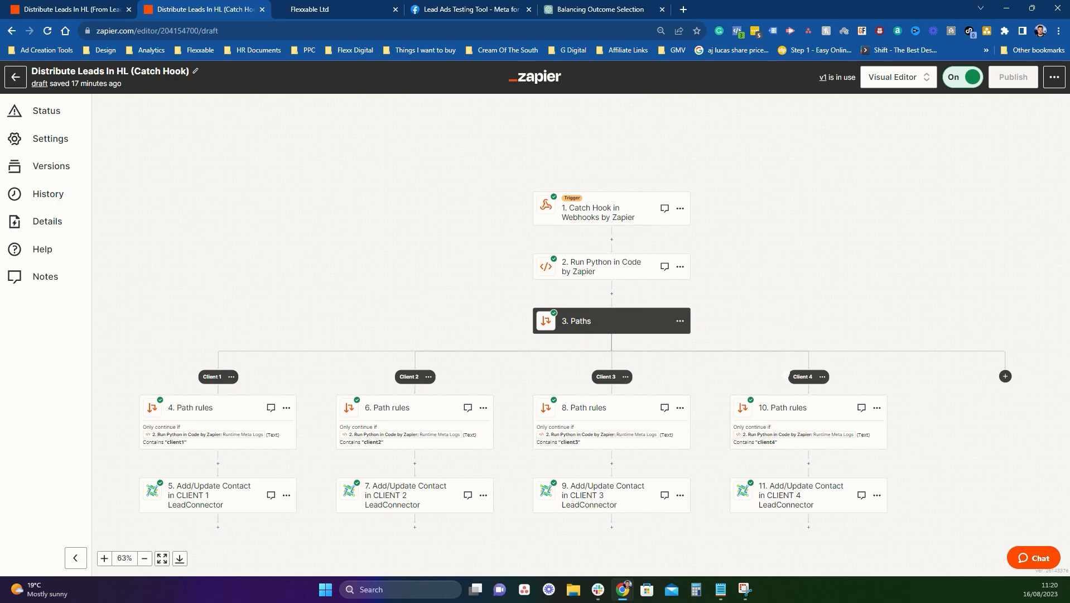
{"action": "mouse_move", "coordinate": [226, 493]}
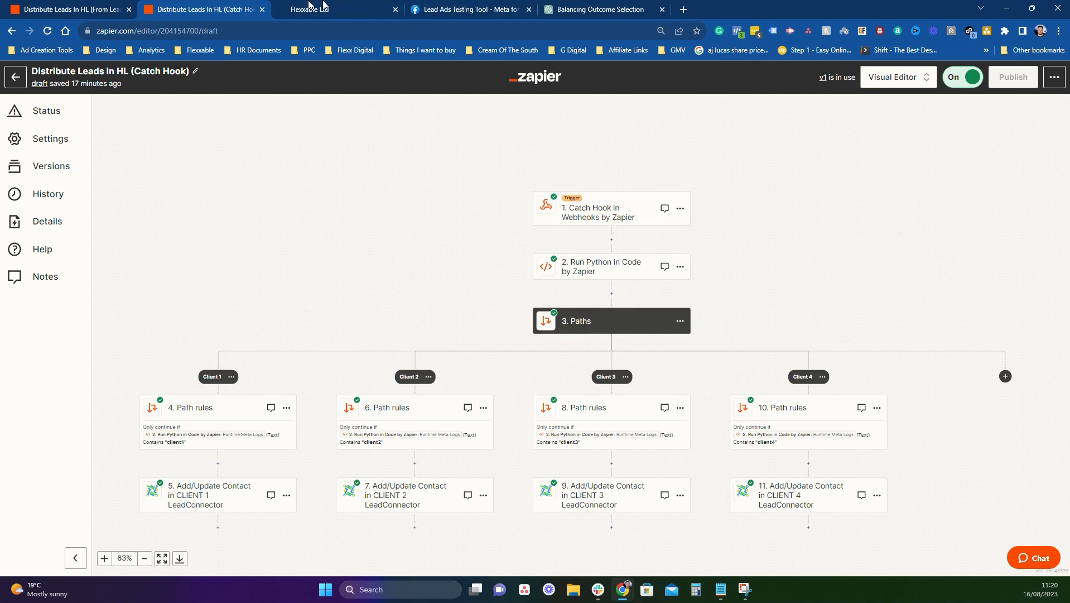
{"action": "left_click", "coordinate": [309, 9]}
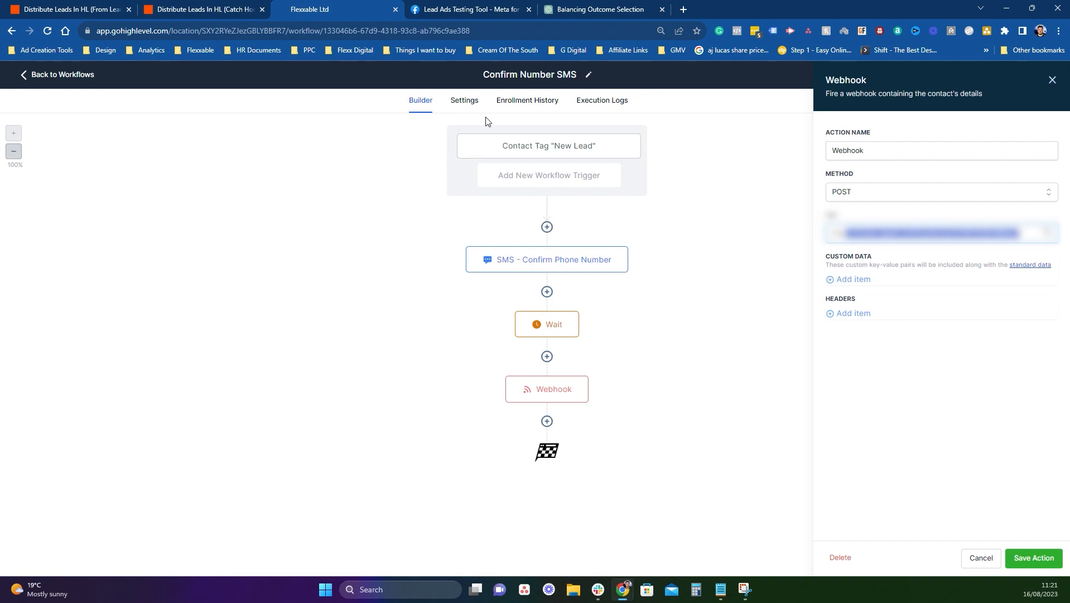
{"action": "mouse_move", "coordinate": [175, 124]}
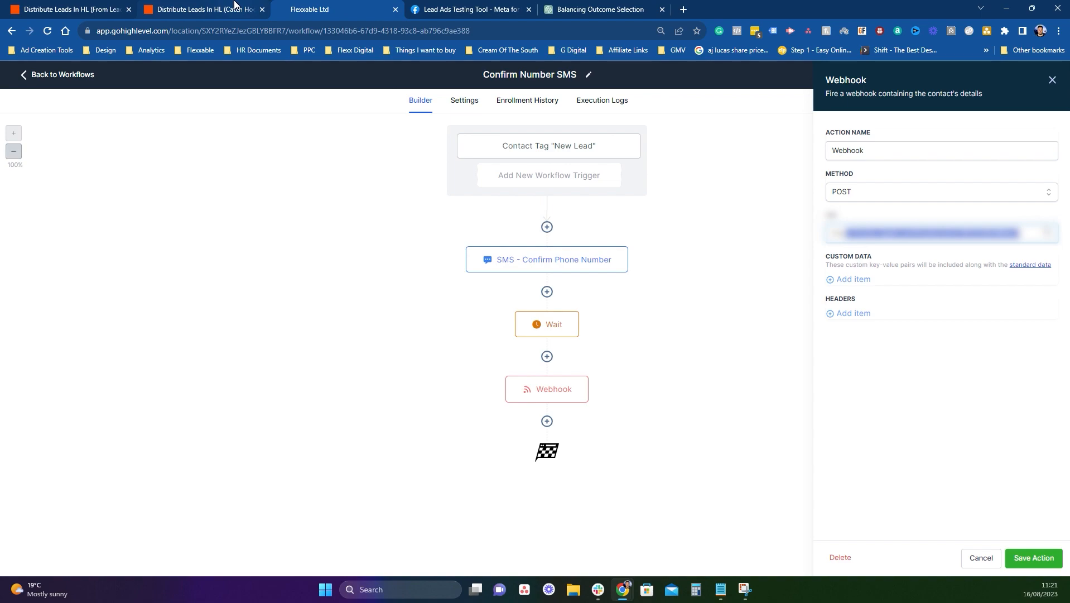
{"action": "mouse_move", "coordinate": [202, 9]}
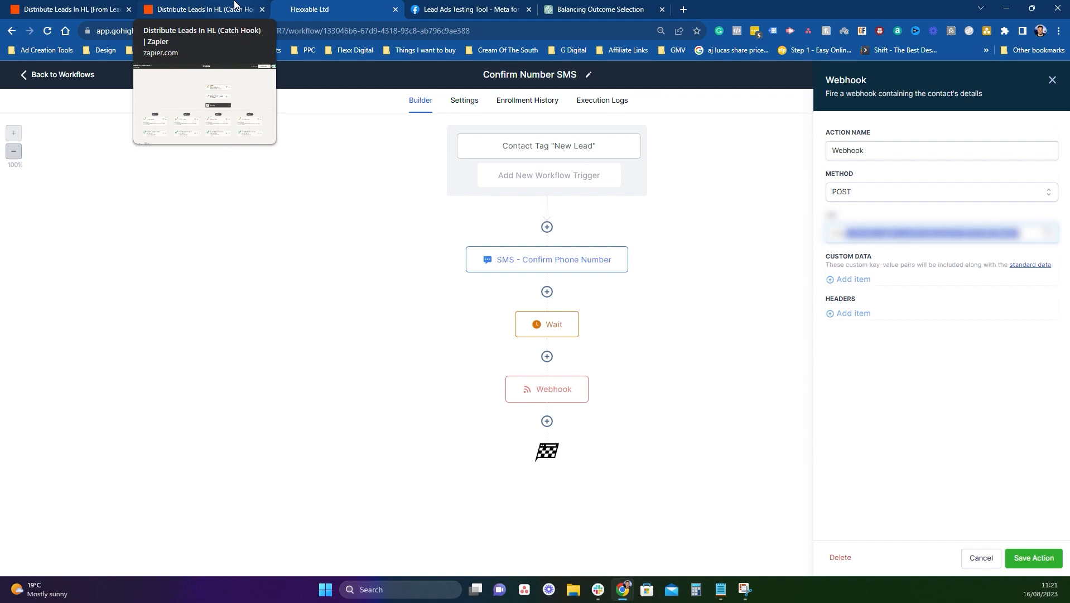
{"action": "left_click", "coordinate": [202, 9]}
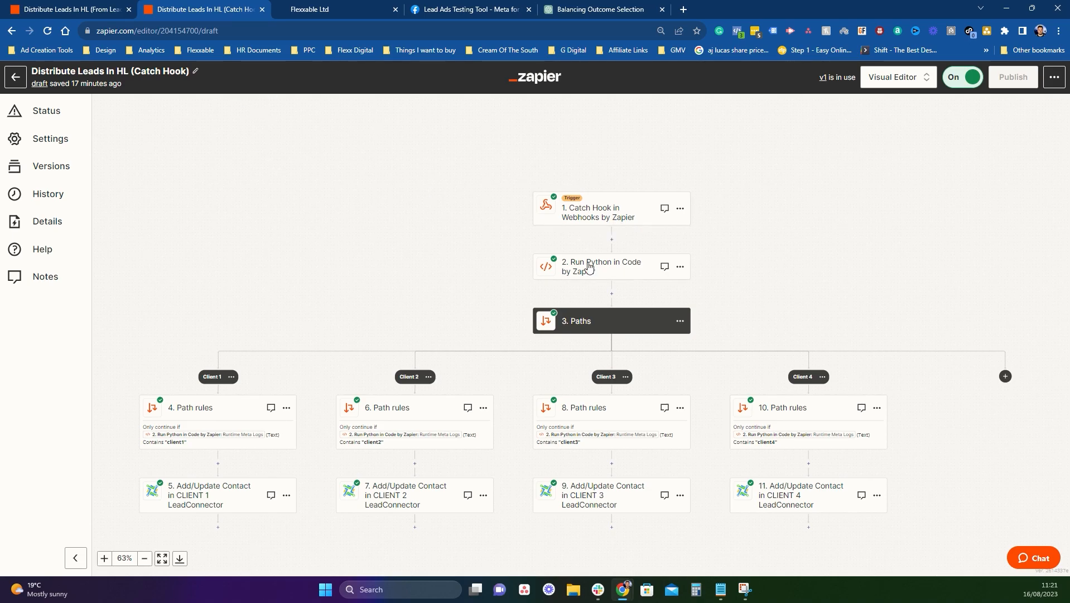
Step: In the Lead Form zap's Run Python step, select and delete client2 from the outcomes list
{"action": "left_click", "coordinate": [600, 266]}
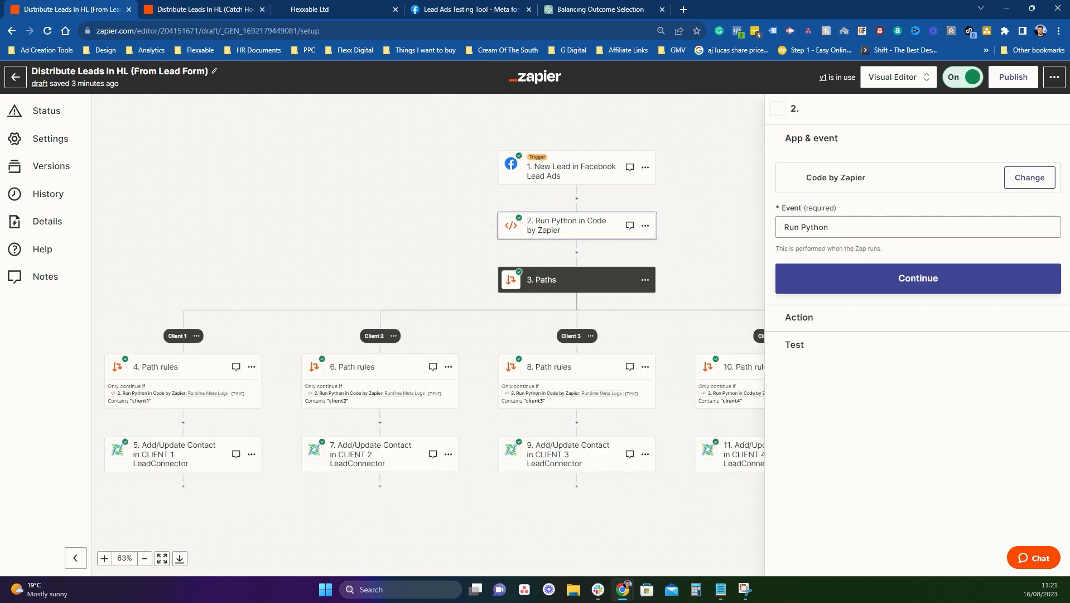
{"action": "left_click", "coordinate": [918, 278]}
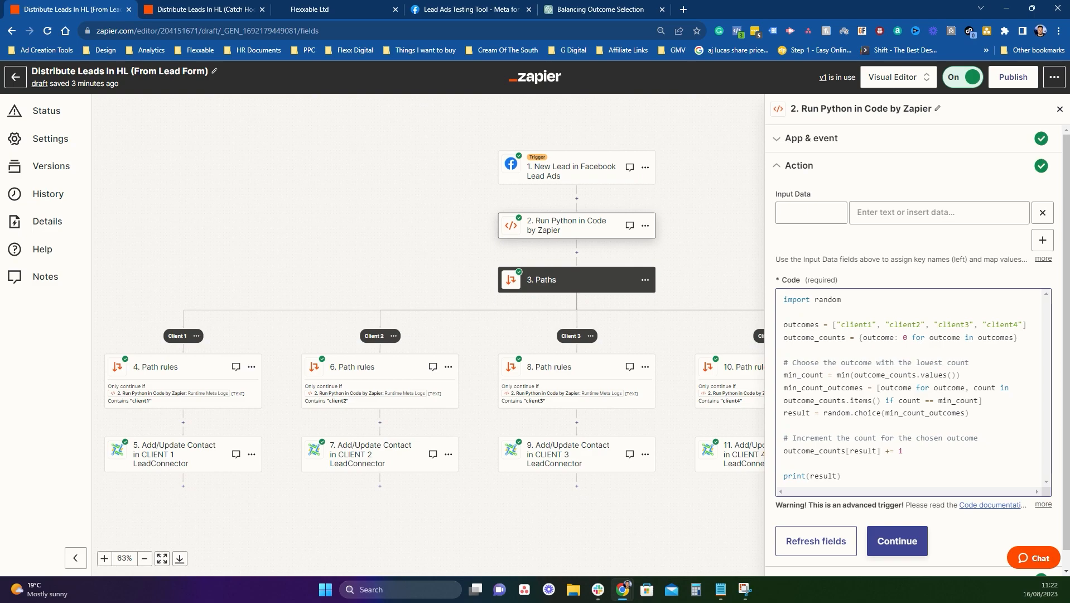
{"action": "double_click", "coordinate": [903, 324]}
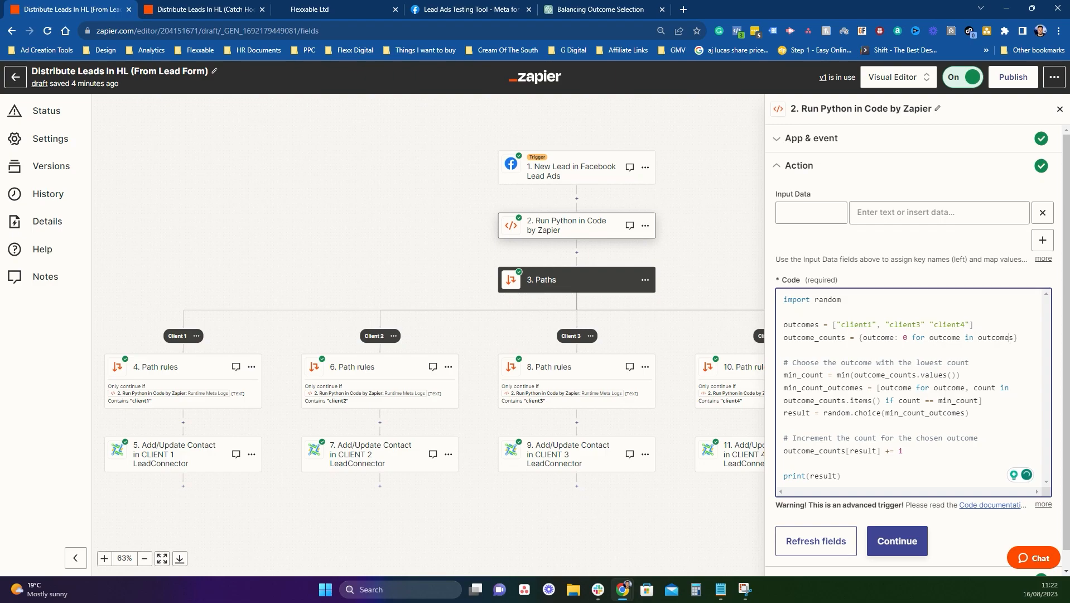
Step: Retest the code, spot the merged client3client4, add the missing comma after client3 and continue
{"action": "left_click", "coordinate": [896, 540]}
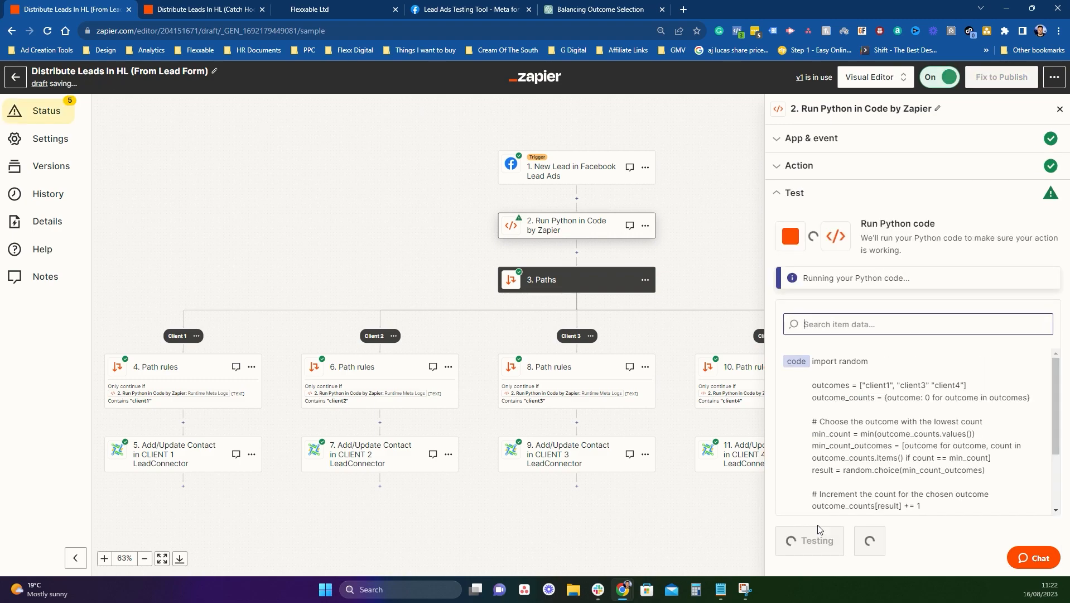
{"action": "left_click", "coordinate": [939, 77]}
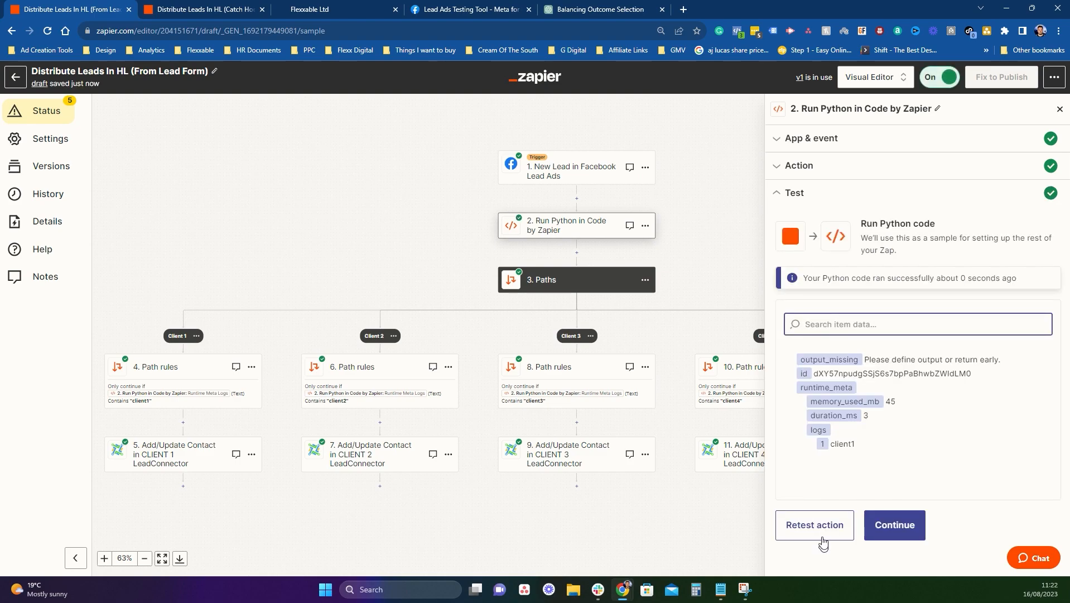
{"action": "left_click", "coordinate": [814, 524]}
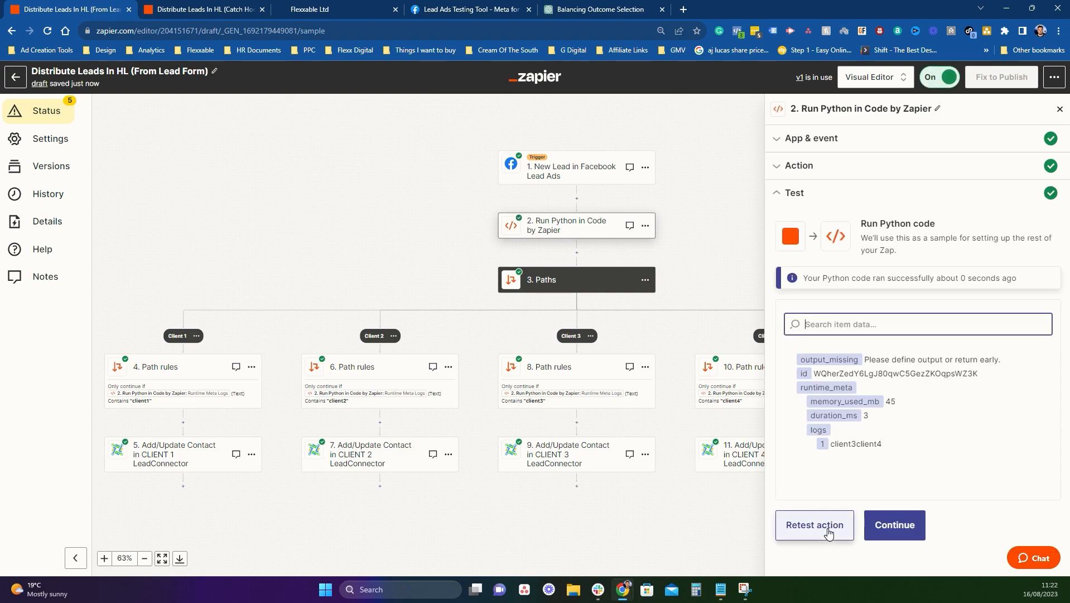
{"action": "left_click", "coordinate": [814, 524]}
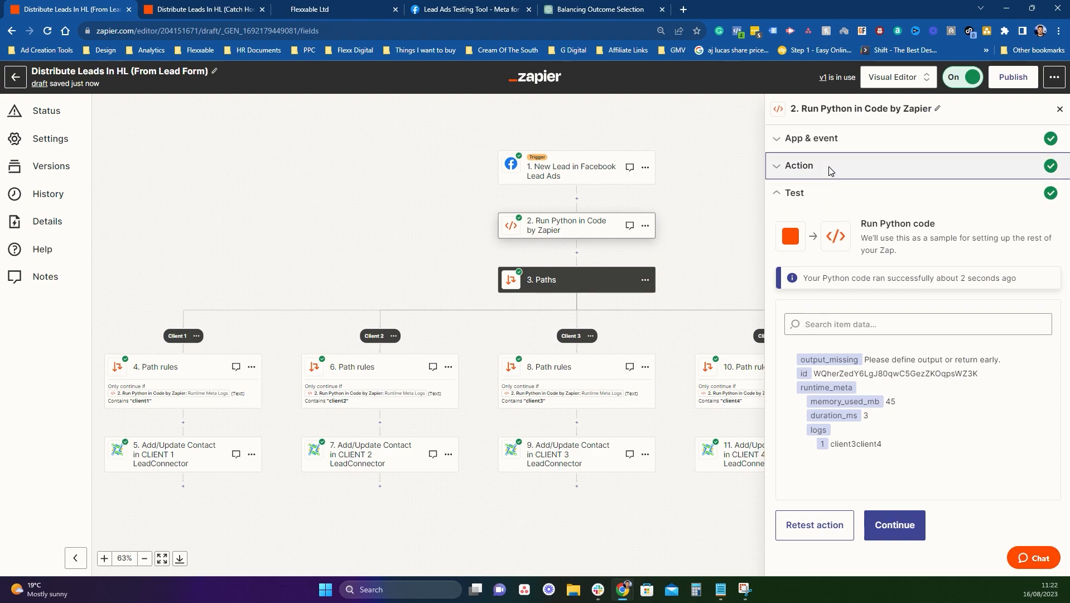
{"action": "left_click", "coordinate": [796, 165]}
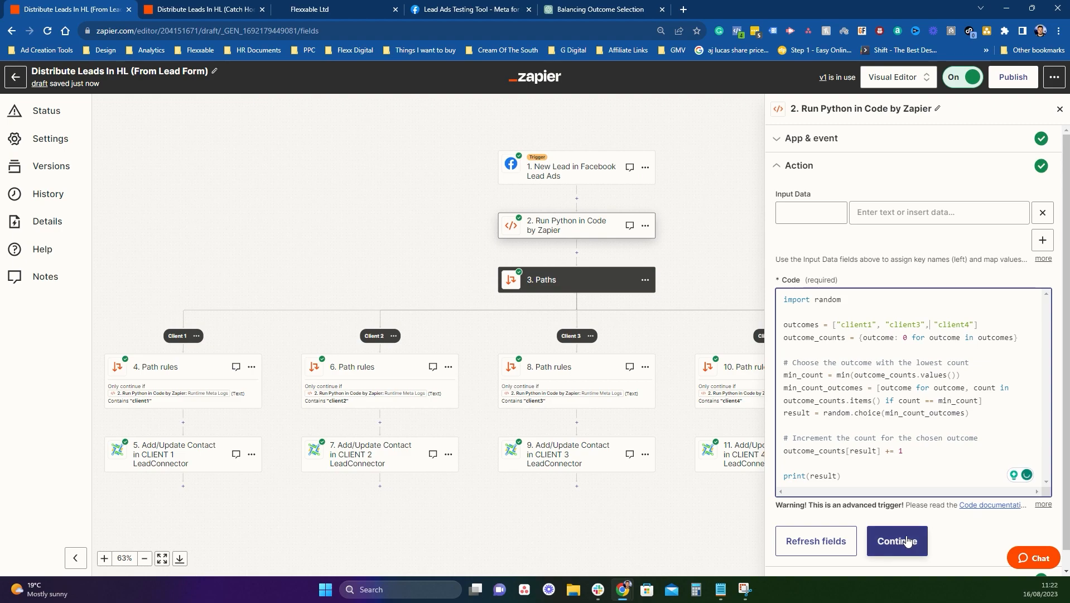
{"action": "left_click", "coordinate": [897, 539]}
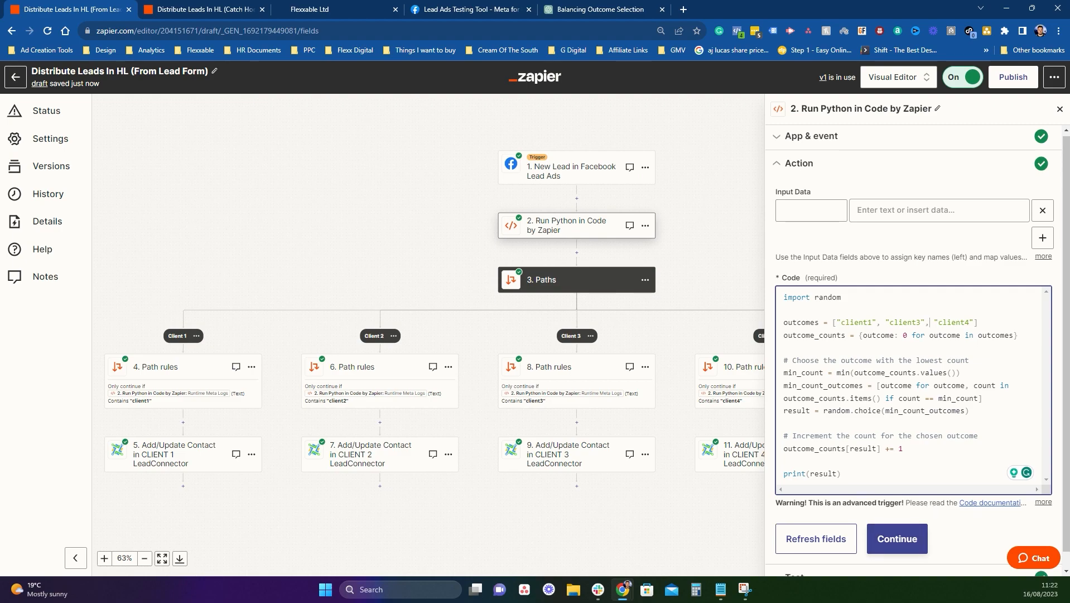